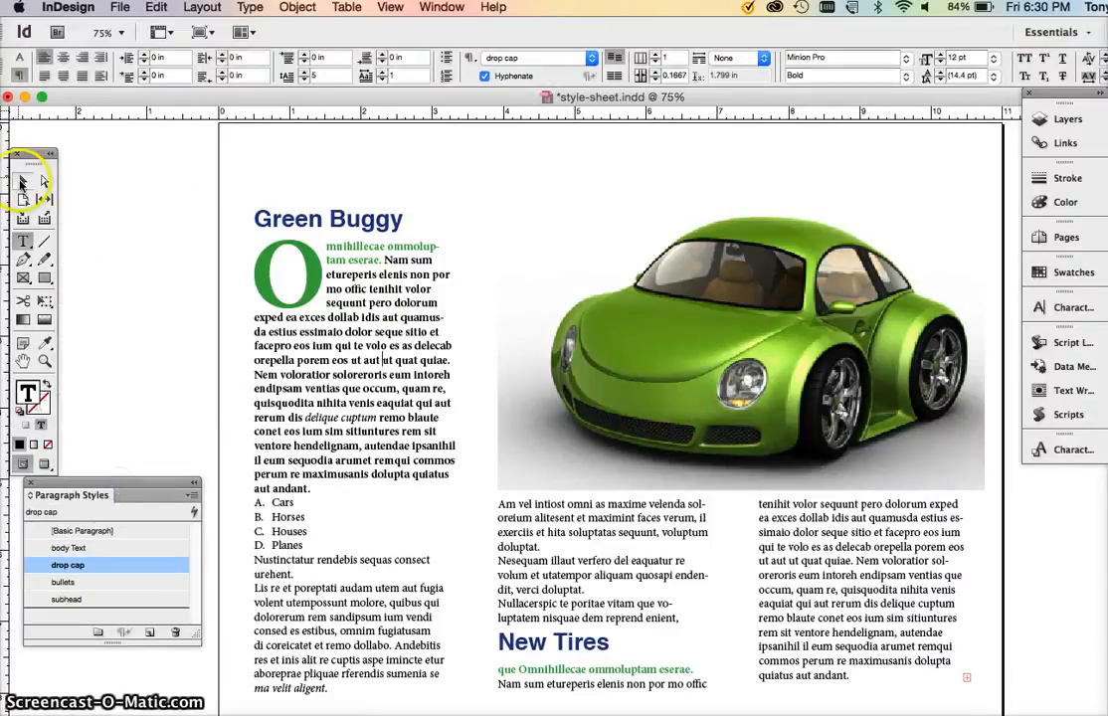
- Delete the green car photo so the article text reflows into its space
{"action": "left_click", "coordinate": [24, 179]}
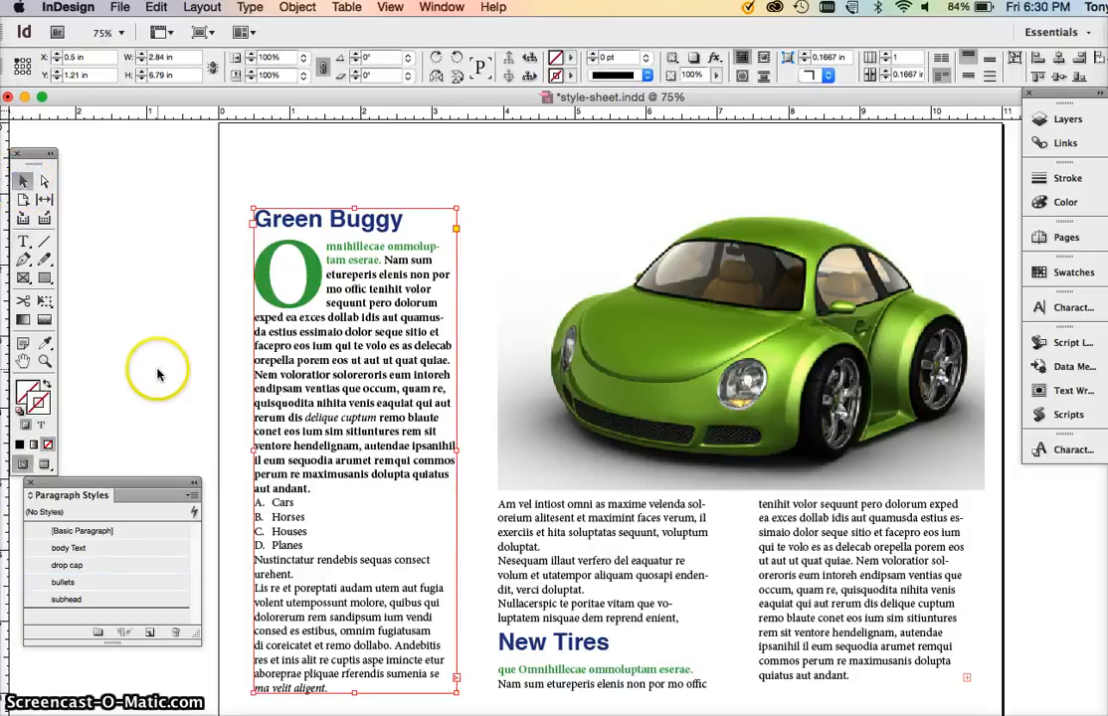
{"action": "left_click", "coordinate": [716, 415]}
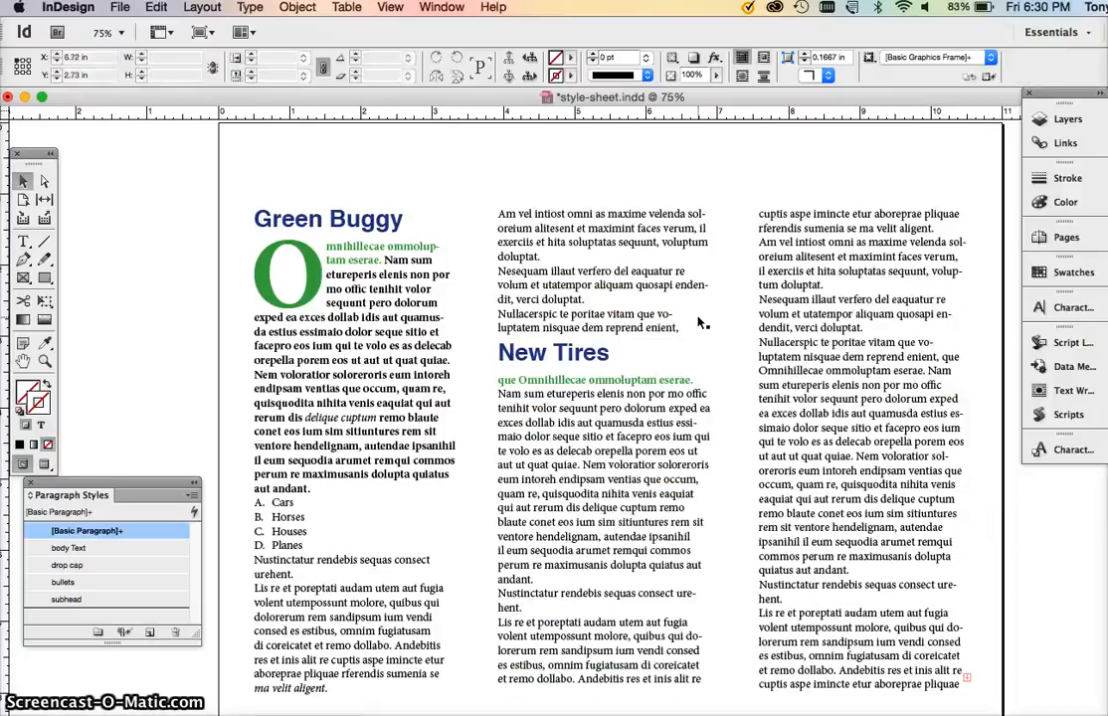
- Draw a rectangle frame over the top of columns two and three with Wrap Around Bounding Box
{"action": "left_click", "coordinate": [567, 382]}
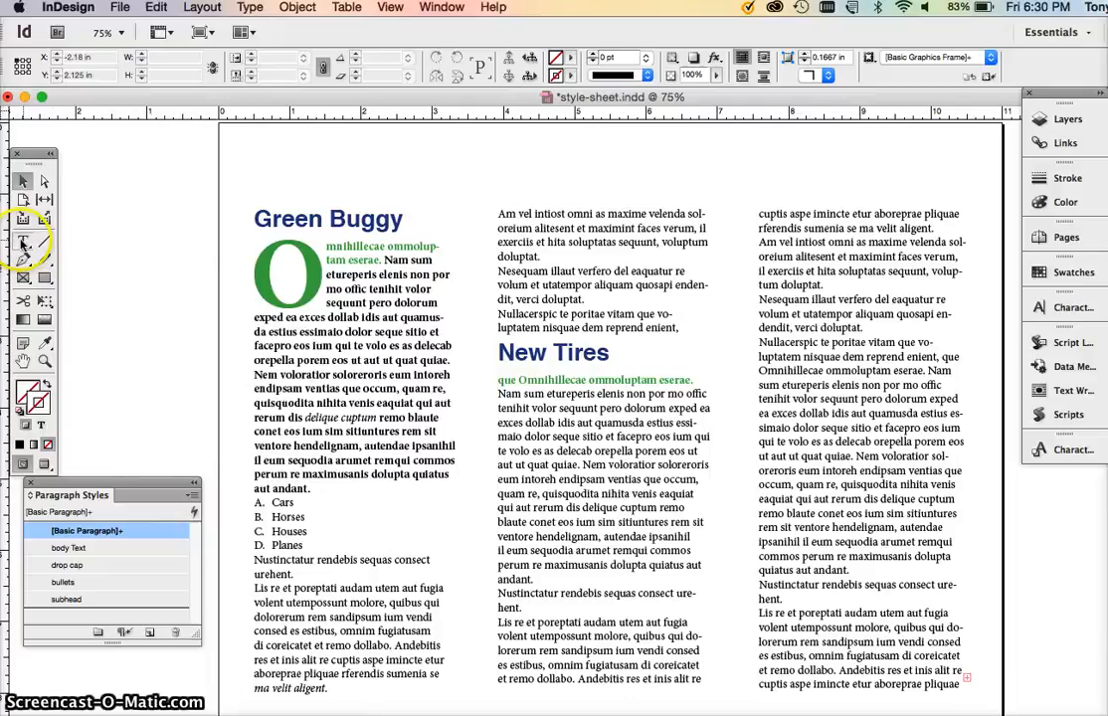
{"action": "left_click", "coordinate": [24, 242]}
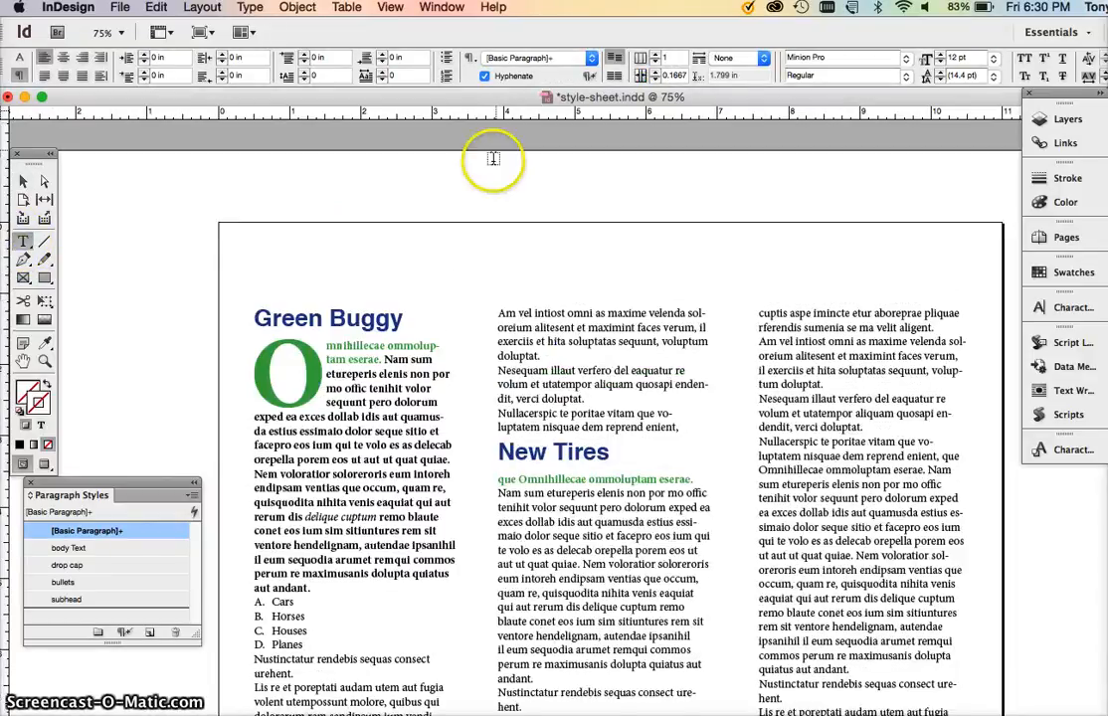
{"action": "left_click_drag", "start_coordinate": [493, 215], "coordinate": [925, 557]}
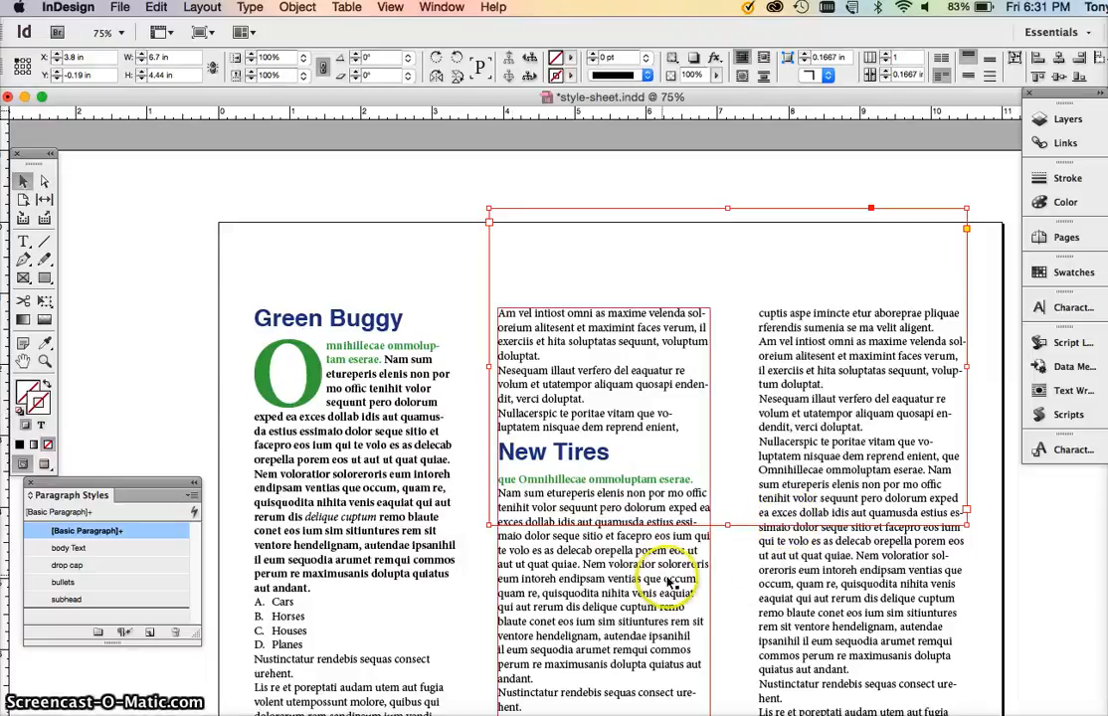
{"action": "mouse_move", "coordinate": [1064, 414]}
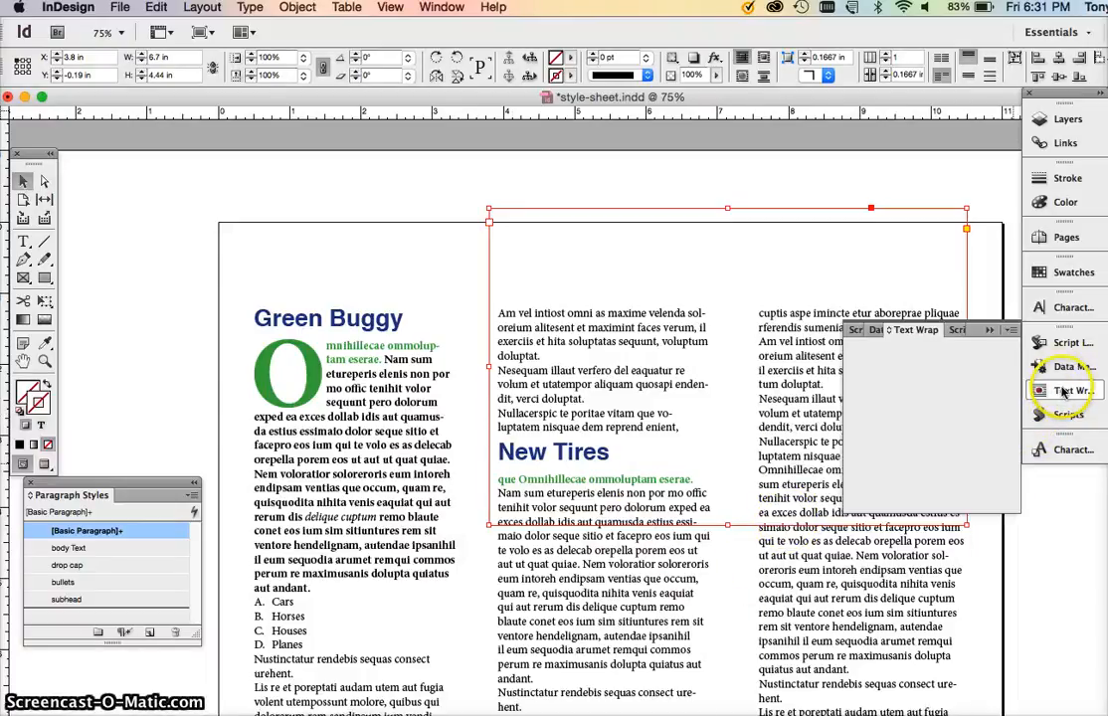
{"action": "left_click", "coordinate": [879, 350]}
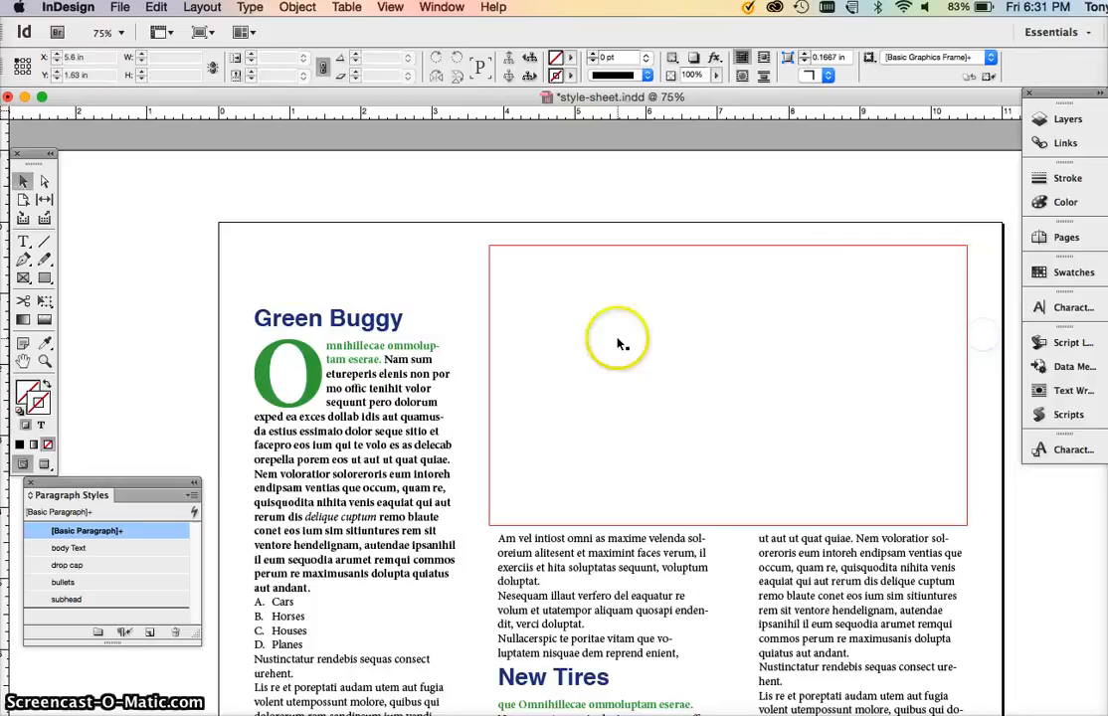
- Insert a table of 6 body rows and 4 columns inside the top frame
{"action": "left_click", "coordinate": [616, 342]}
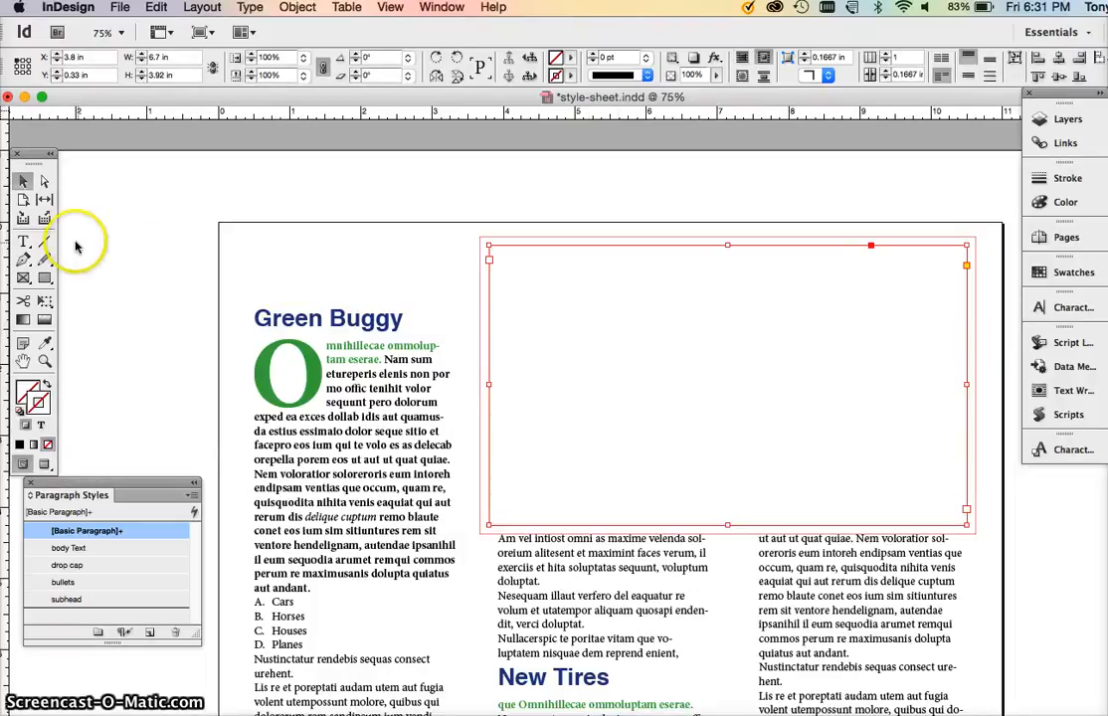
{"action": "left_click", "coordinate": [24, 243]}
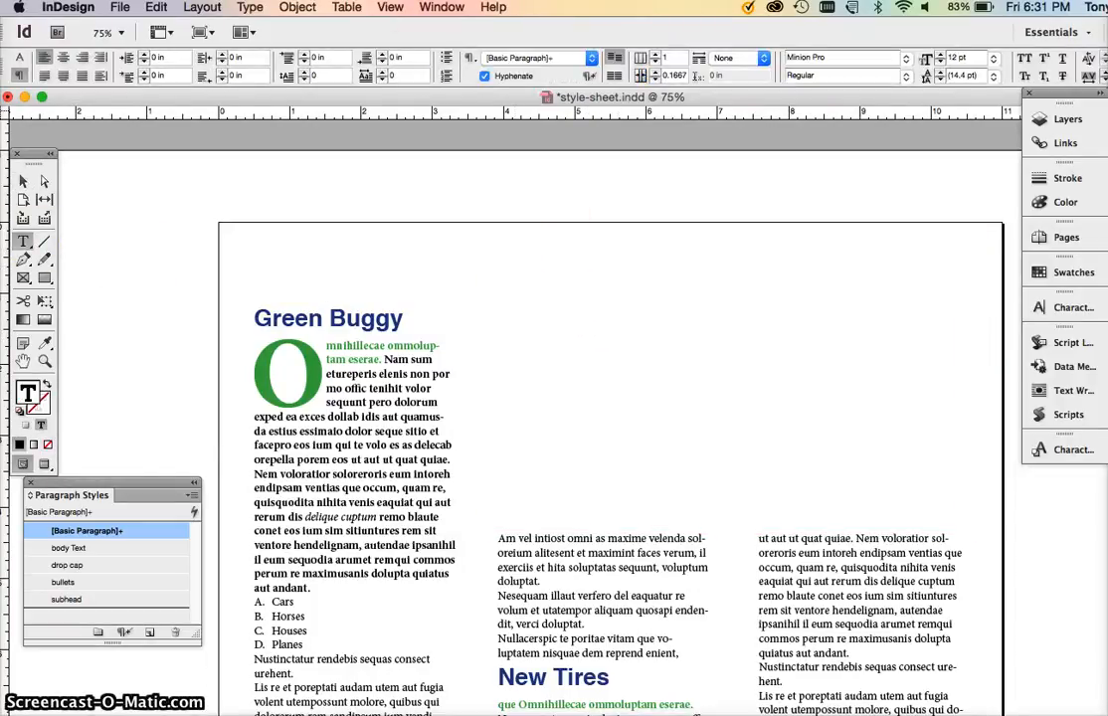
{"action": "left_click", "coordinate": [346, 8]}
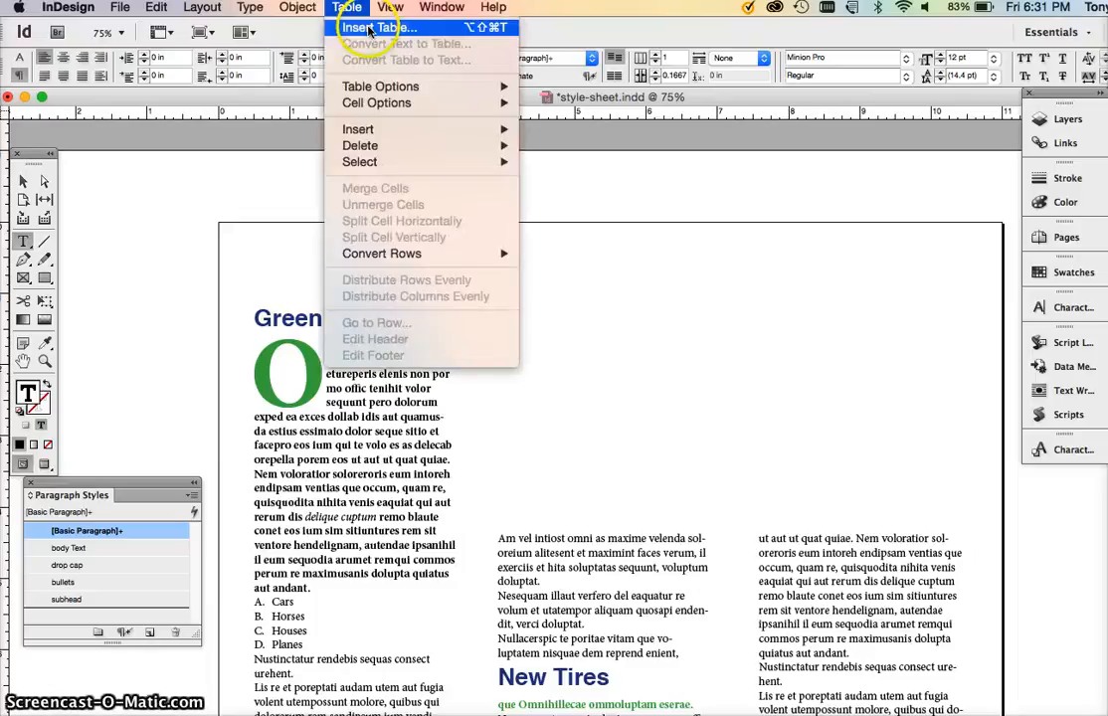
{"action": "left_click", "coordinate": [376, 28]}
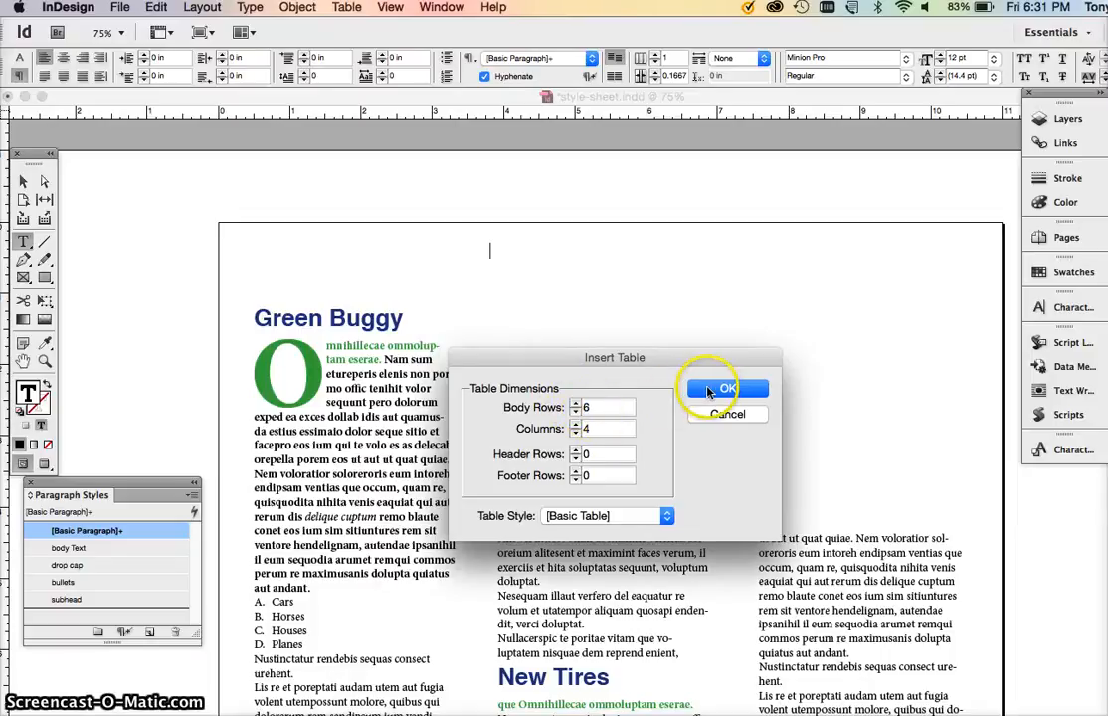
{"action": "left_click", "coordinate": [724, 388]}
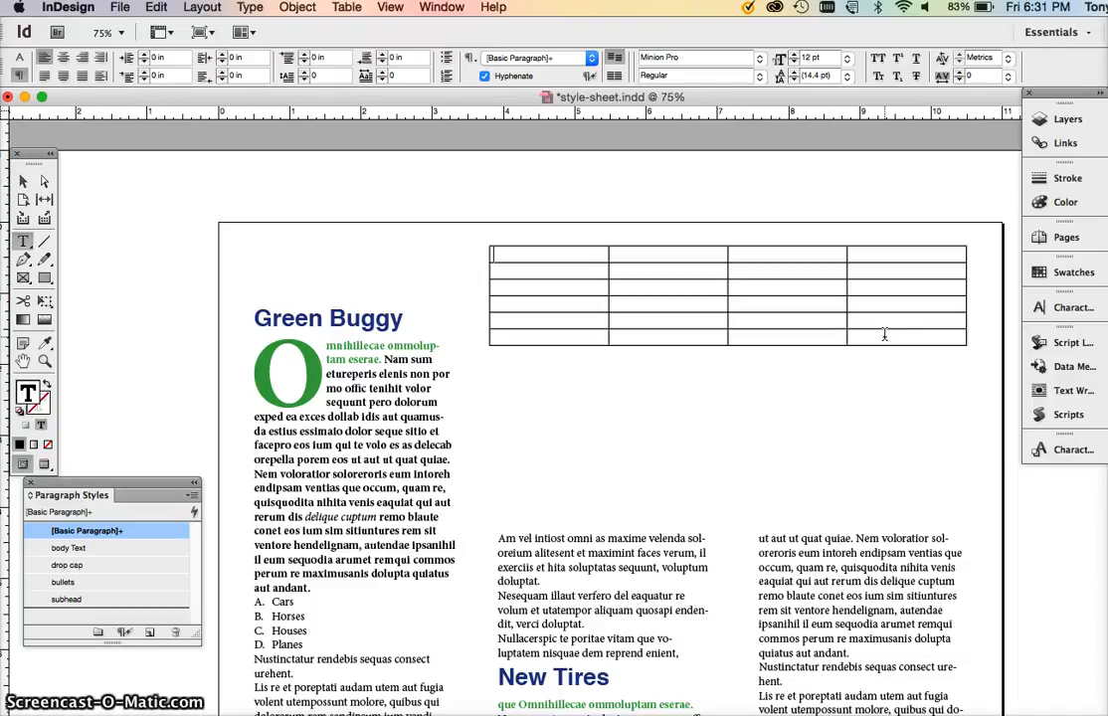
- Enter the headings Cows, Horses, Sheep and Pigs in the first row
{"action": "type", "text": "Cow"}
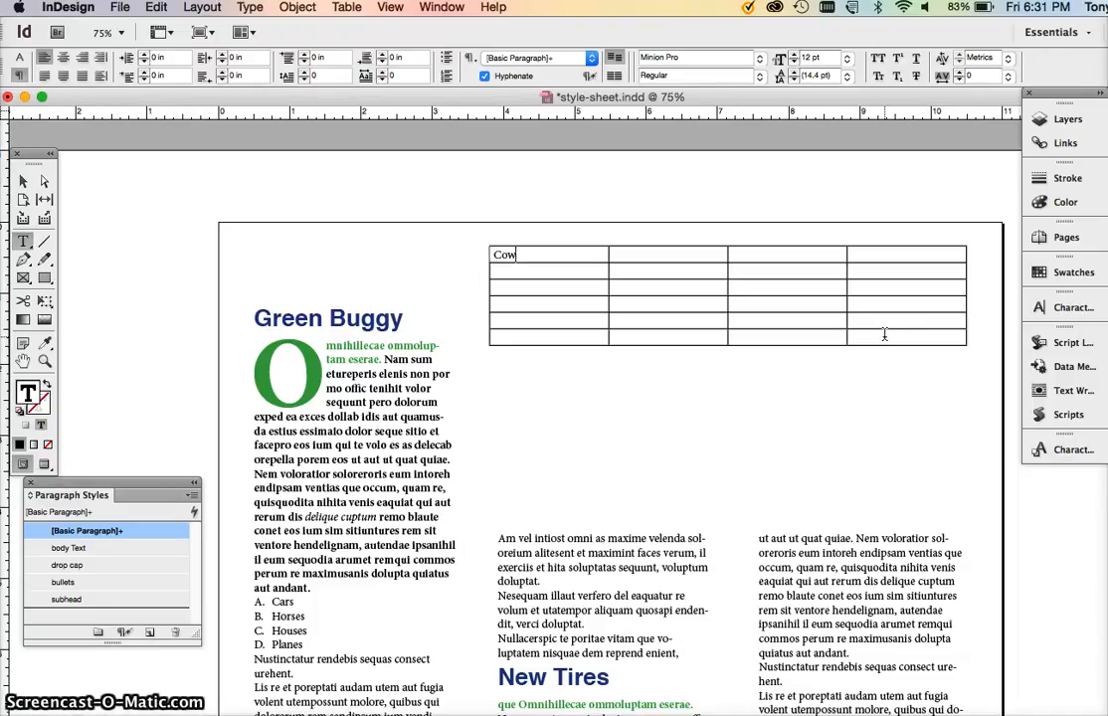
{"action": "type", "text": "Hor"}
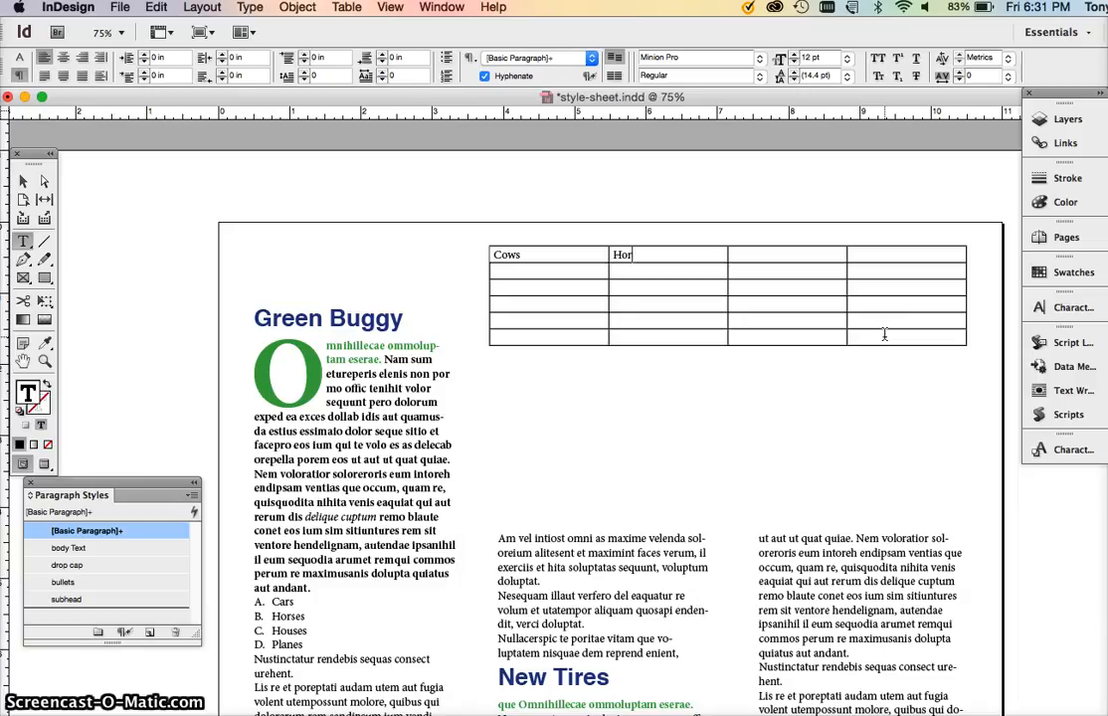
{"action": "type", "text": "Sh"}
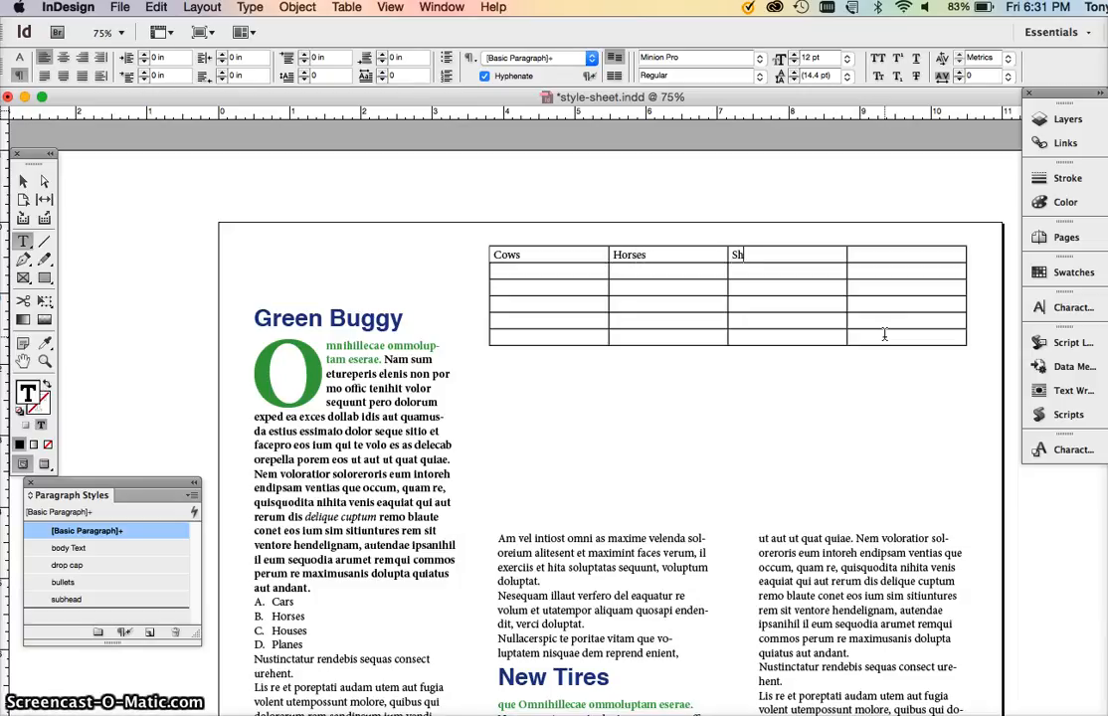
{"action": "type", "text": "heep"}
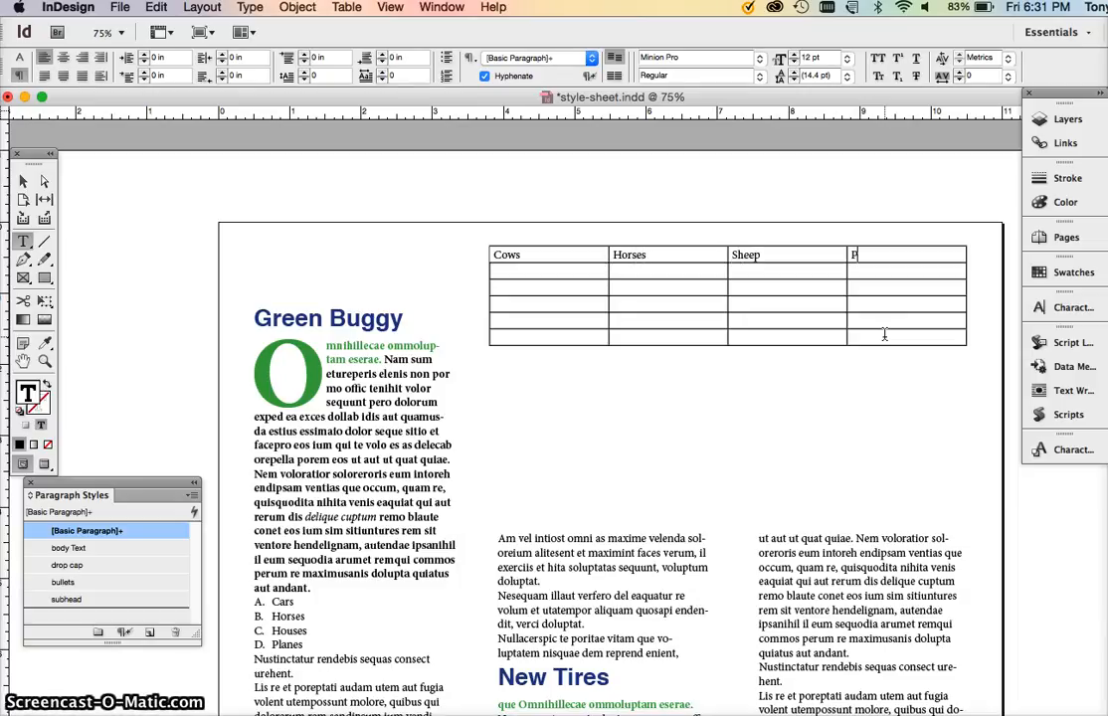
{"action": "type", "text": "Pigs"}
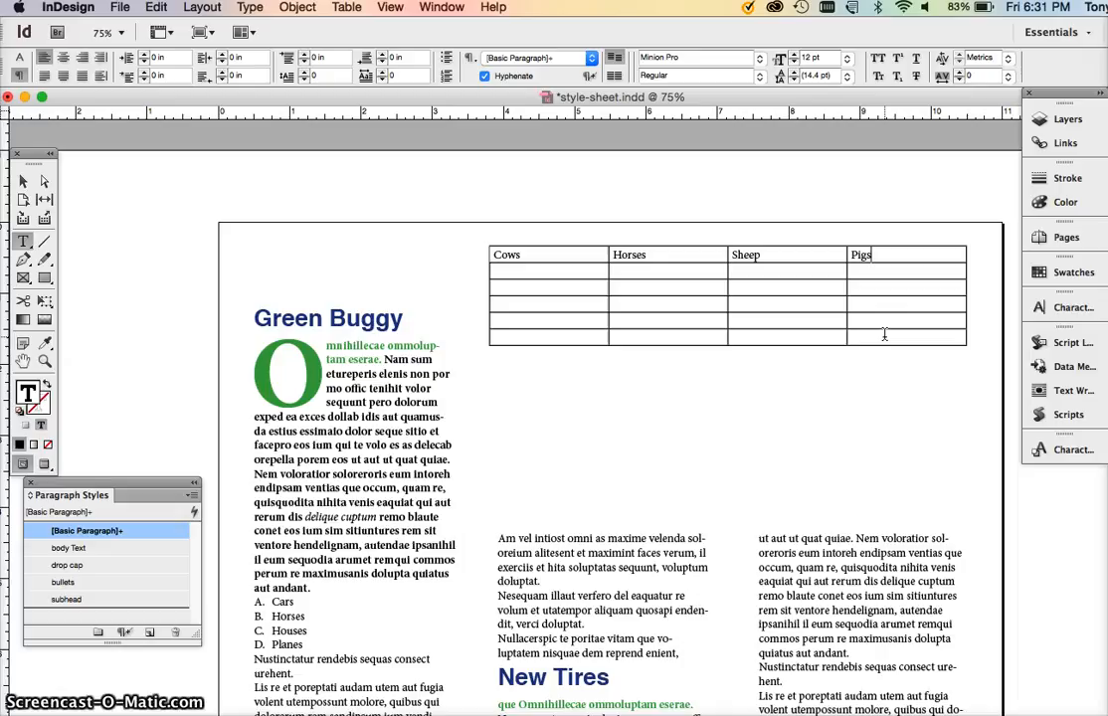
- Enter 2345, 21415124, 126, 356 in row two and repeat it down the remaining rows
{"action": "left_click", "coordinate": [547, 270]}
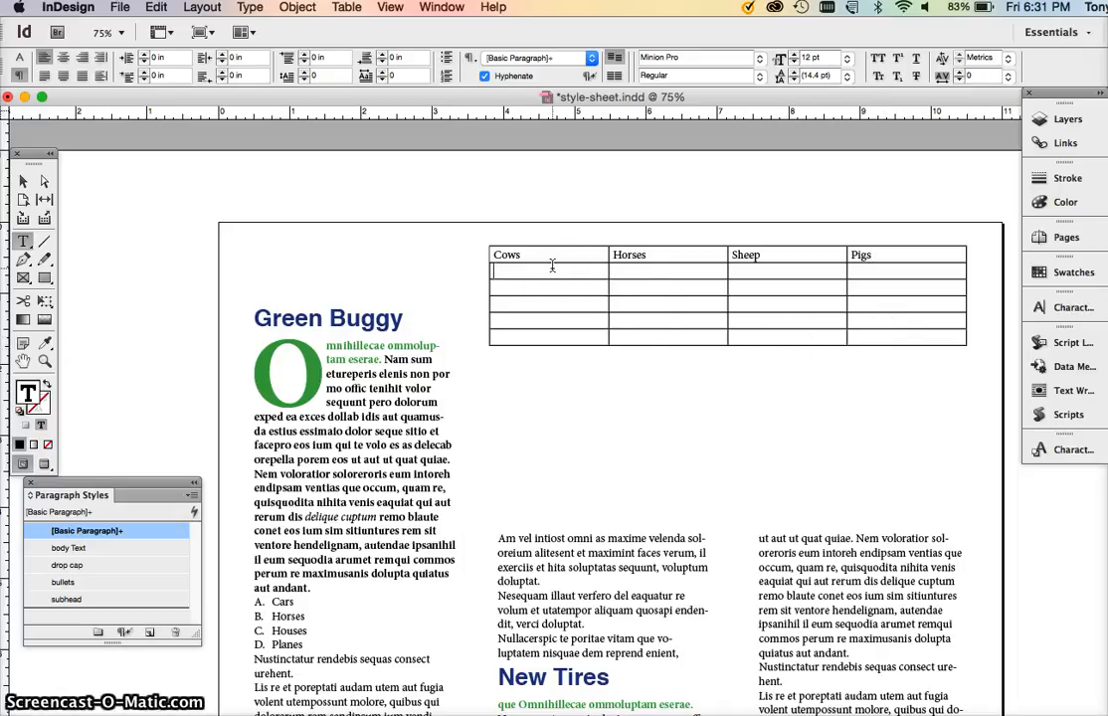
{"action": "type", "text": "2345"}
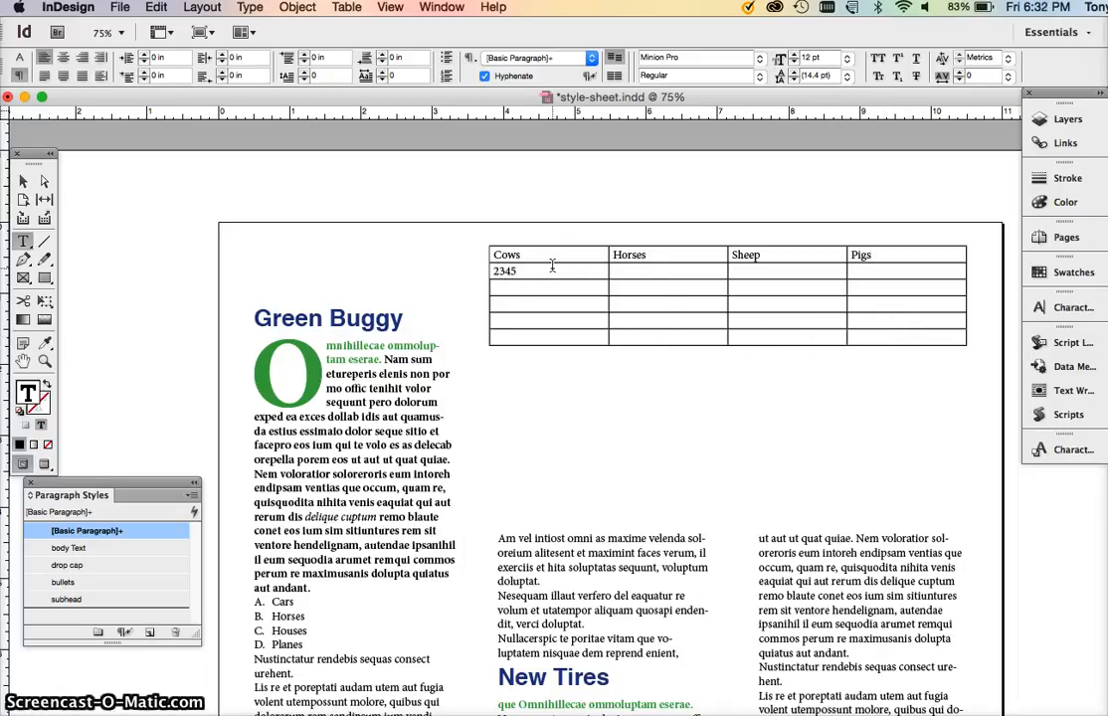
{"action": "type", "text": "21415"}
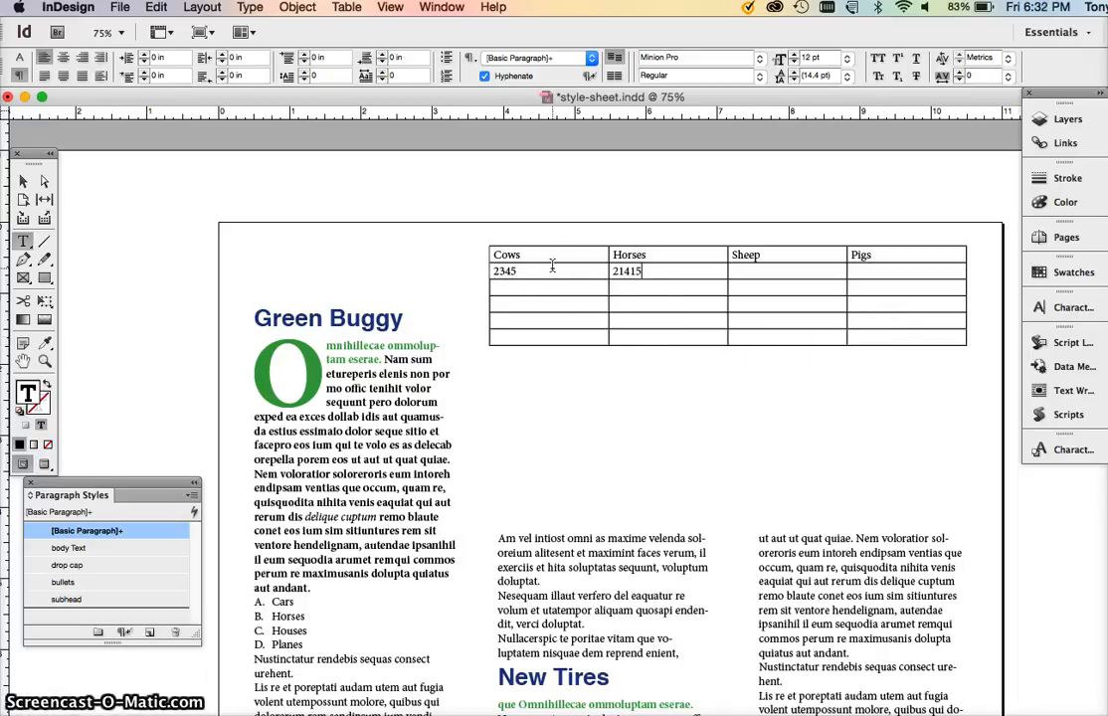
{"action": "type", "text": "124"}
{"action": "left_click", "coordinate": [787, 270]}
{"action": "type", "text": "126"}
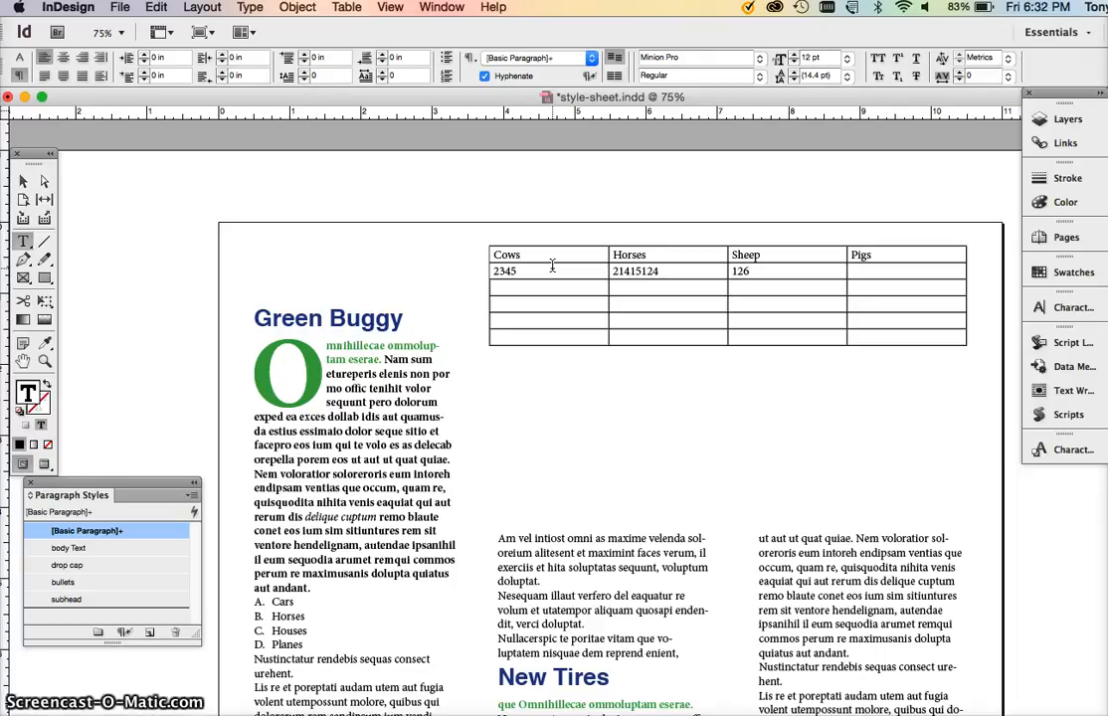
{"action": "type", "text": "356"}
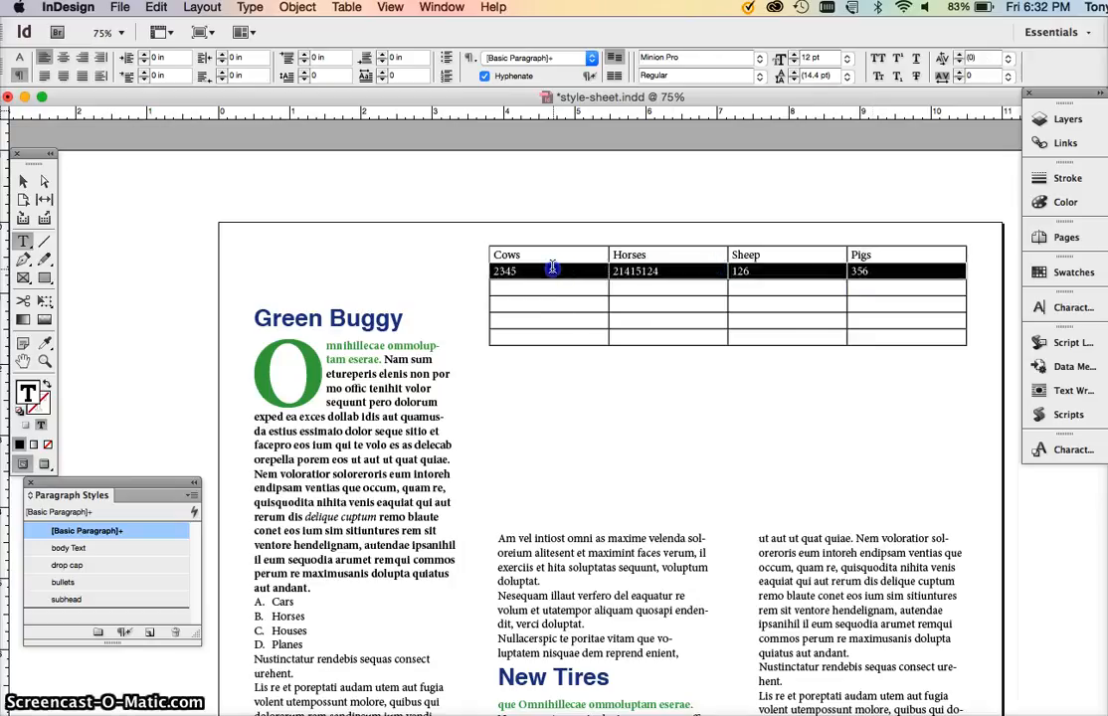
{"action": "left_click", "coordinate": [547, 270]}
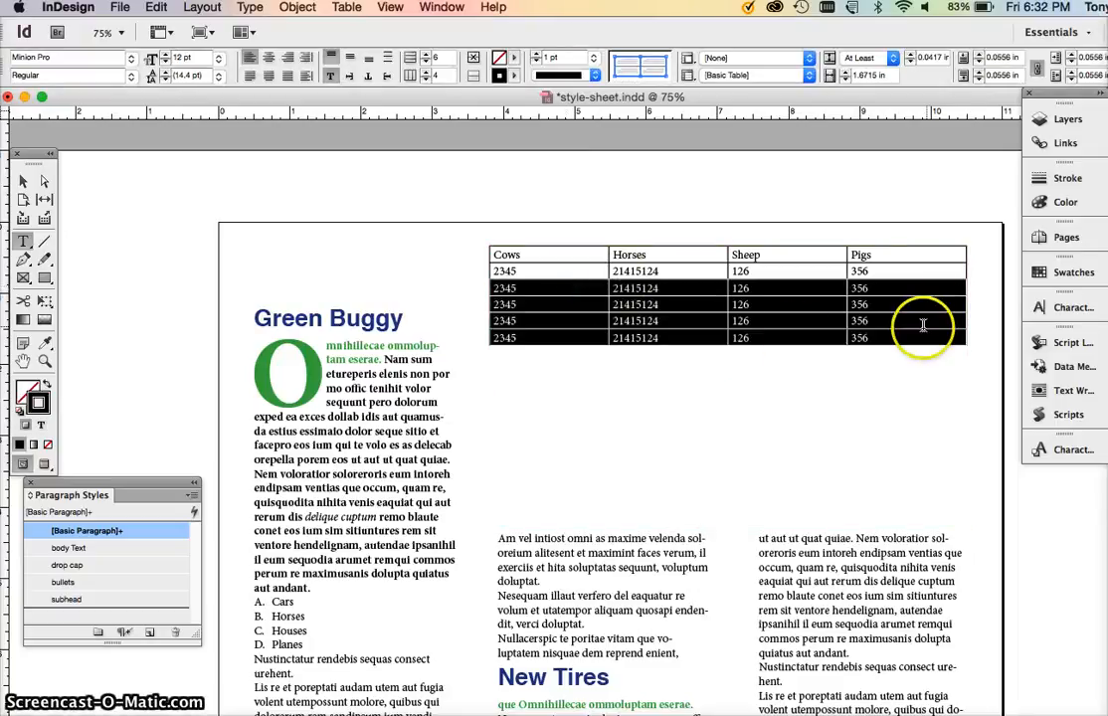
{"action": "left_click", "coordinate": [922, 326]}
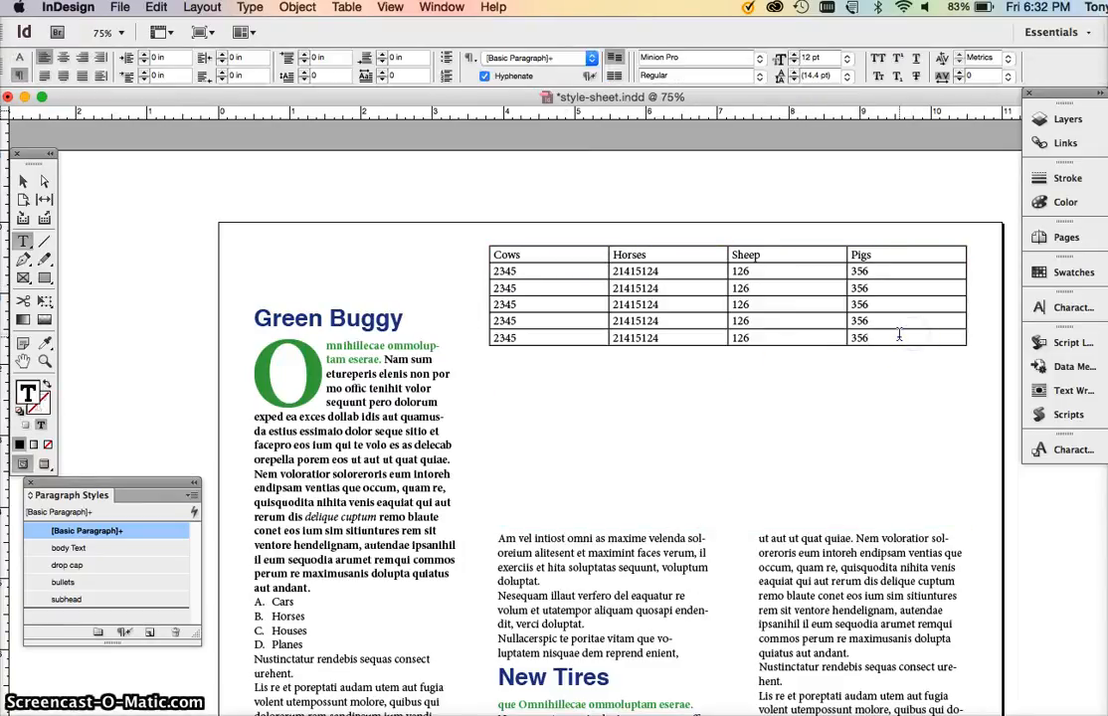
- Center the table text and set it in Helvetica, with the heading row in Helvetica Bold
{"action": "left_click", "coordinate": [569, 271]}
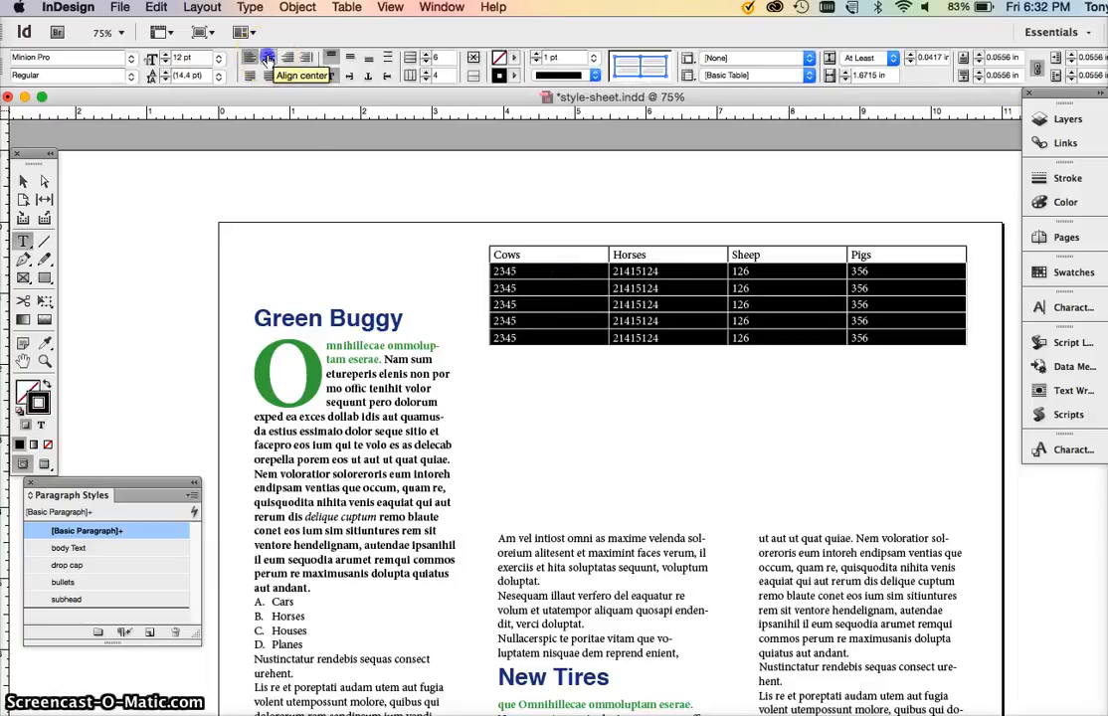
{"action": "left_click", "coordinate": [266, 56]}
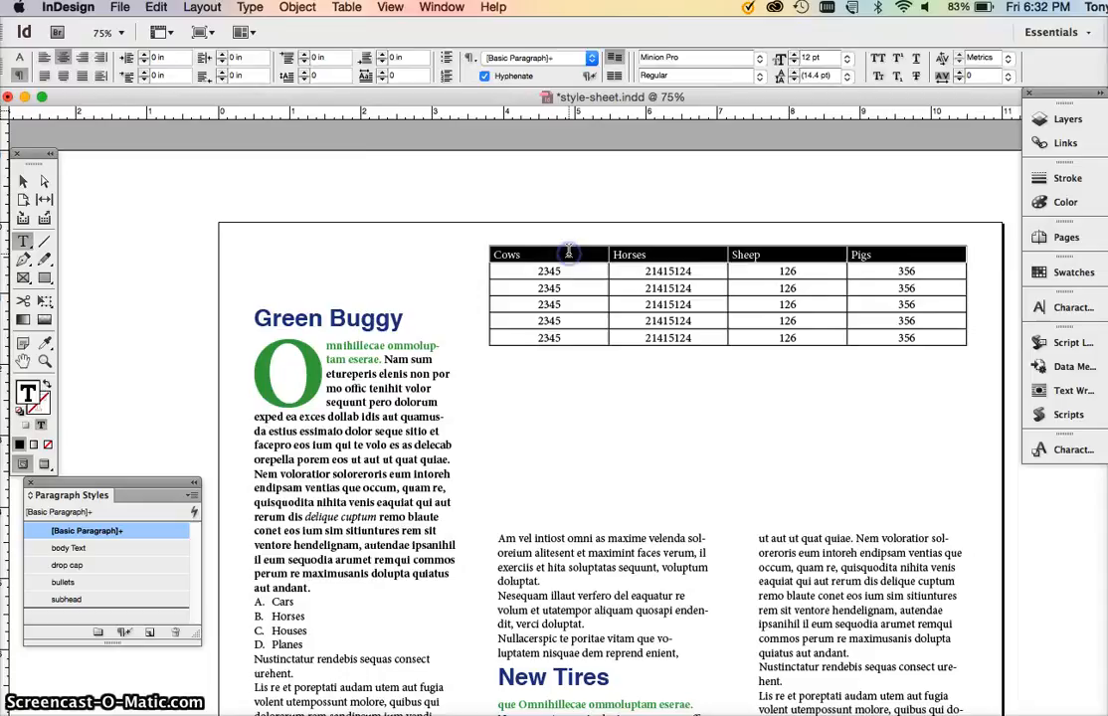
{"action": "left_click", "coordinate": [569, 254]}
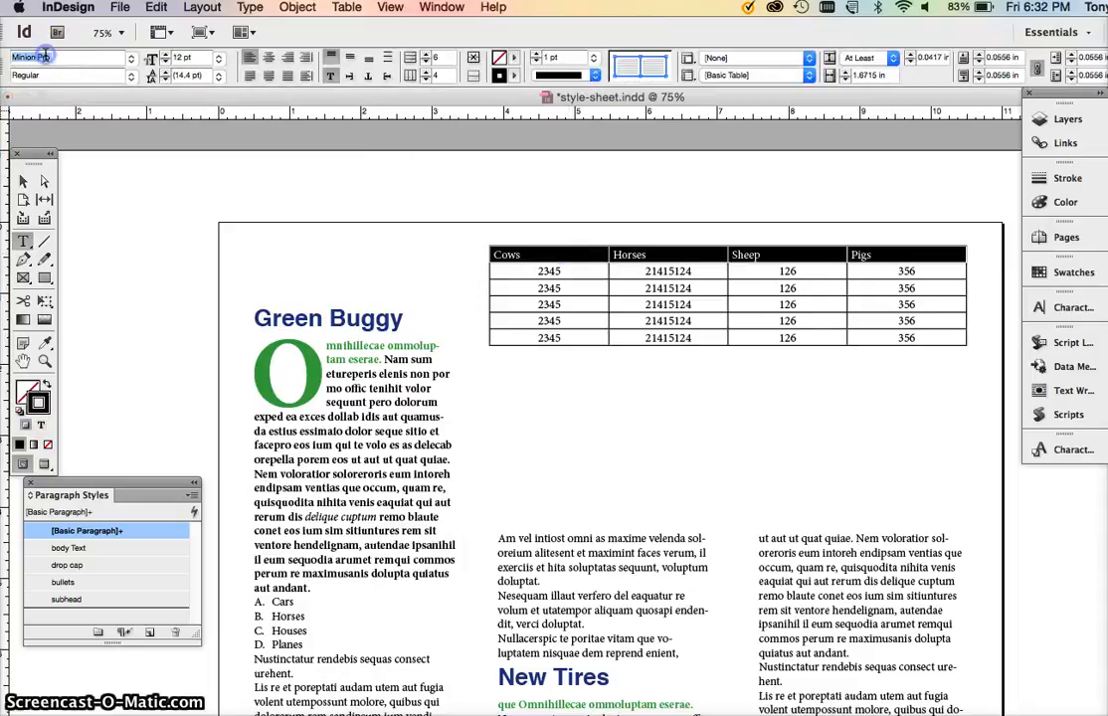
{"action": "left_click", "coordinate": [64, 55]}
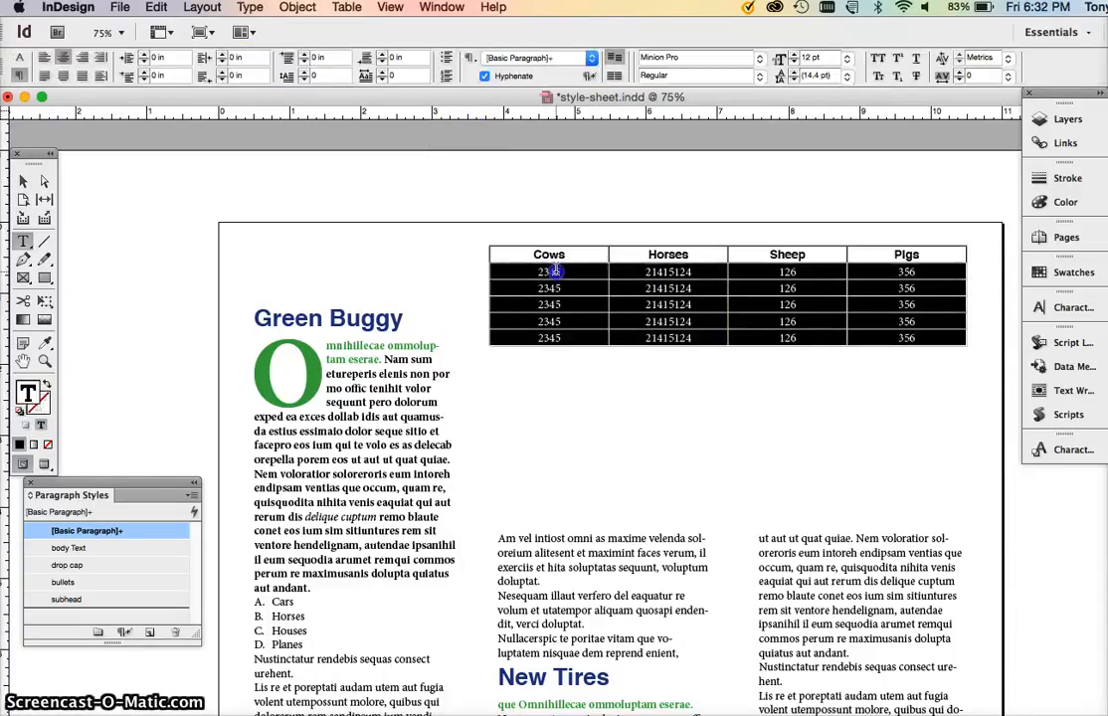
{"action": "left_click", "coordinate": [549, 270]}
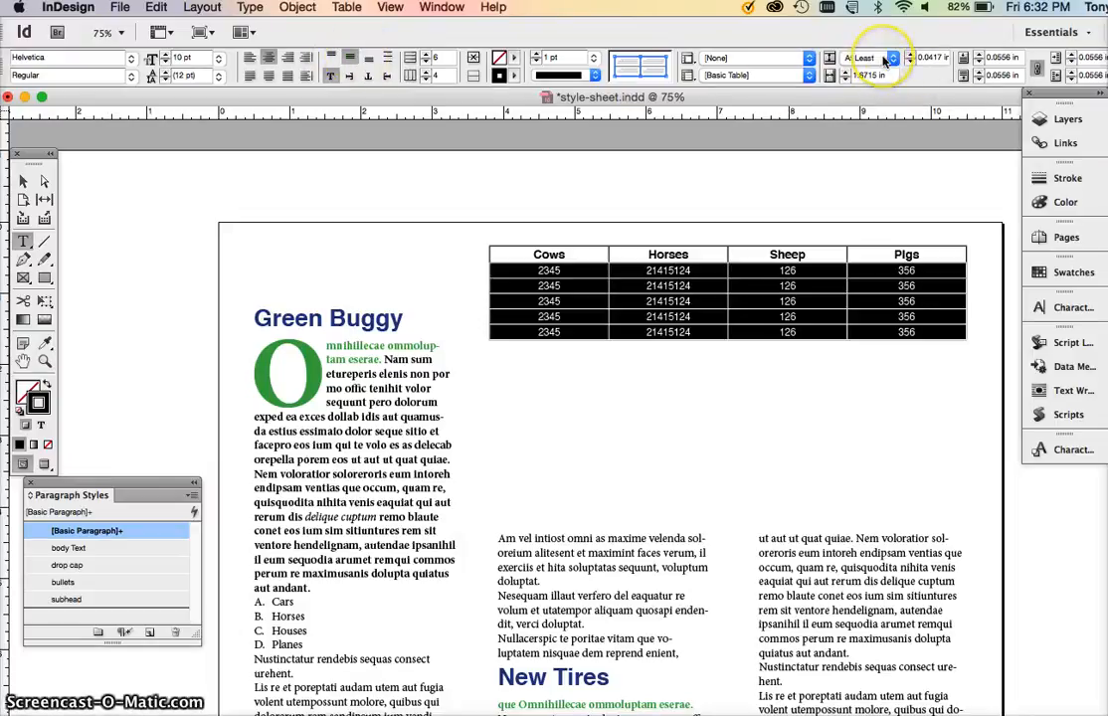
- Set Row Height to Exactly with a taller value and center the entries vertically
{"action": "left_click", "coordinate": [891, 56]}
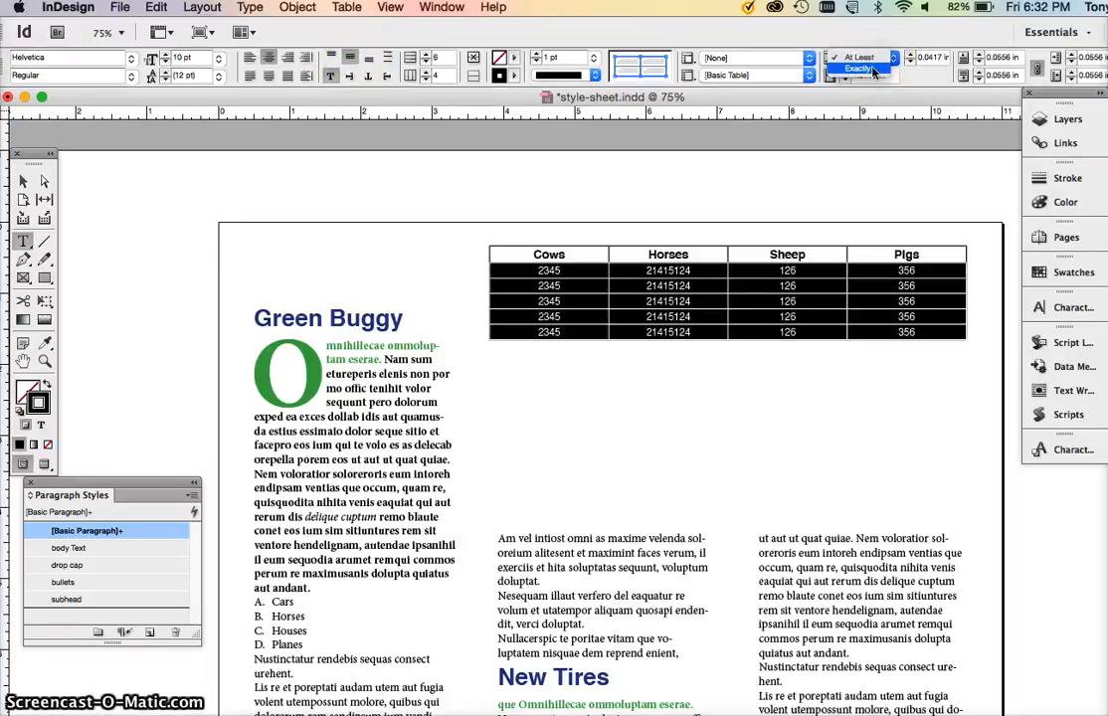
{"action": "left_click", "coordinate": [859, 67]}
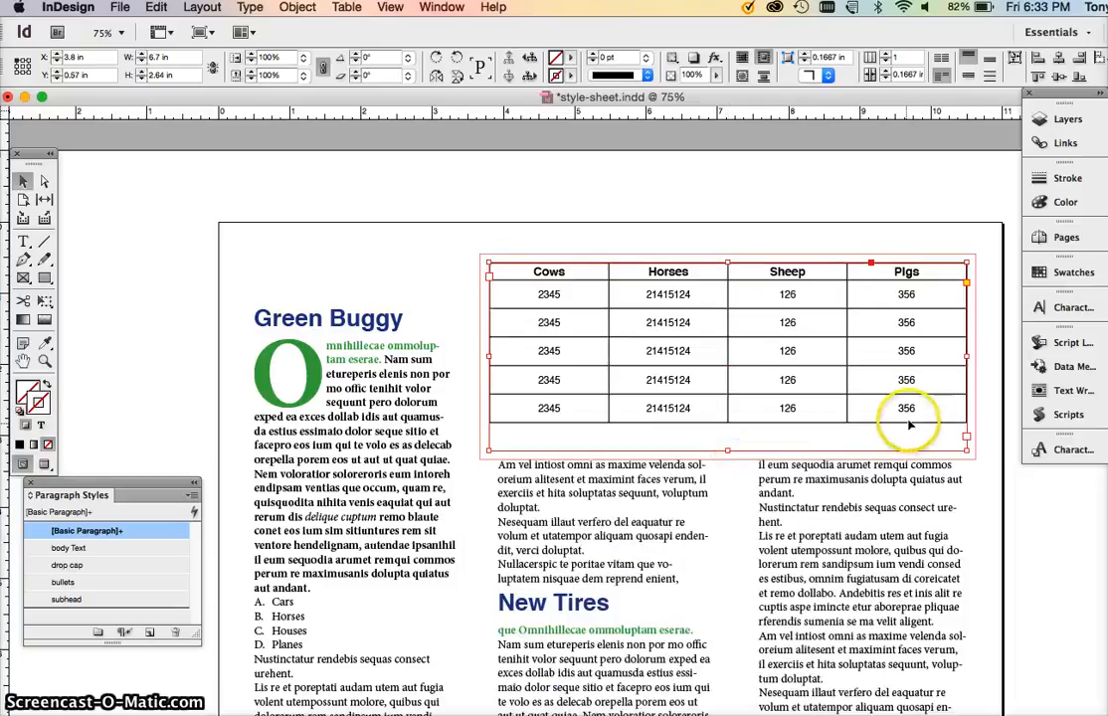
{"action": "mouse_move", "coordinate": [919, 409]}
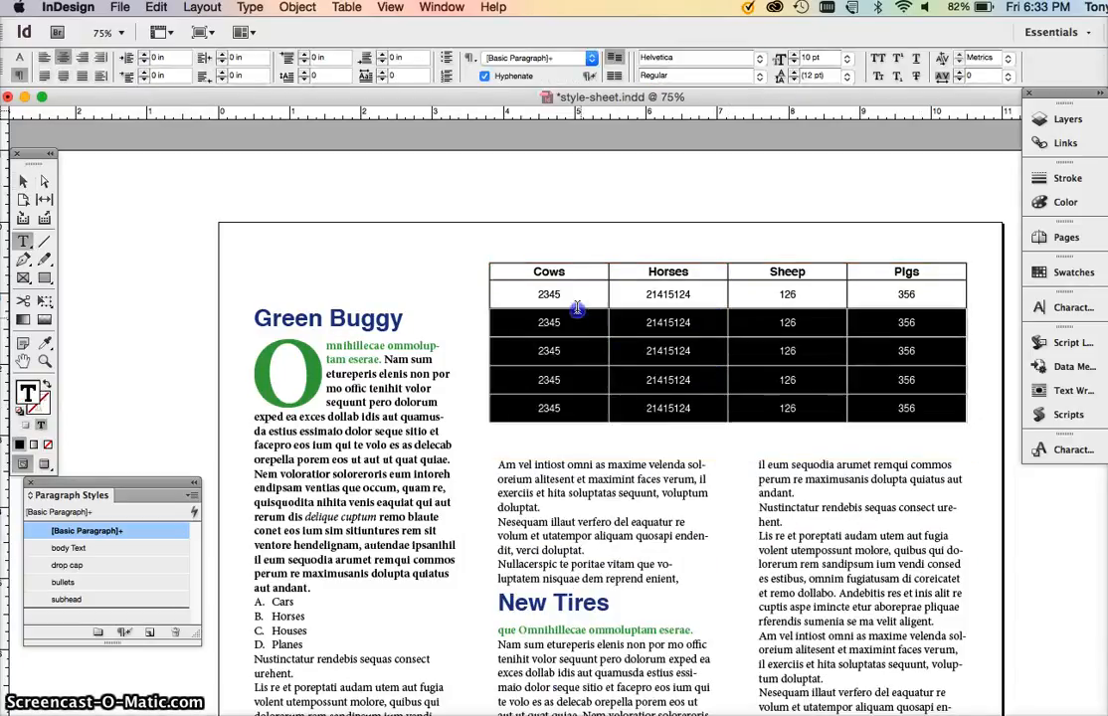
{"action": "left_click", "coordinate": [549, 294]}
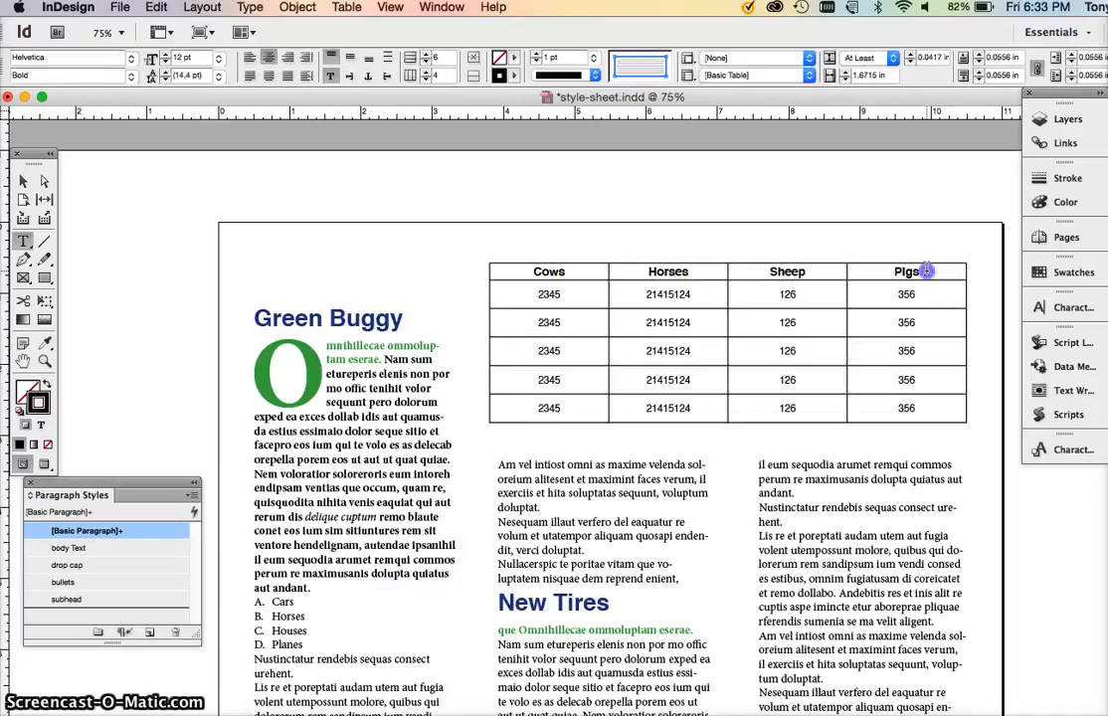
{"action": "left_click", "coordinate": [549, 294]}
{"action": "type", "text": "tab"}
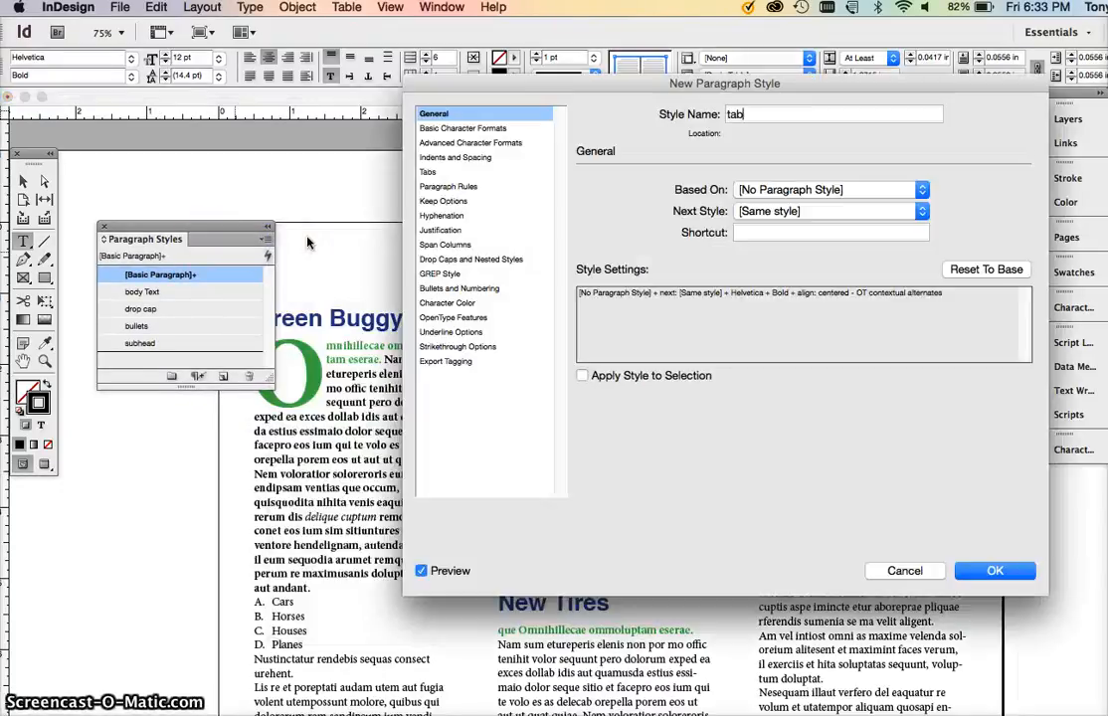
- Name the new paragraph style 'table - header' and apply it to the selected table
{"action": "type", "text": "le"}
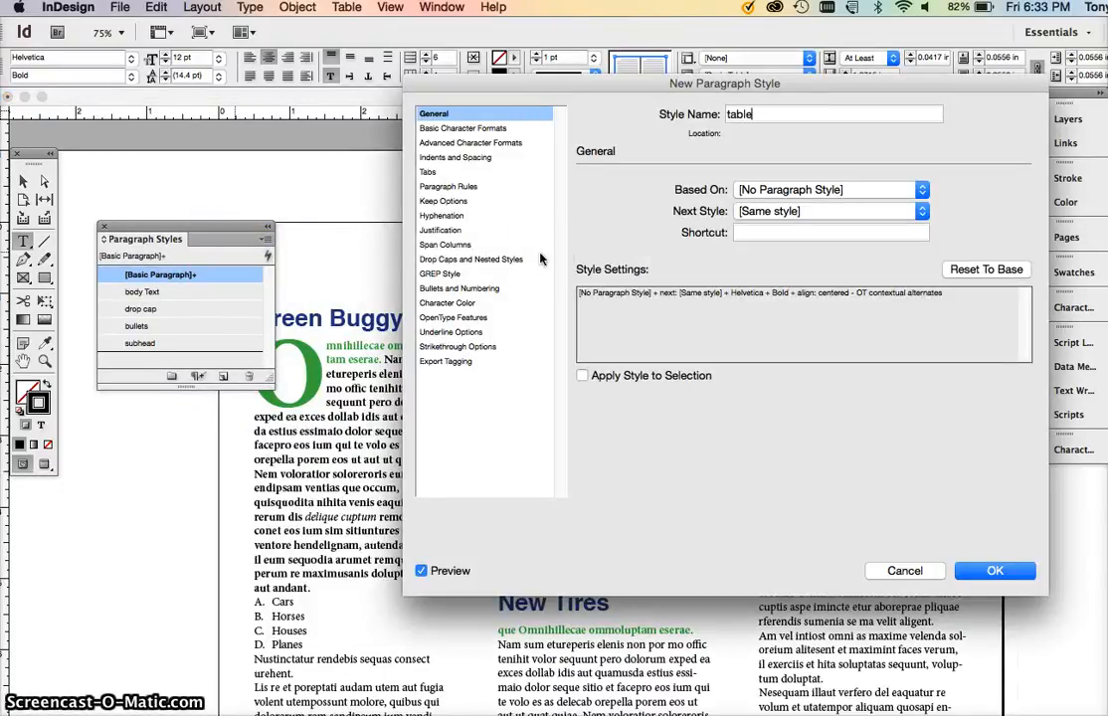
{"action": "type", "text": "- header"}
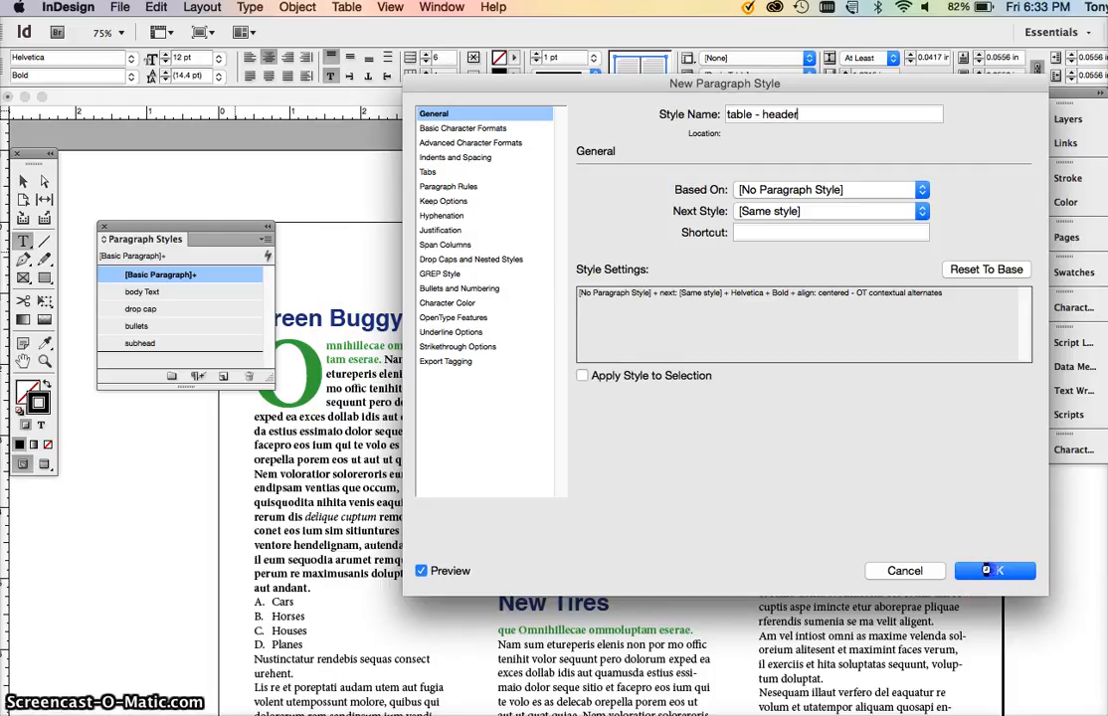
{"action": "left_click", "coordinate": [994, 569]}
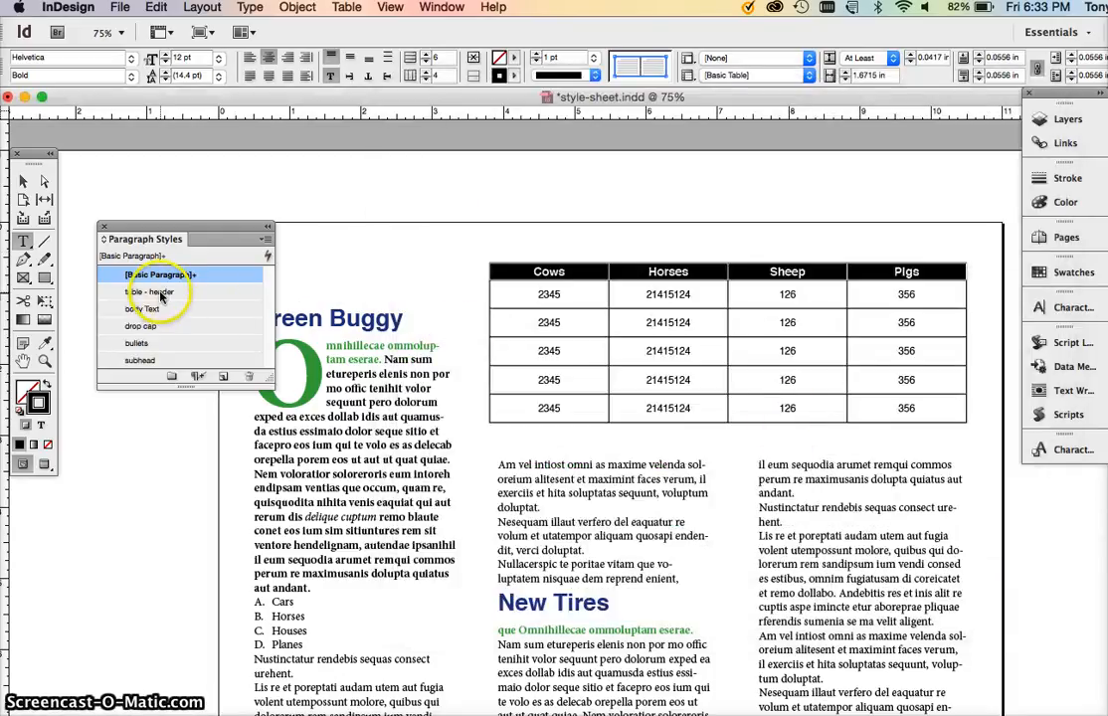
{"action": "left_click", "coordinate": [151, 291]}
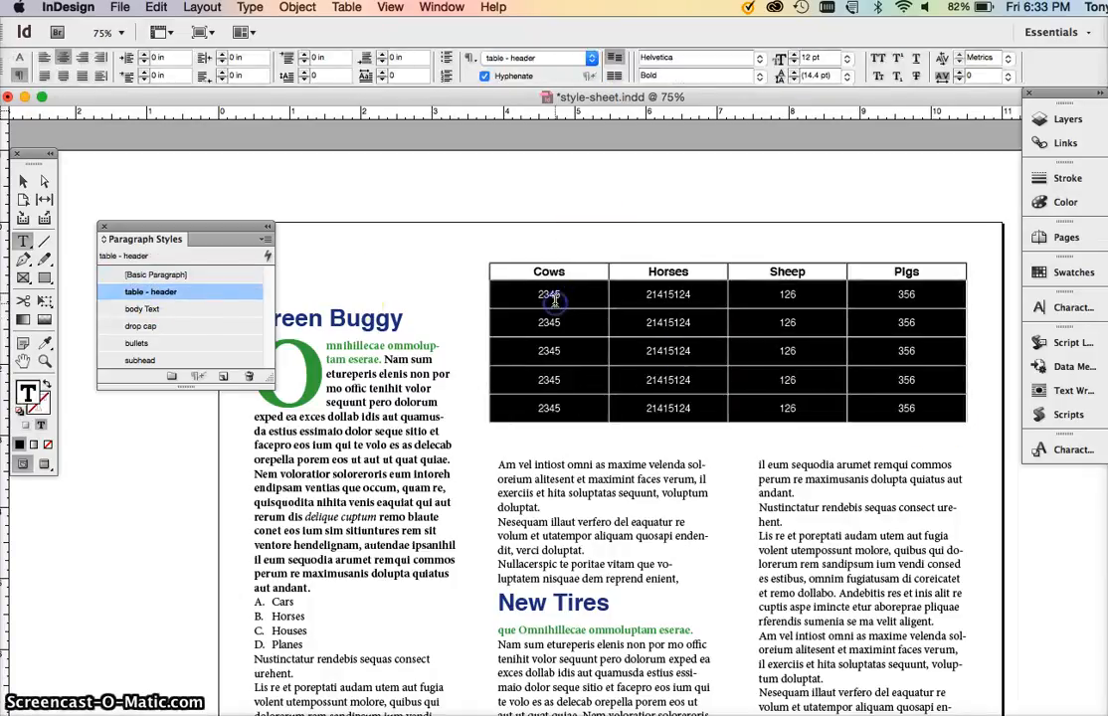
{"action": "left_click", "coordinate": [267, 238]}
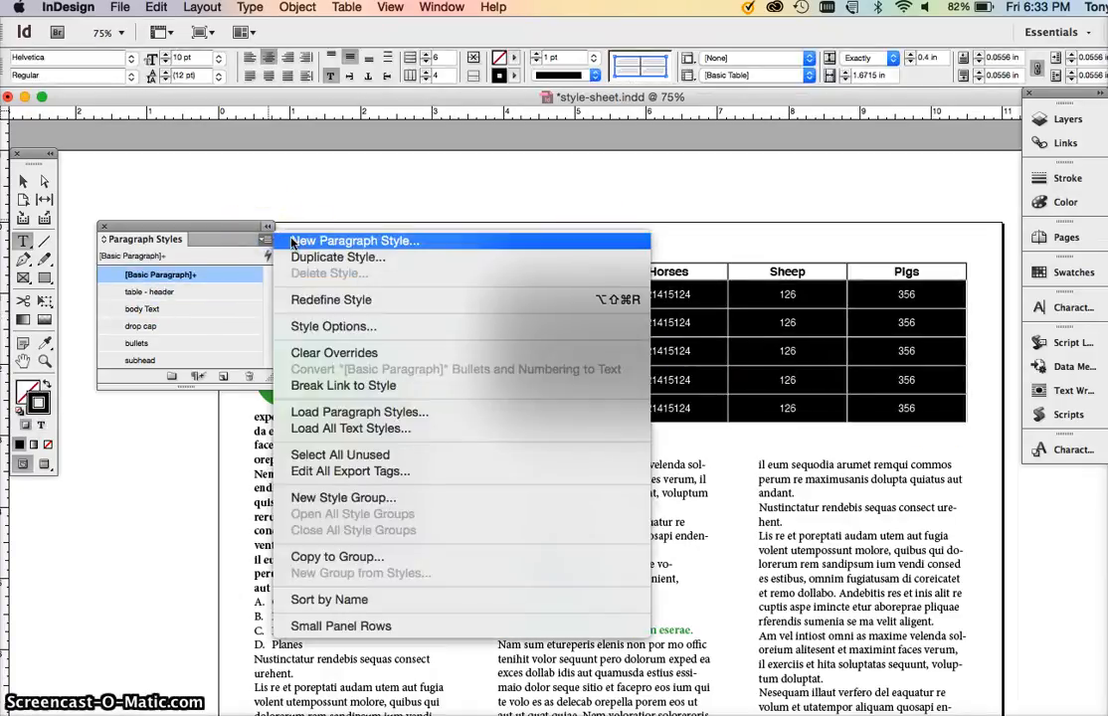
- Create a 'table body' paragraph style for the data rows and keep 'table - header' on the heading row
{"action": "left_click", "coordinate": [354, 241]}
{"action": "type", "text": "table body"}
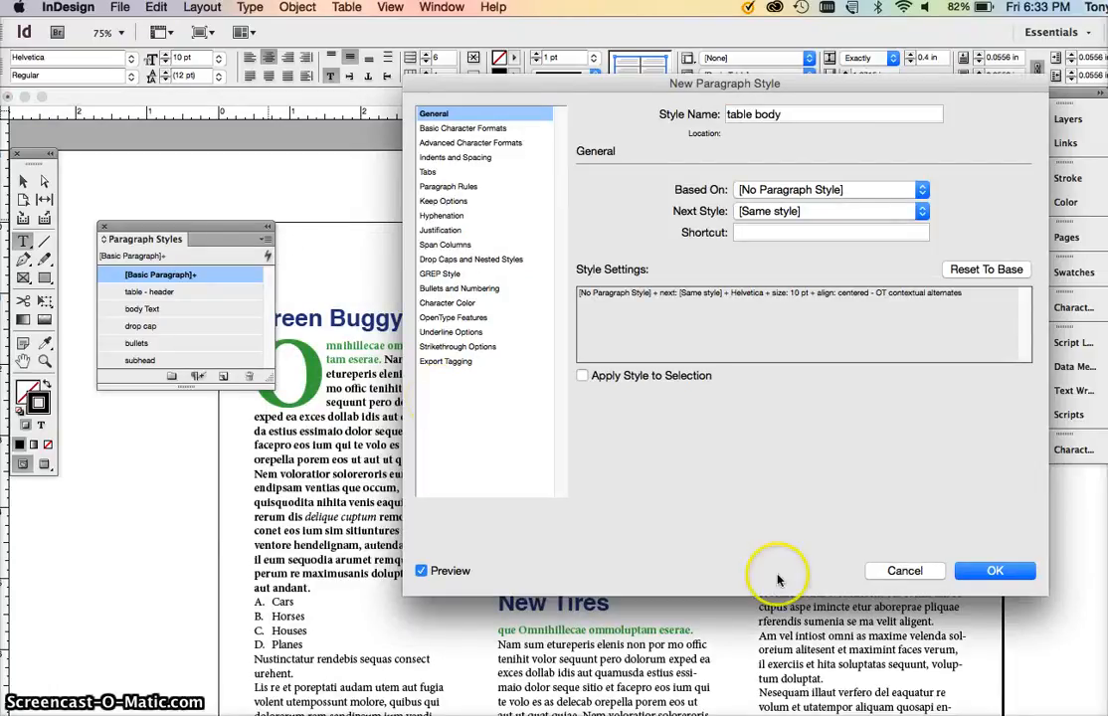
{"action": "left_click", "coordinate": [994, 569]}
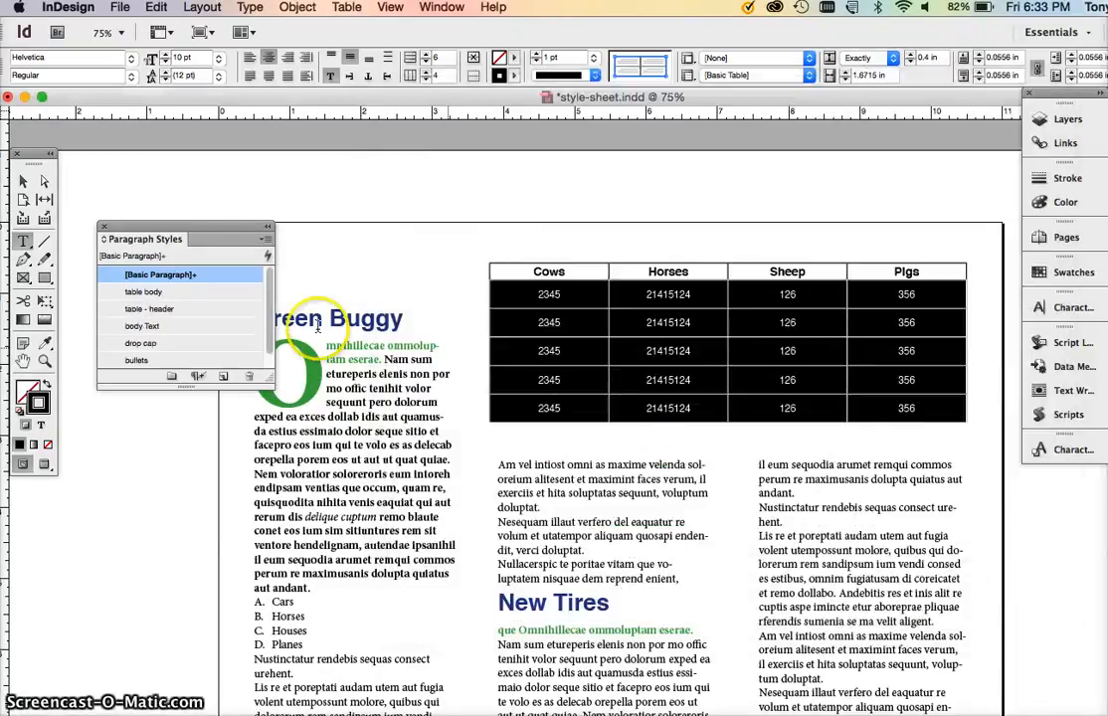
{"action": "left_click", "coordinate": [144, 290]}
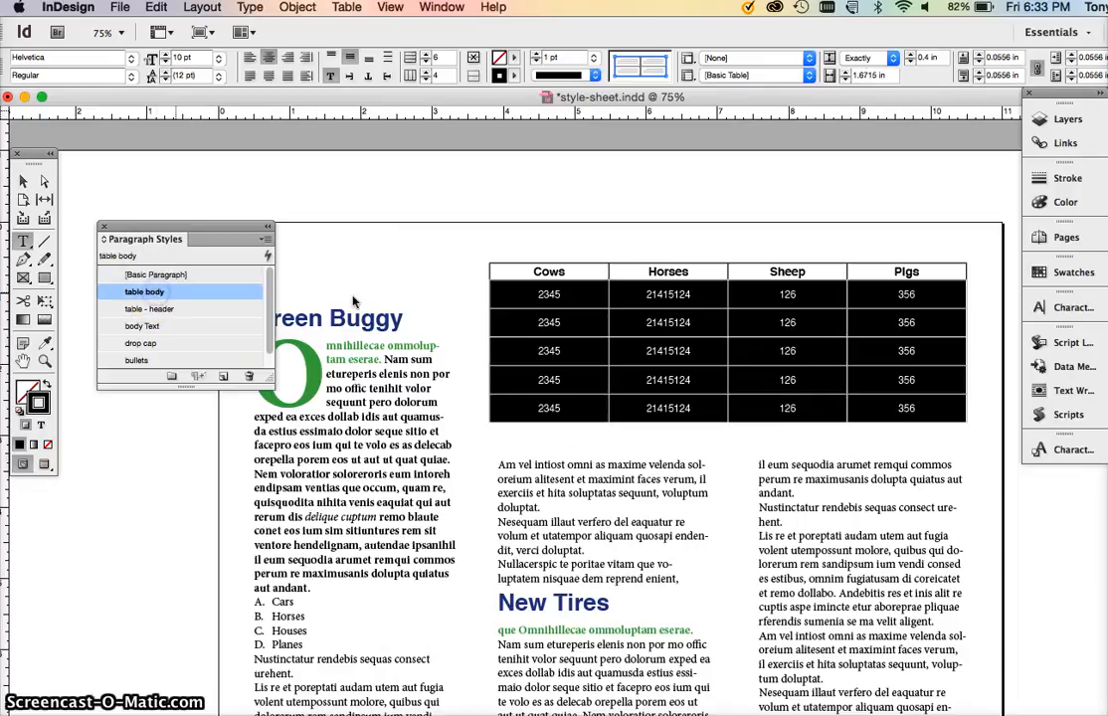
{"action": "left_click", "coordinate": [151, 310]}
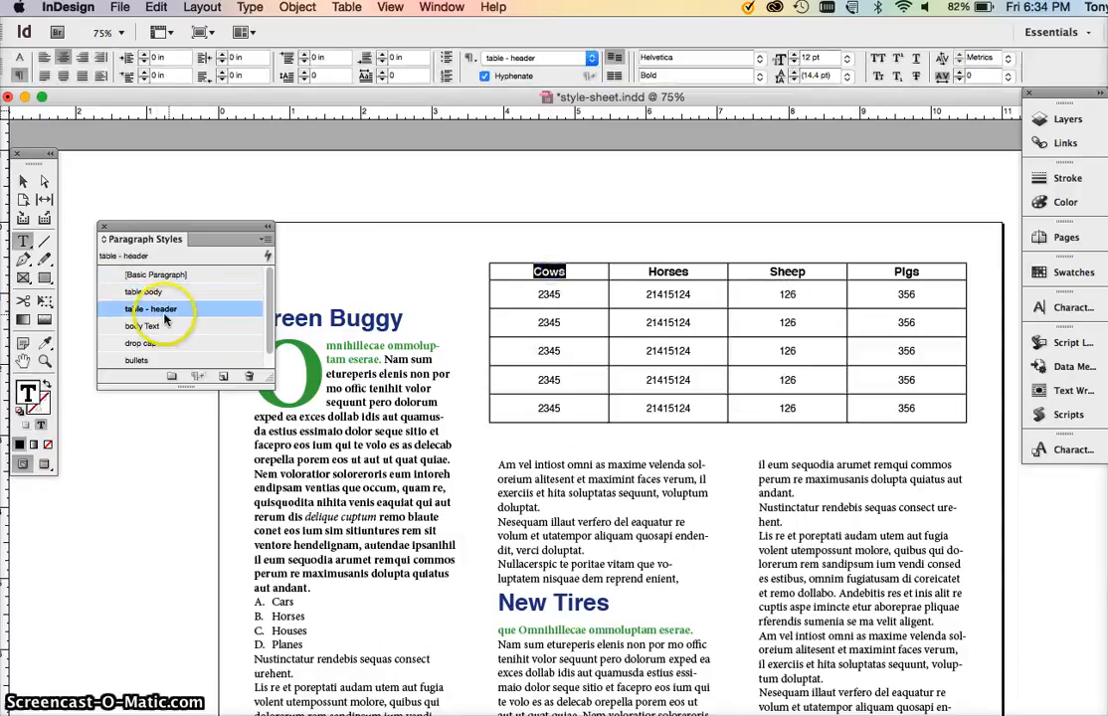
{"action": "left_click", "coordinate": [144, 290]}
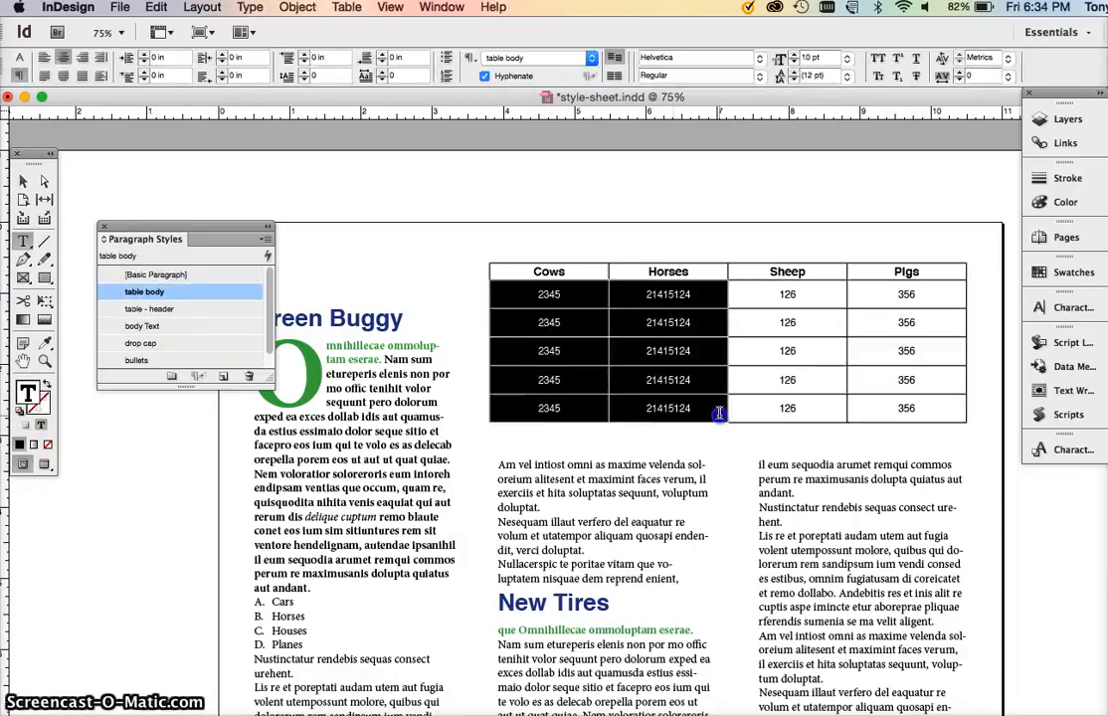
{"action": "left_click", "coordinate": [149, 290]}
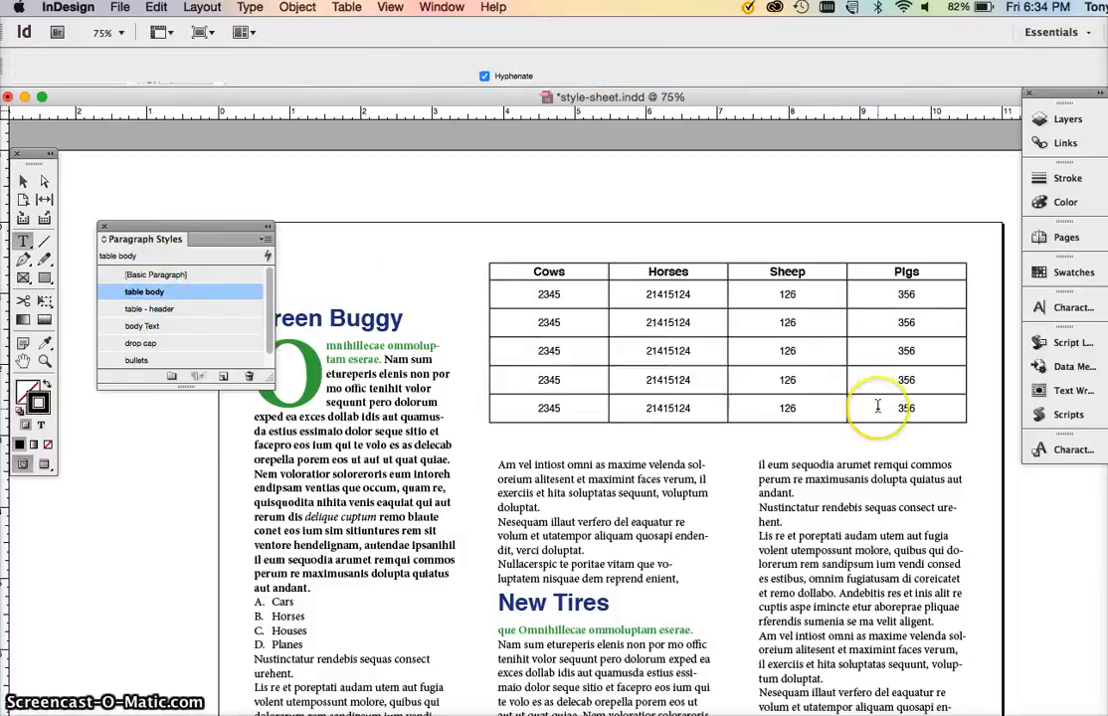
- Check a data cell's style and select the whole table for further setup
{"action": "left_click", "coordinate": [877, 408]}
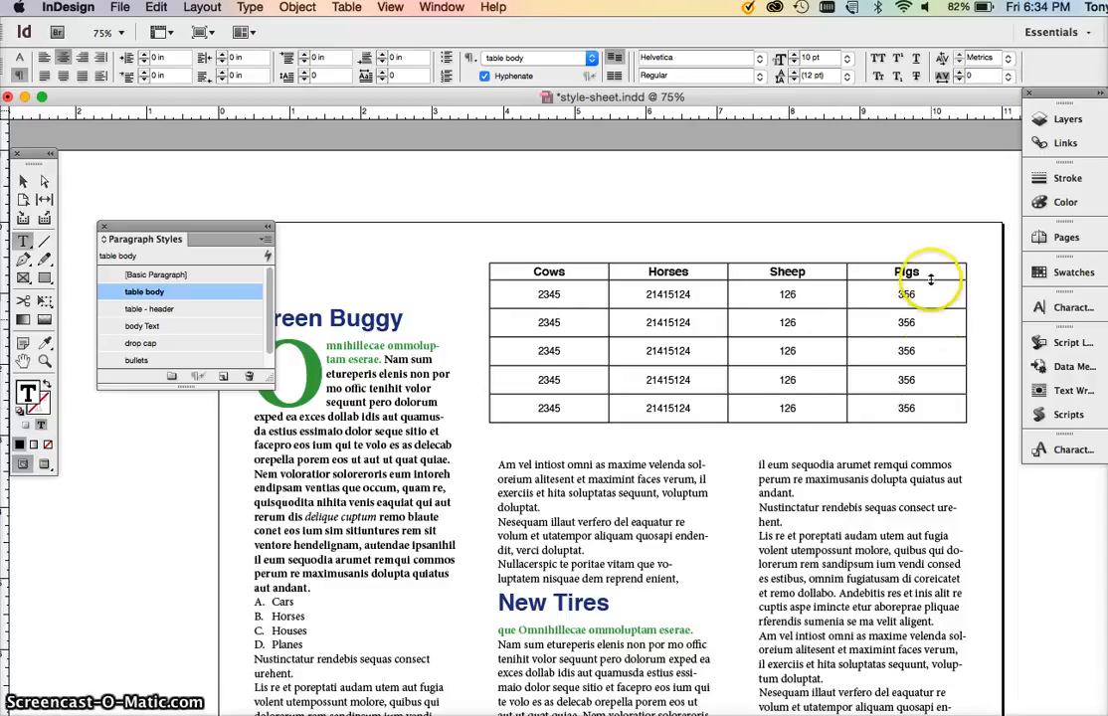
{"action": "mouse_move", "coordinate": [915, 398]}
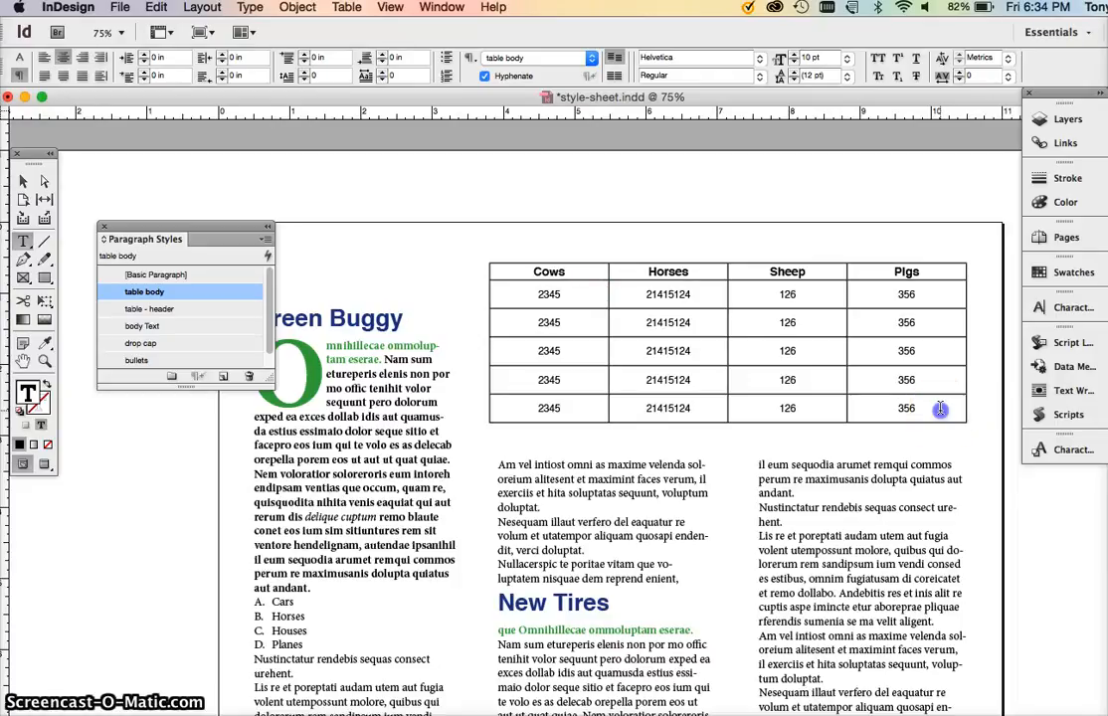
{"action": "left_click", "coordinate": [548, 288]}
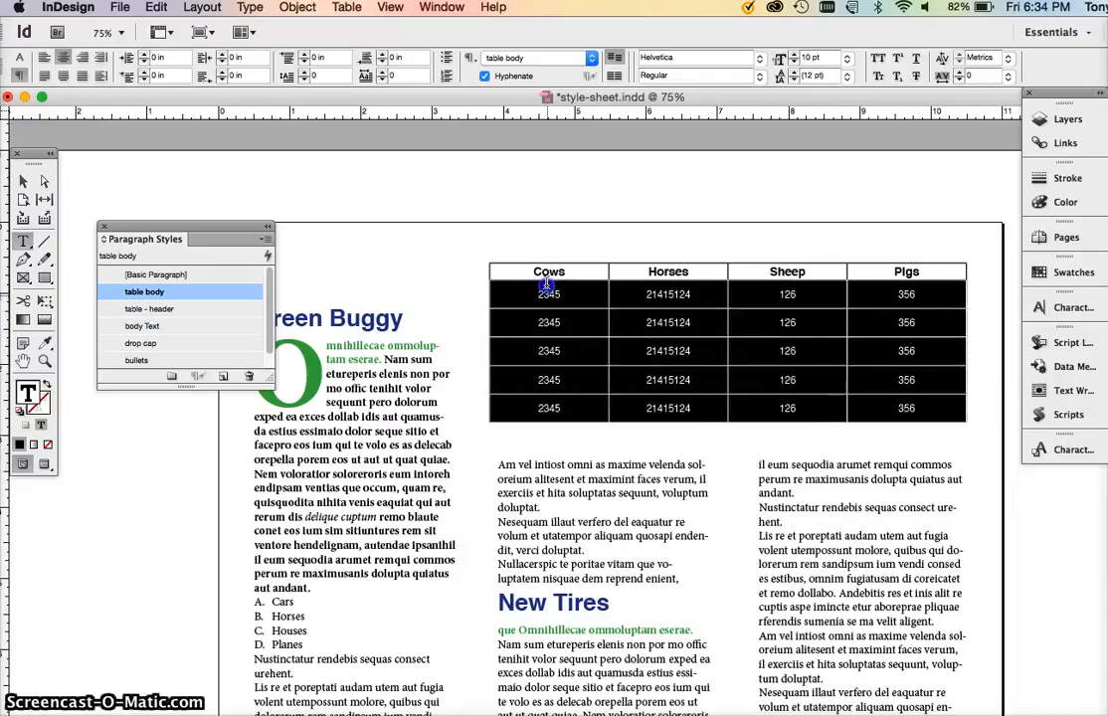
{"action": "left_click", "coordinate": [549, 294]}
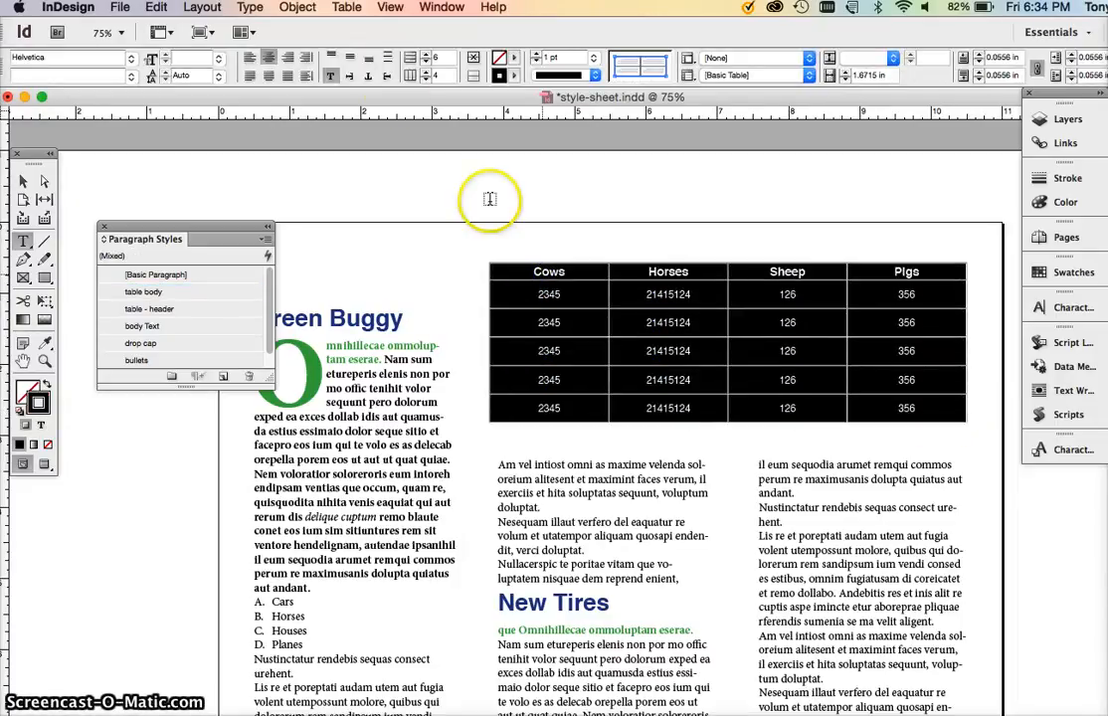
{"action": "left_click", "coordinate": [346, 8]}
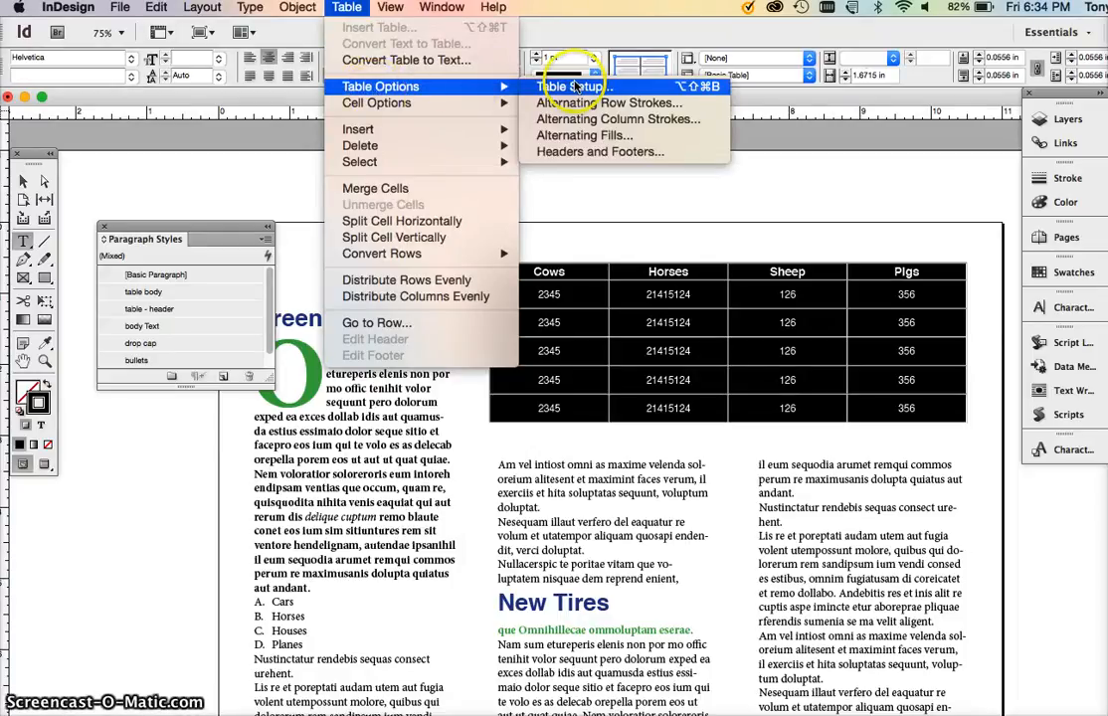
{"action": "mouse_move", "coordinate": [583, 135]}
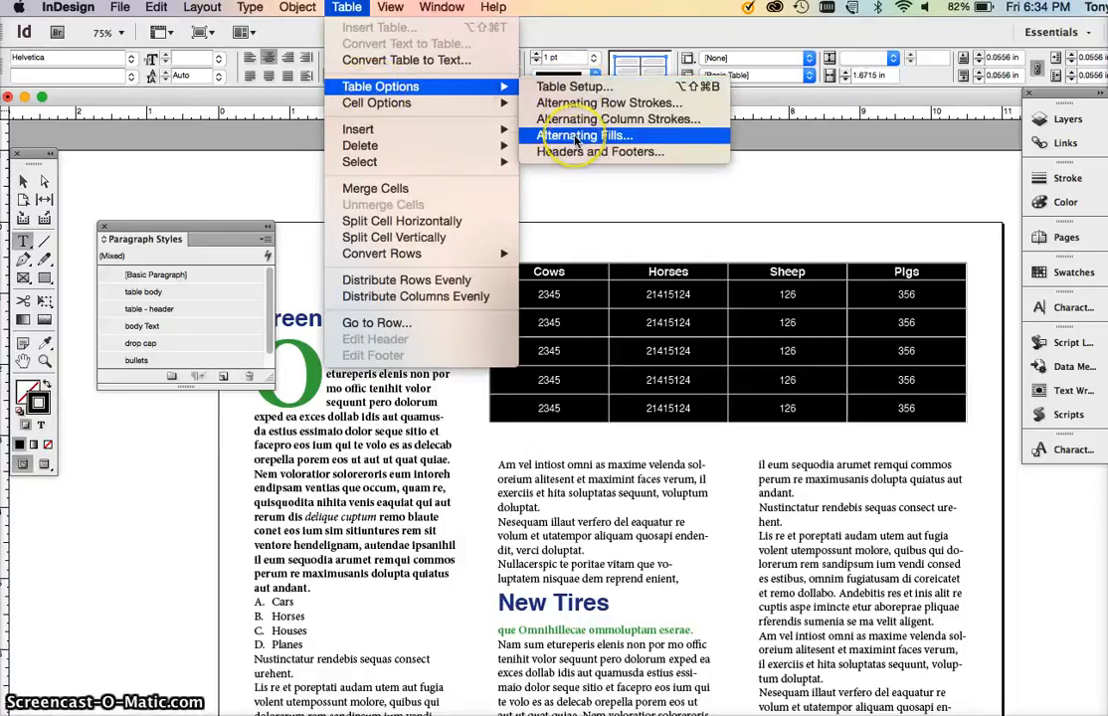
- Set the table border weight to .25 pt in Table Options
{"action": "left_click", "coordinate": [589, 135]}
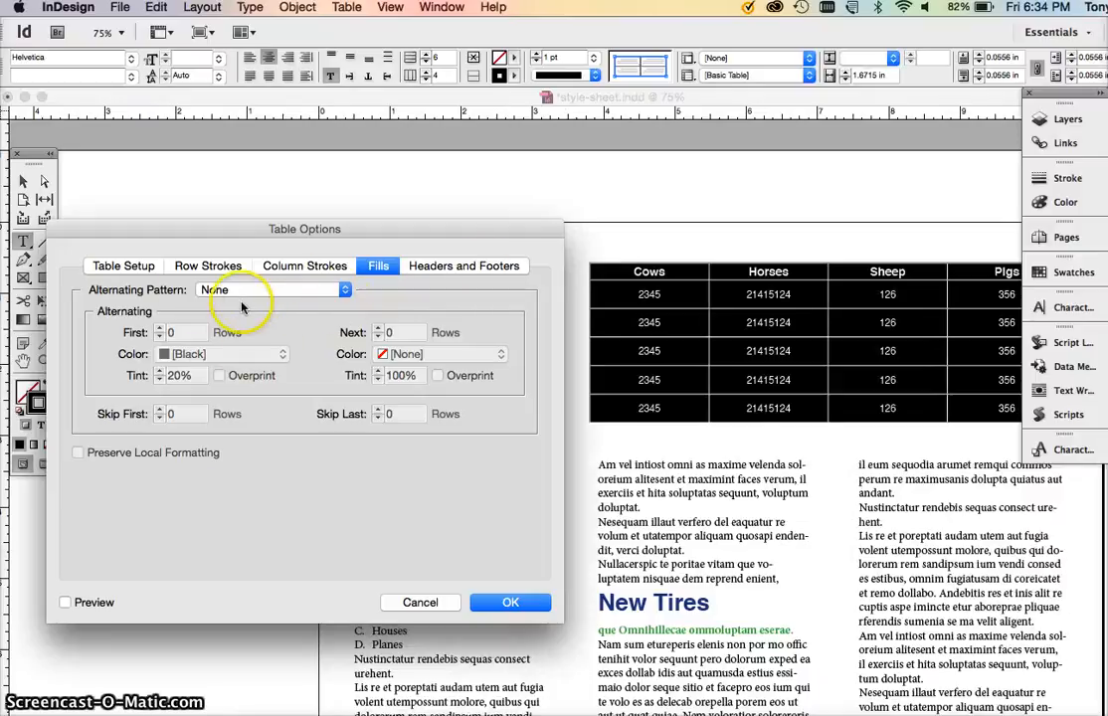
{"action": "left_click", "coordinate": [124, 266]}
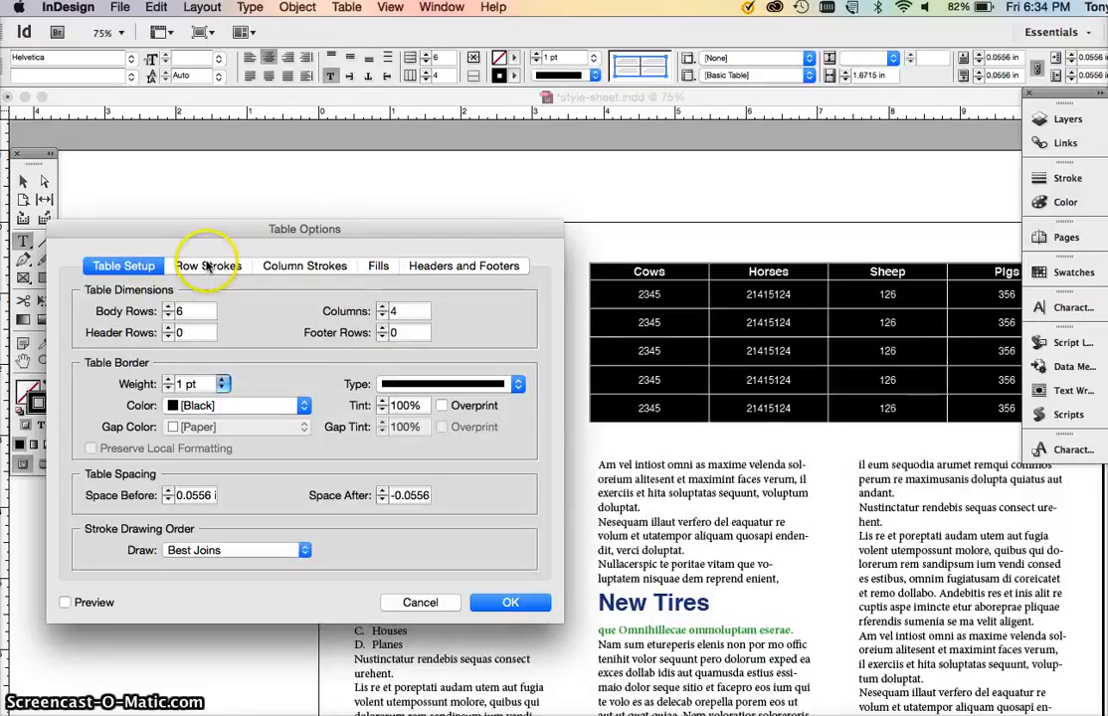
{"action": "left_click", "coordinate": [304, 266]}
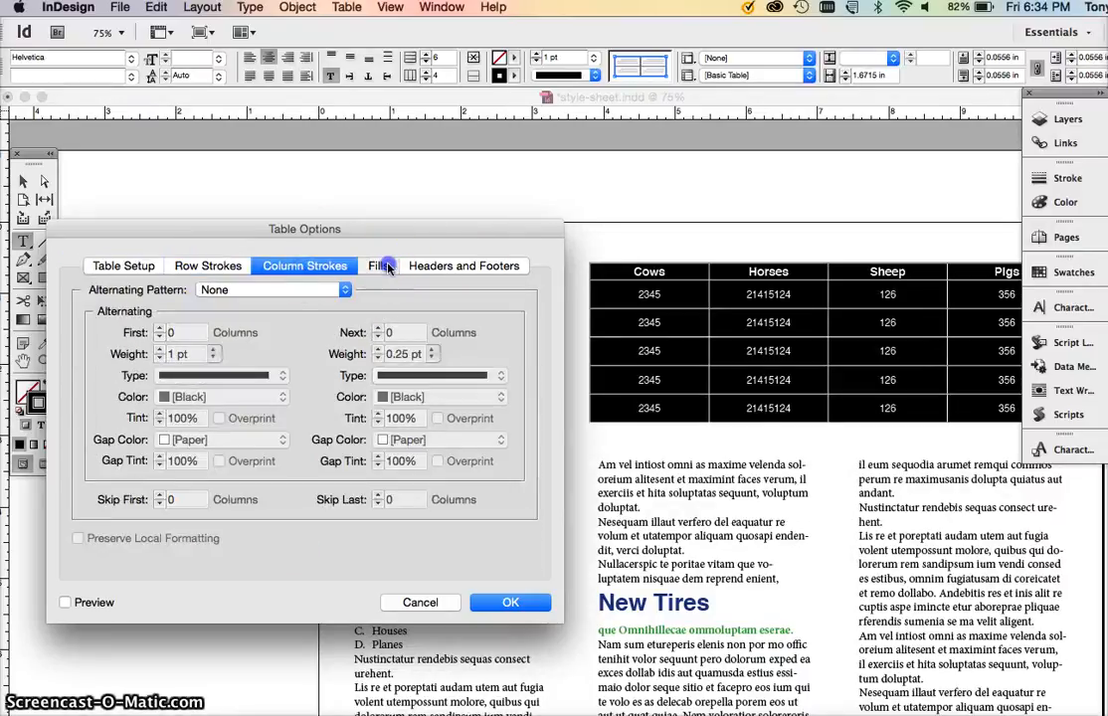
{"action": "left_click", "coordinate": [123, 267]}
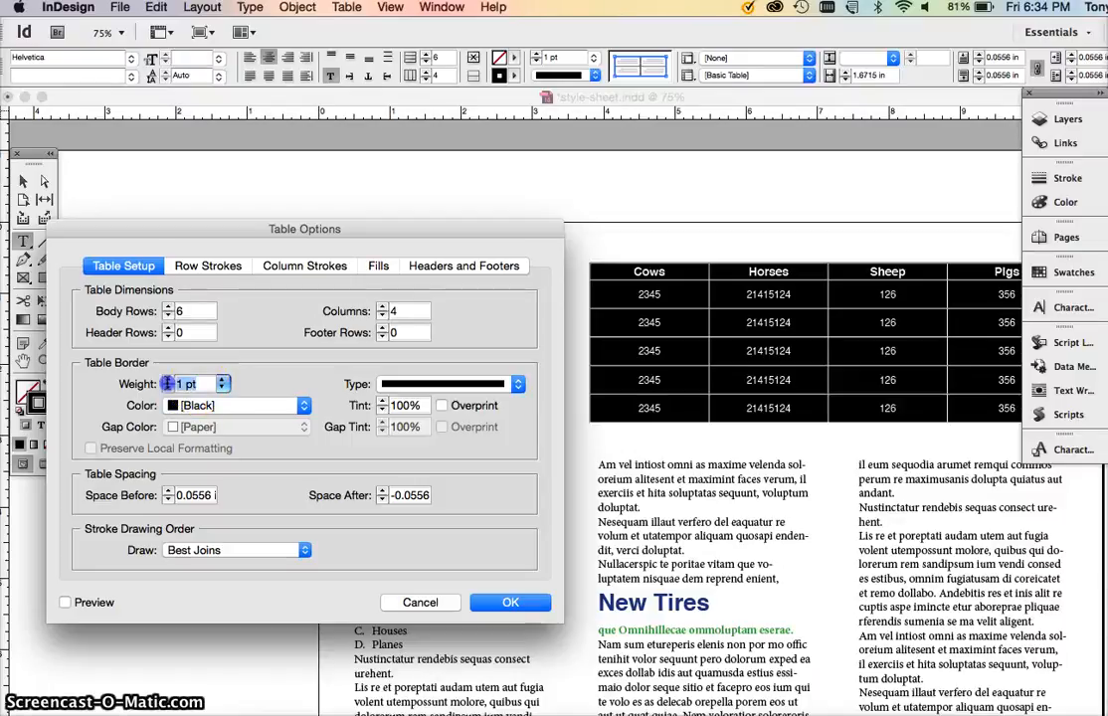
{"action": "type", "text": ".25"}
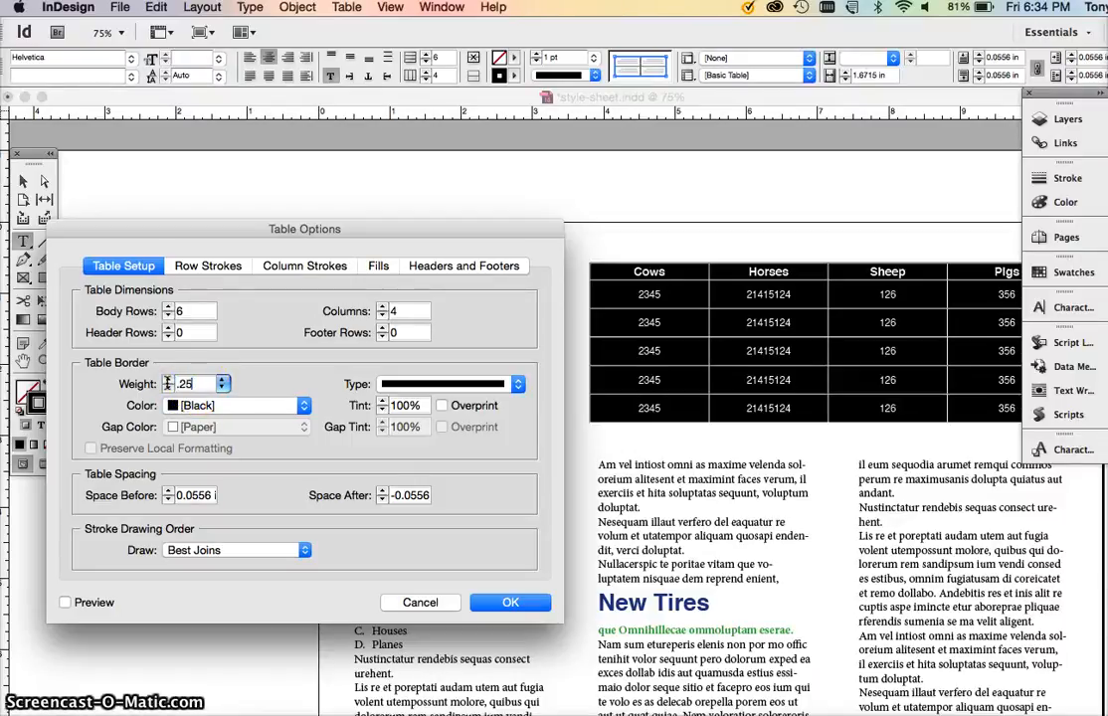
{"action": "left_click", "coordinate": [209, 266]}
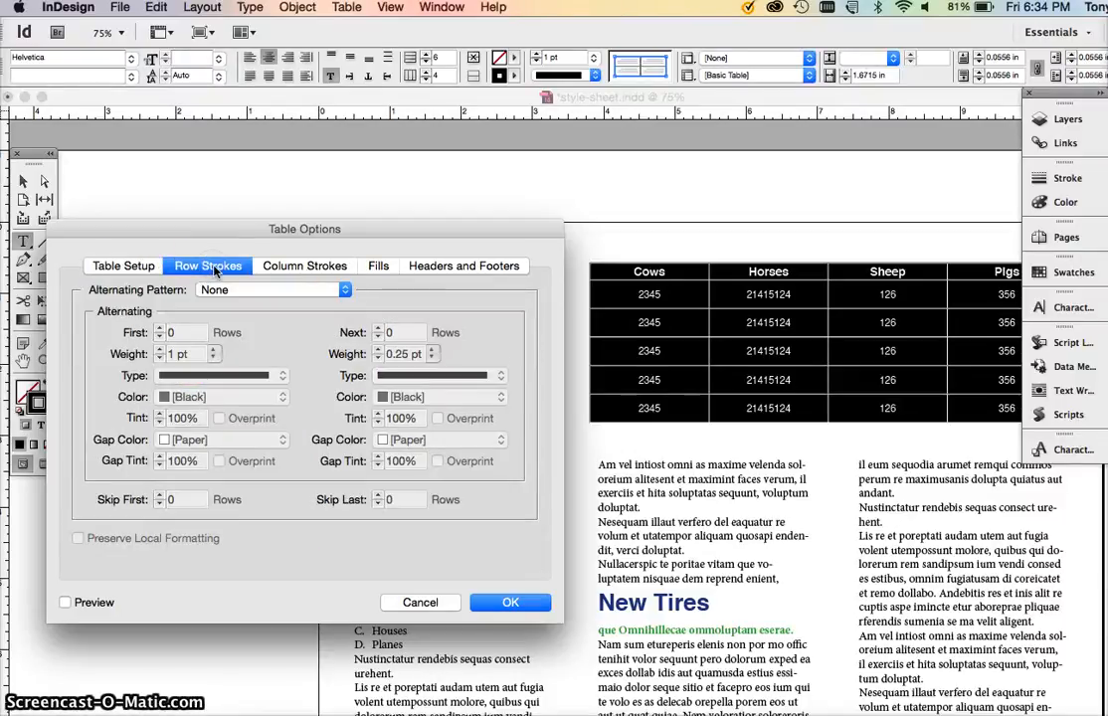
- Fill every other row with a cyan tint and apply the thinner border and fills
{"action": "left_click", "coordinate": [378, 267]}
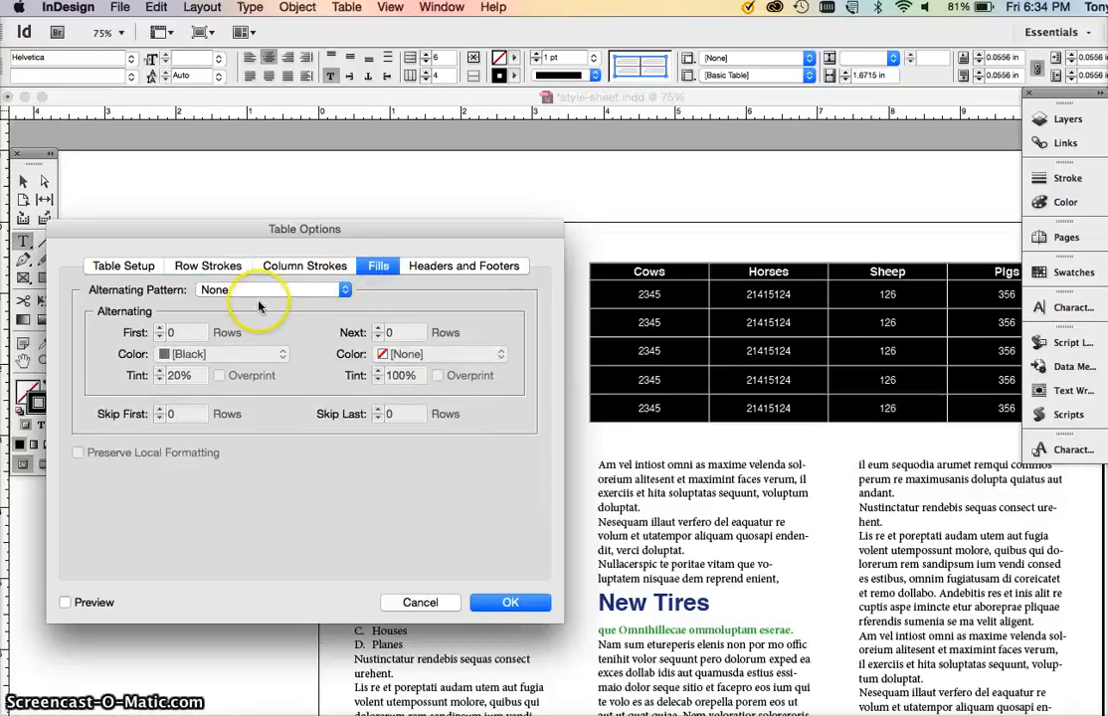
{"action": "left_click", "coordinate": [269, 291]}
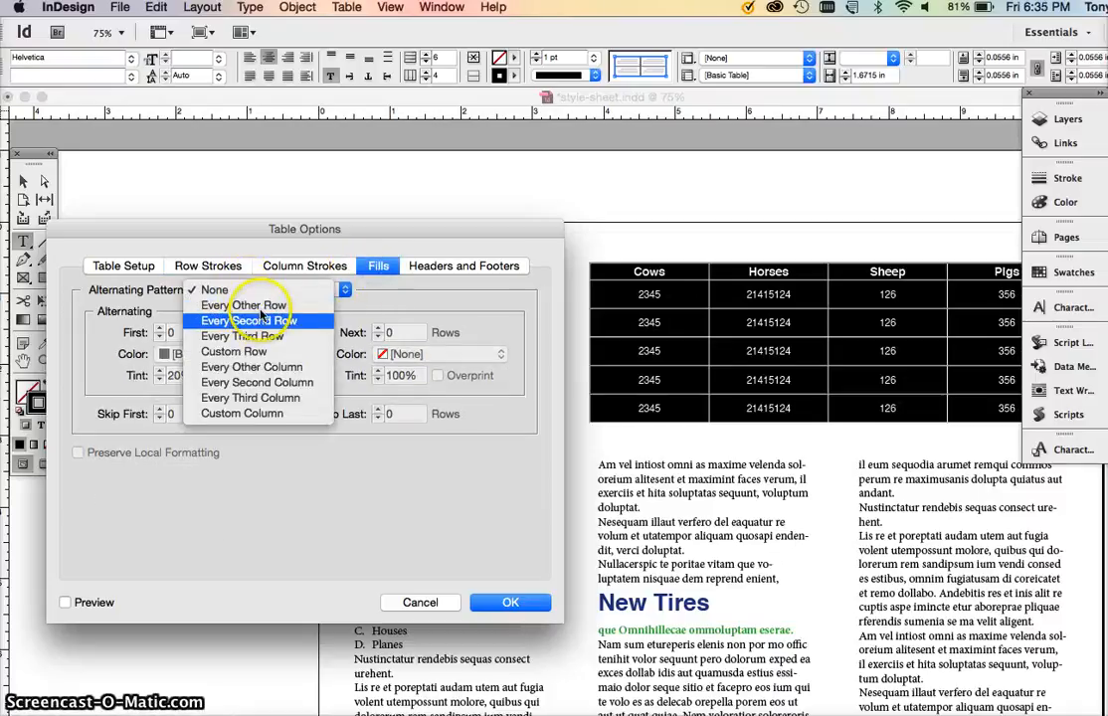
{"action": "left_click", "coordinate": [254, 304]}
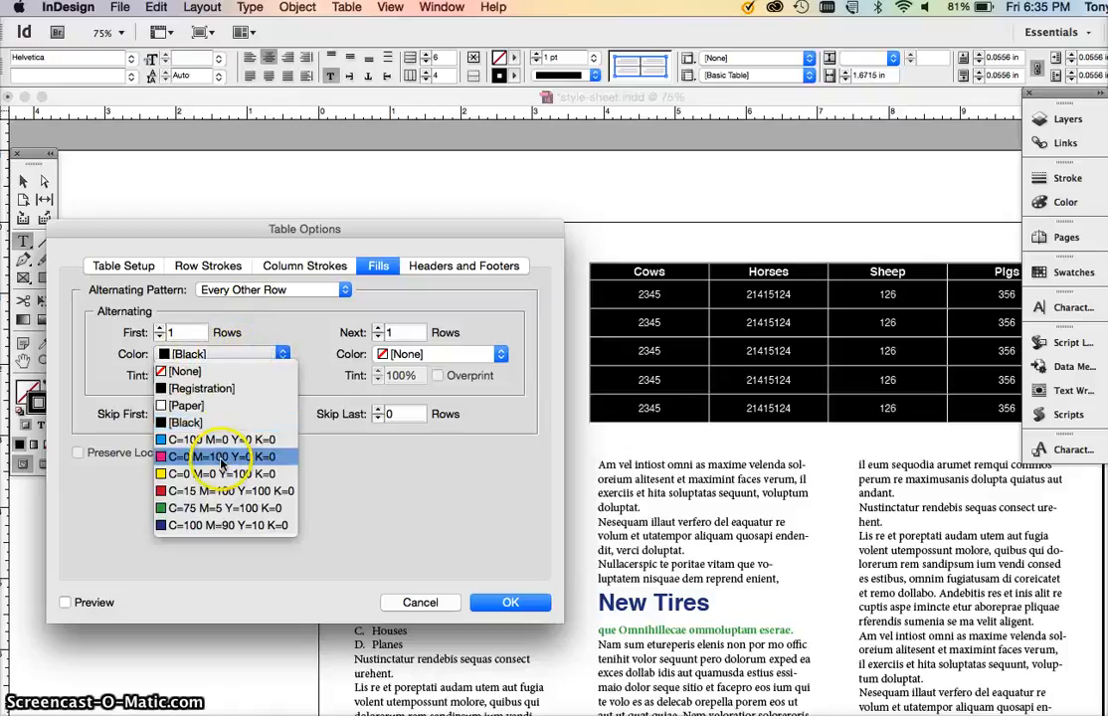
{"action": "left_click", "coordinate": [218, 455]}
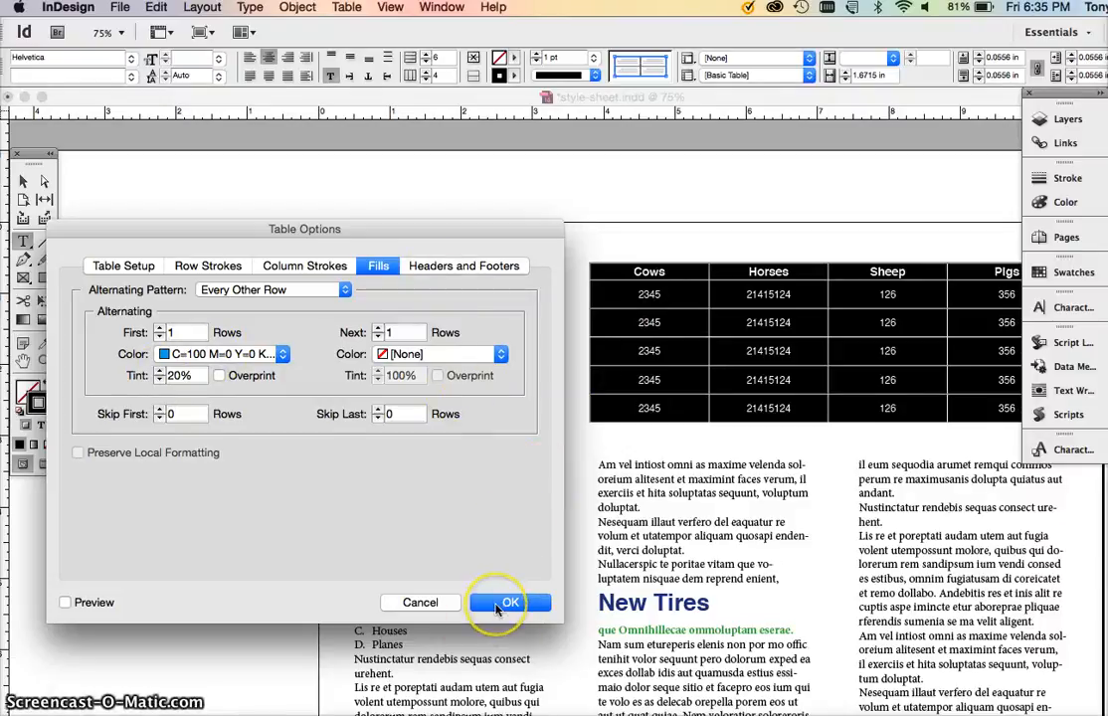
{"action": "type", "text": "1"}
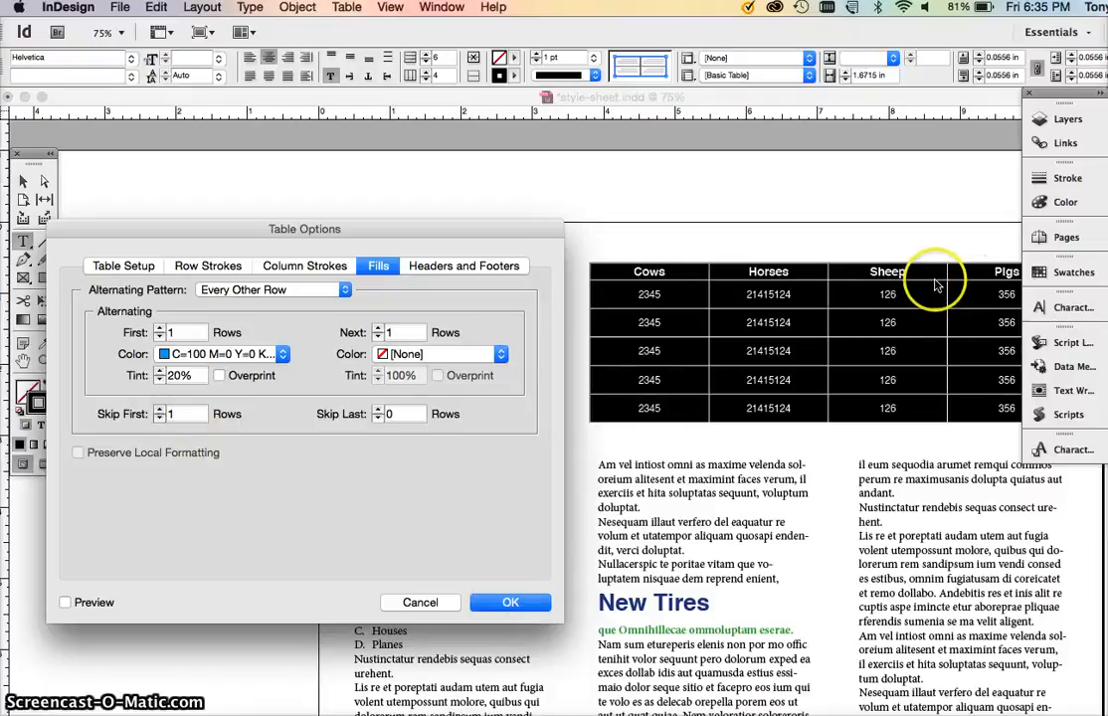
{"action": "mouse_move", "coordinate": [576, 354]}
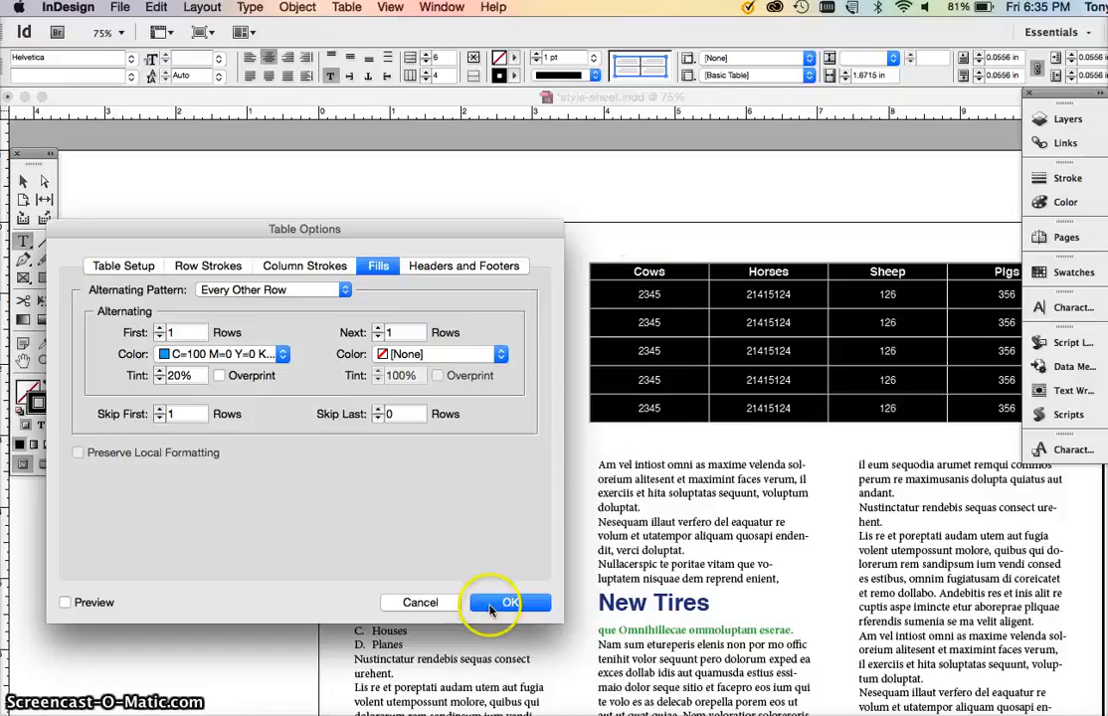
{"action": "left_click", "coordinate": [509, 603]}
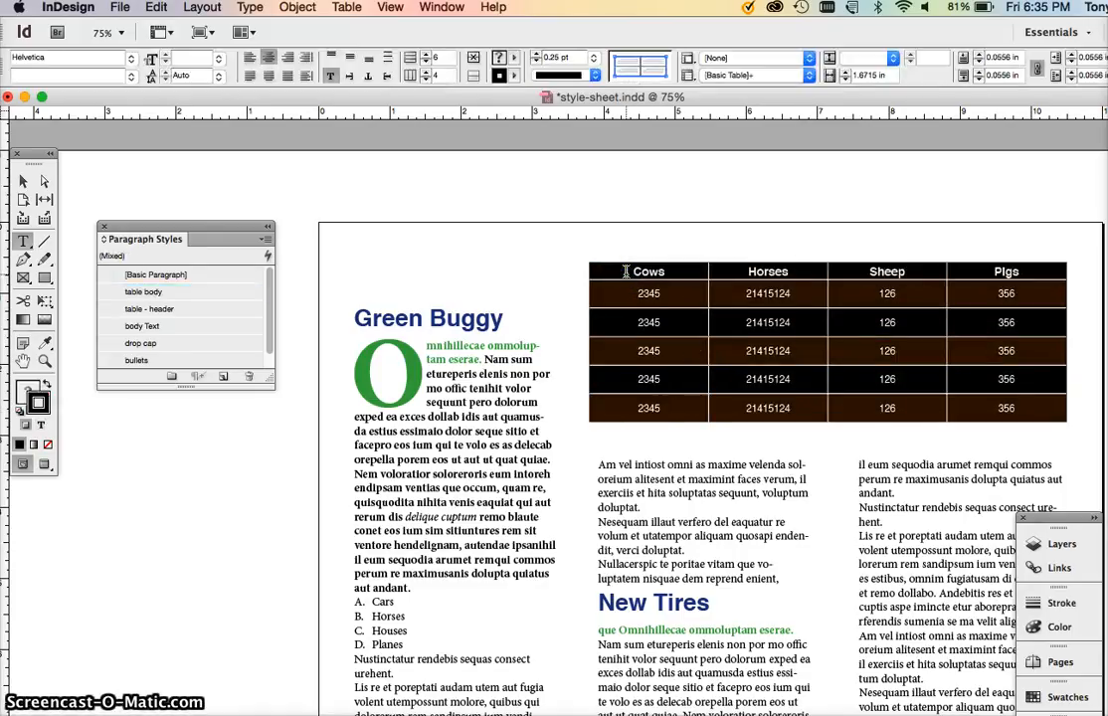
- Give the table cells 0.25 pt black strokes via Cell Options, then deselect to see the alternating rows
{"action": "right_click", "coordinate": [649, 270]}
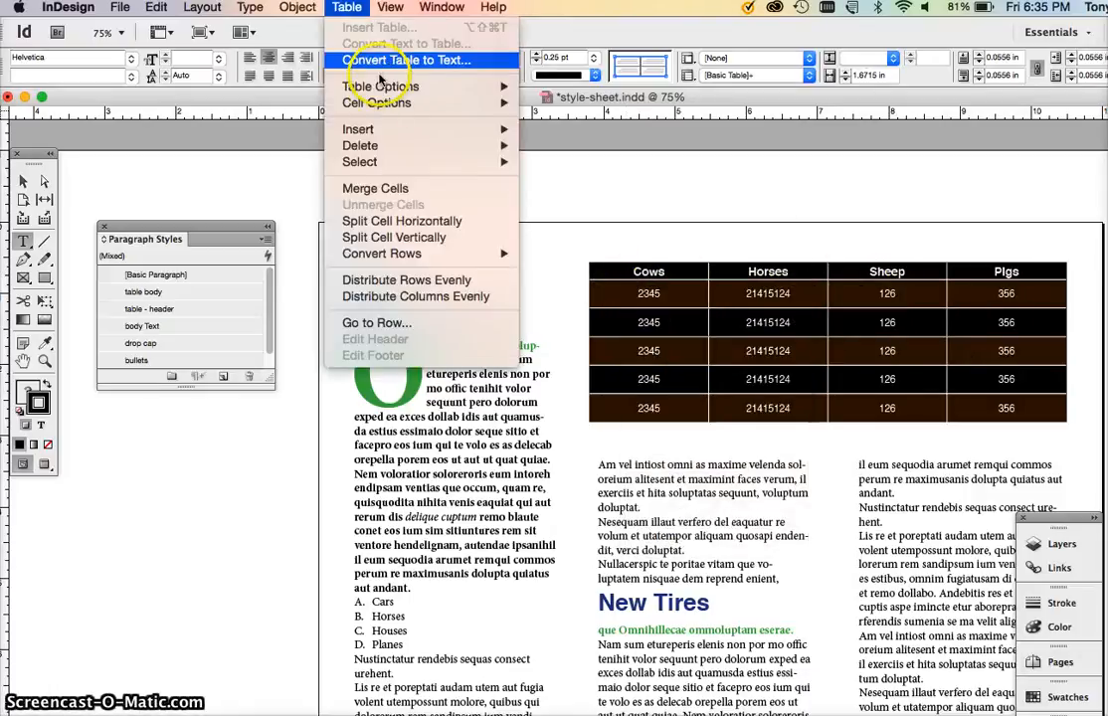
{"action": "mouse_move", "coordinate": [382, 103]}
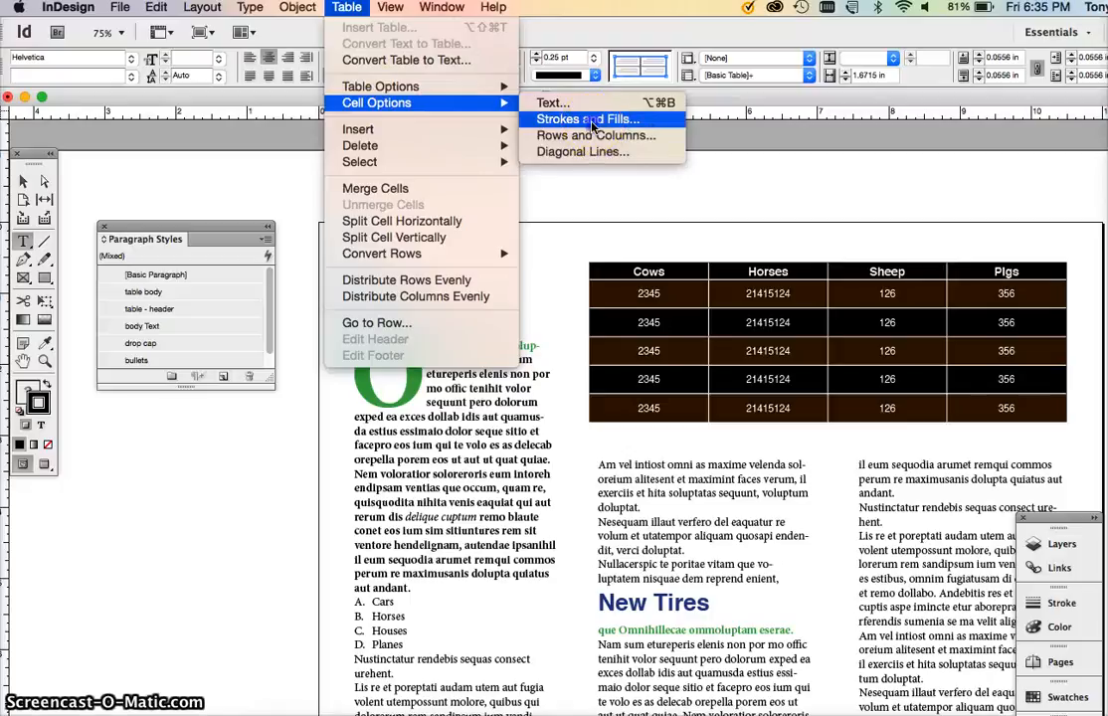
{"action": "left_click", "coordinate": [587, 119]}
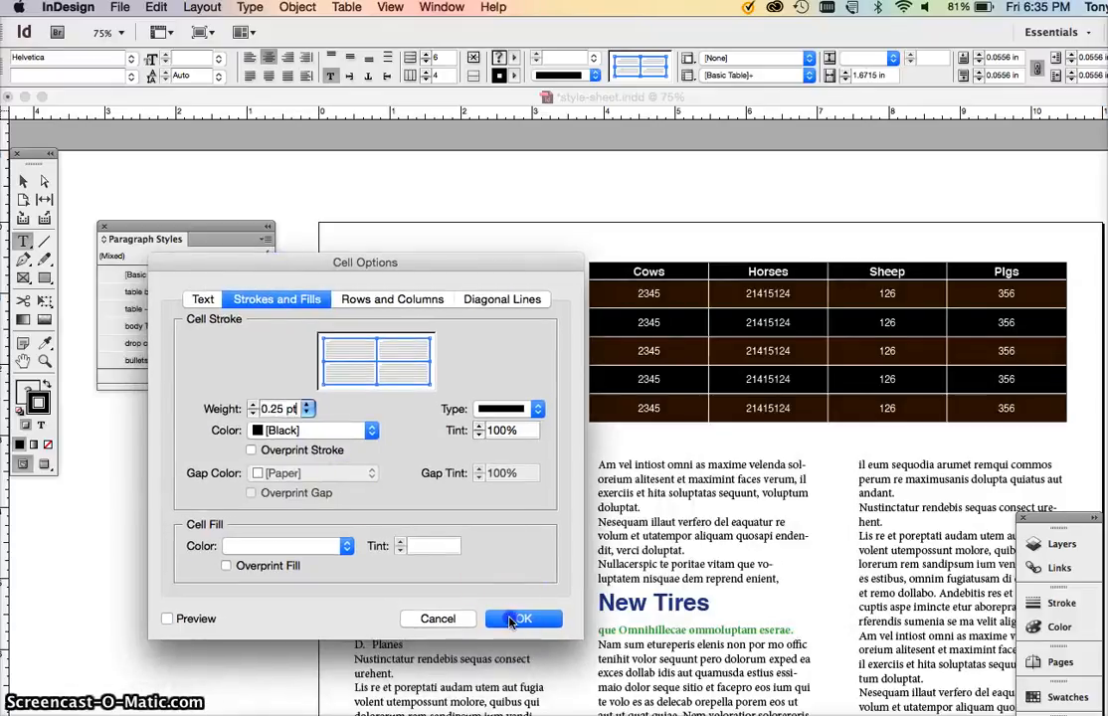
{"action": "left_click", "coordinate": [523, 619]}
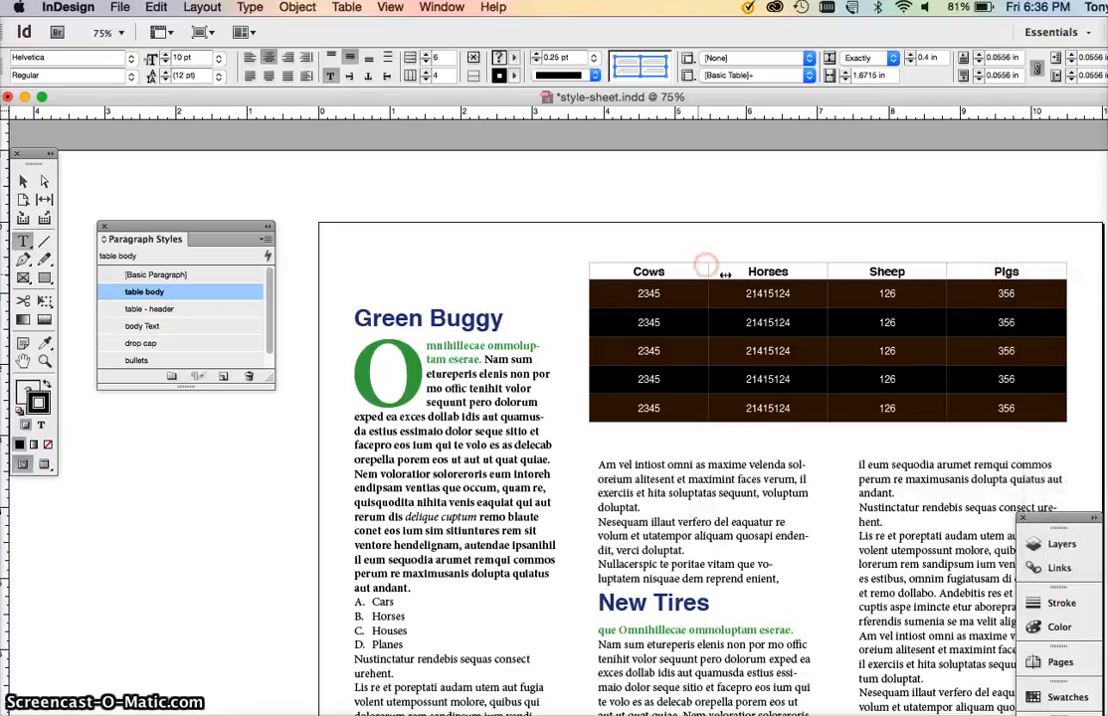
{"action": "left_click", "coordinate": [151, 308]}
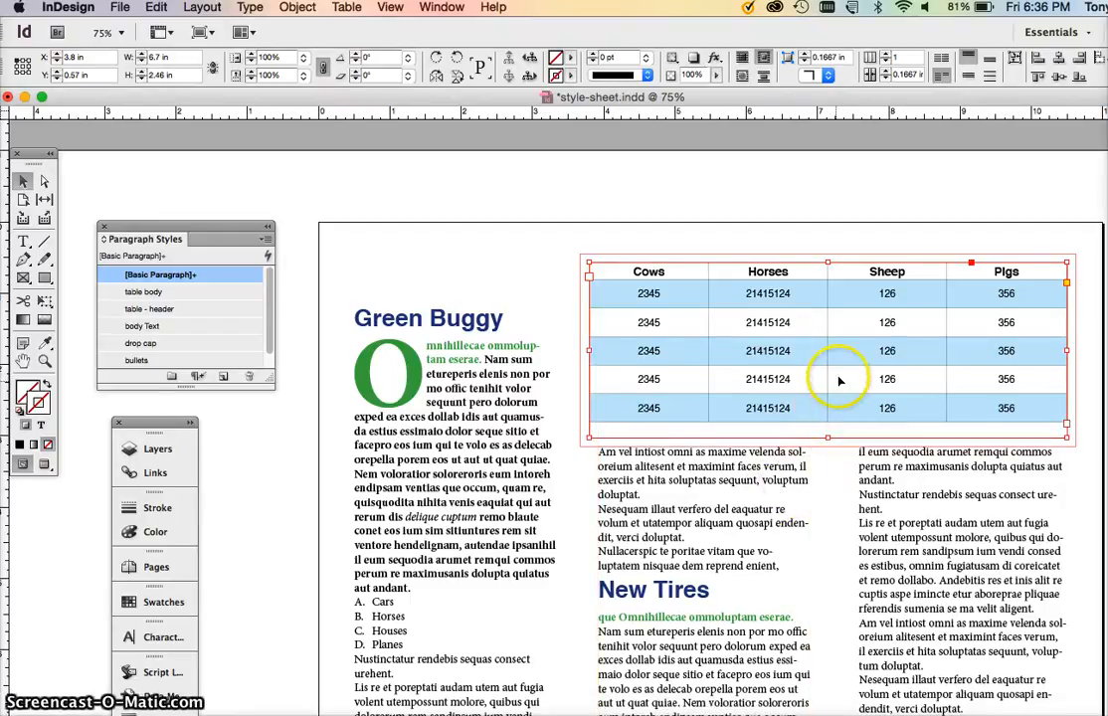
{"action": "mouse_move", "coordinate": [322, 334]}
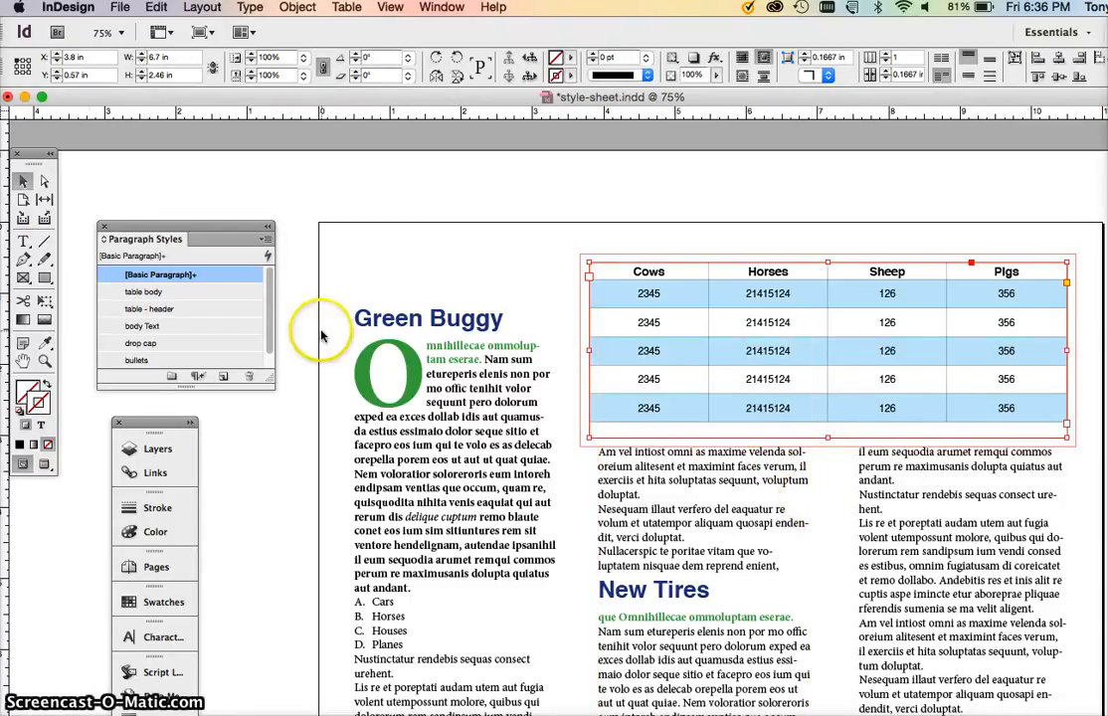
- Draw an empty frame under the animal table with bounding-box text wrap, pushing the article down
{"action": "left_click", "coordinate": [24, 241]}
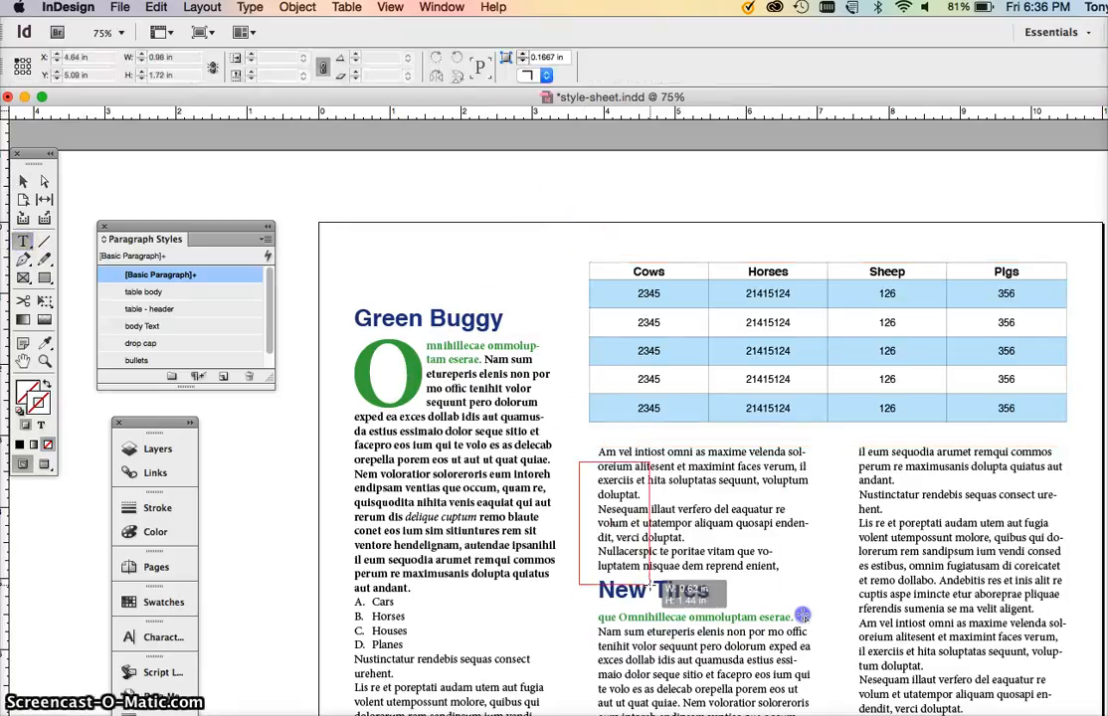
{"action": "type", "text": "ires"}
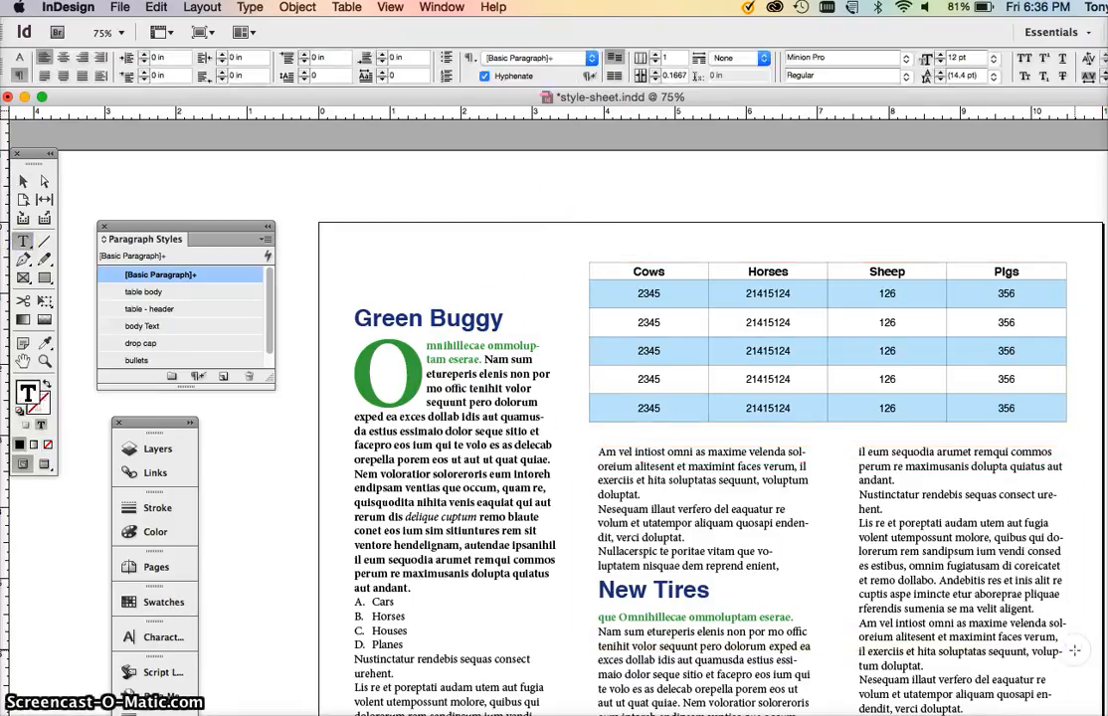
{"action": "left_click", "coordinate": [607, 447]}
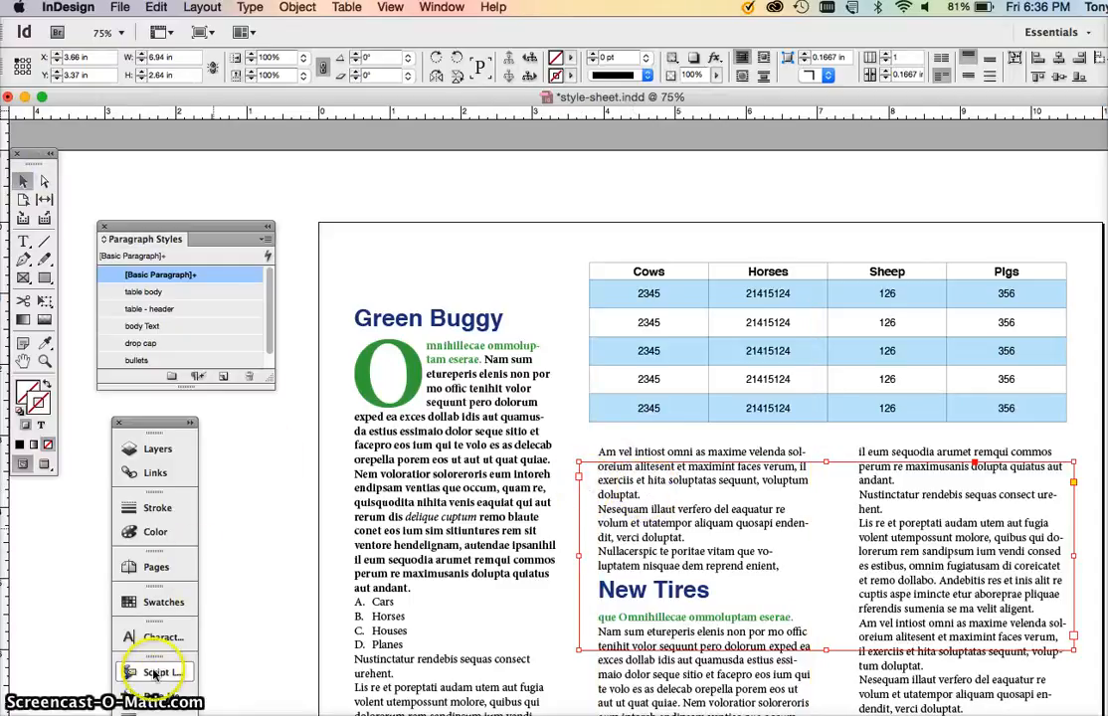
{"action": "left_click", "coordinate": [155, 672]}
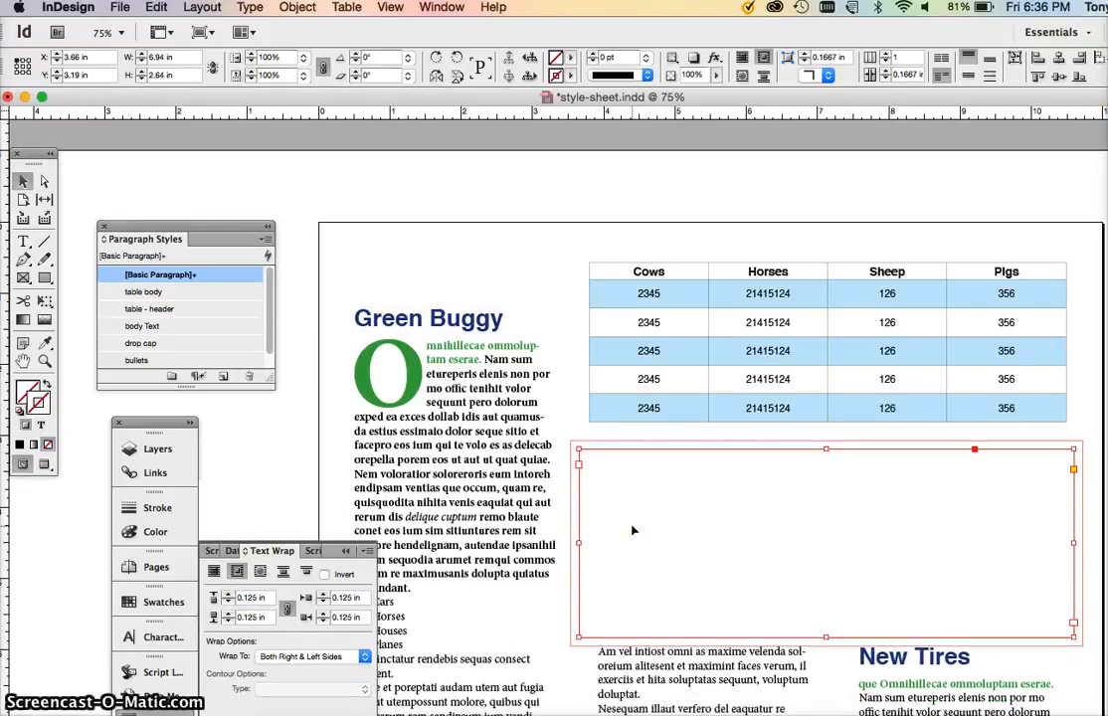
{"action": "left_click", "coordinate": [346, 8]}
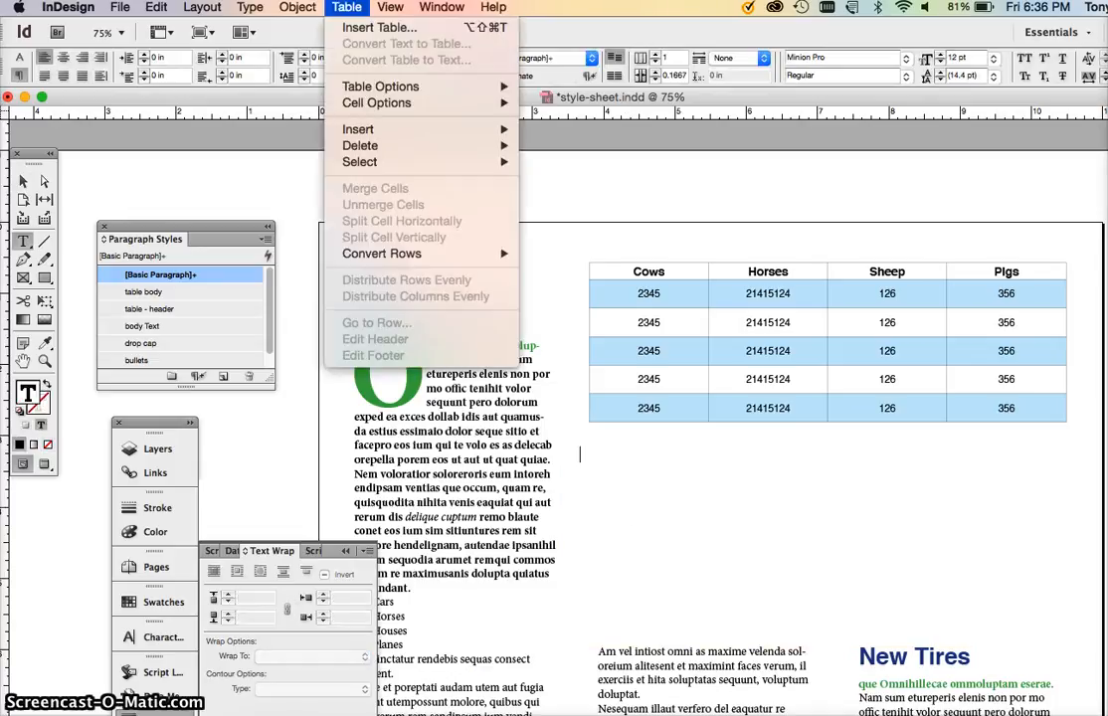
- Insert a six-row, four-column table in the lower frame holding the Cows–Pigs headings and figures
{"action": "left_click", "coordinate": [390, 8]}
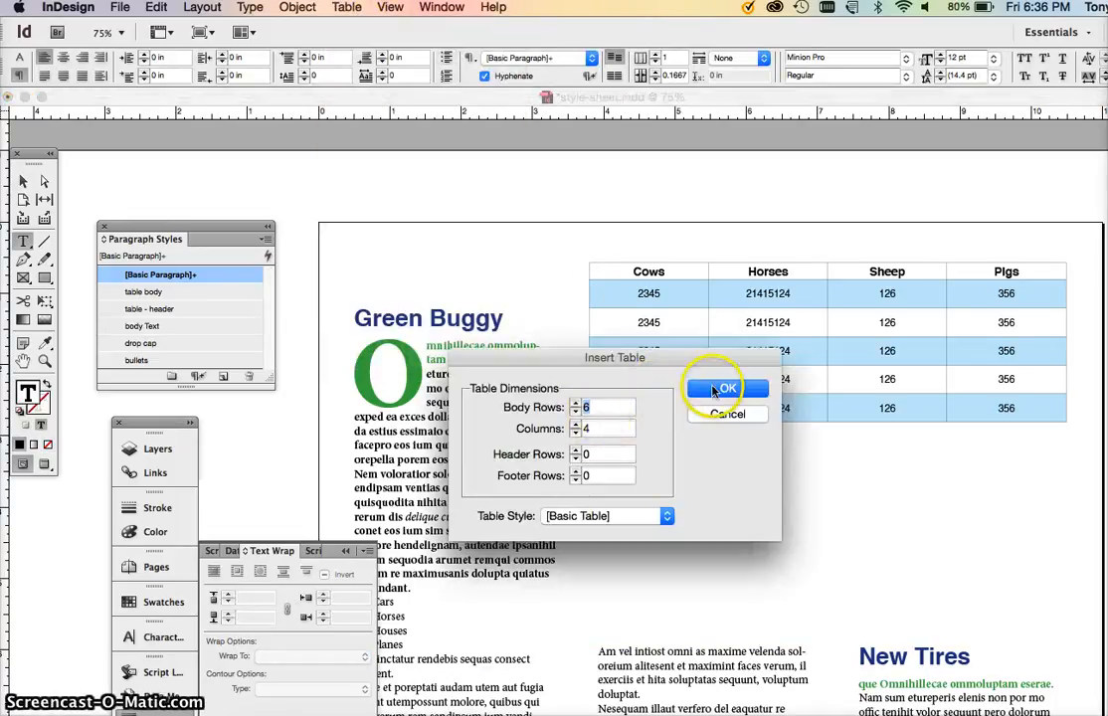
{"action": "left_click", "coordinate": [728, 387]}
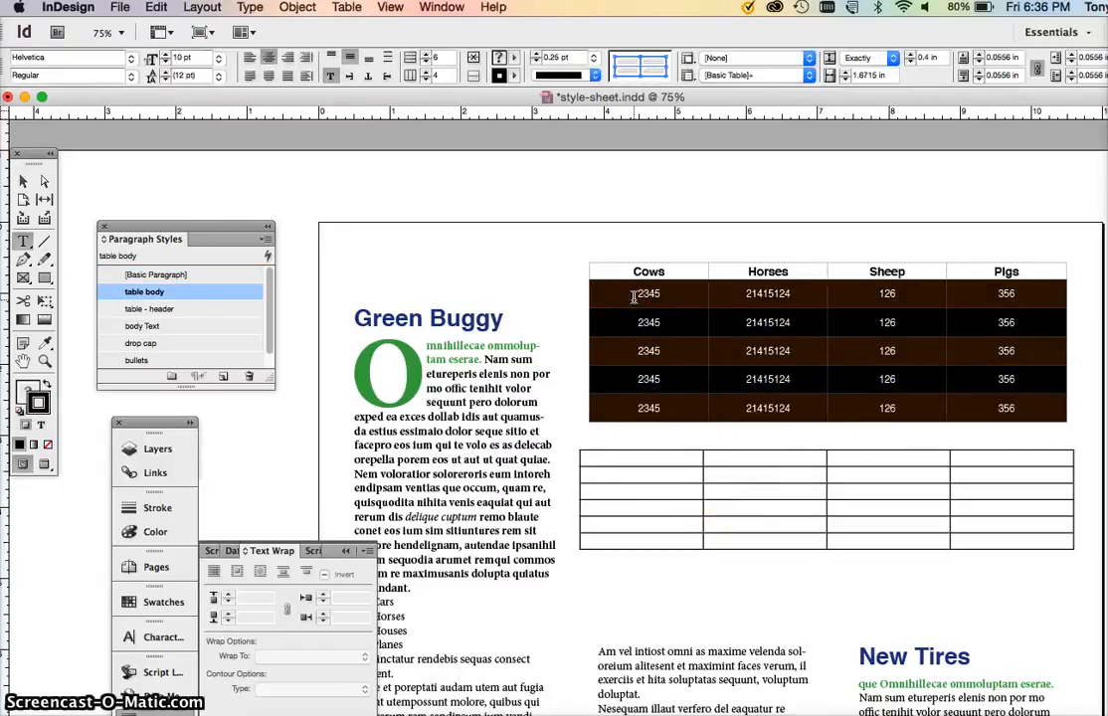
{"action": "left_click", "coordinate": [1007, 408]}
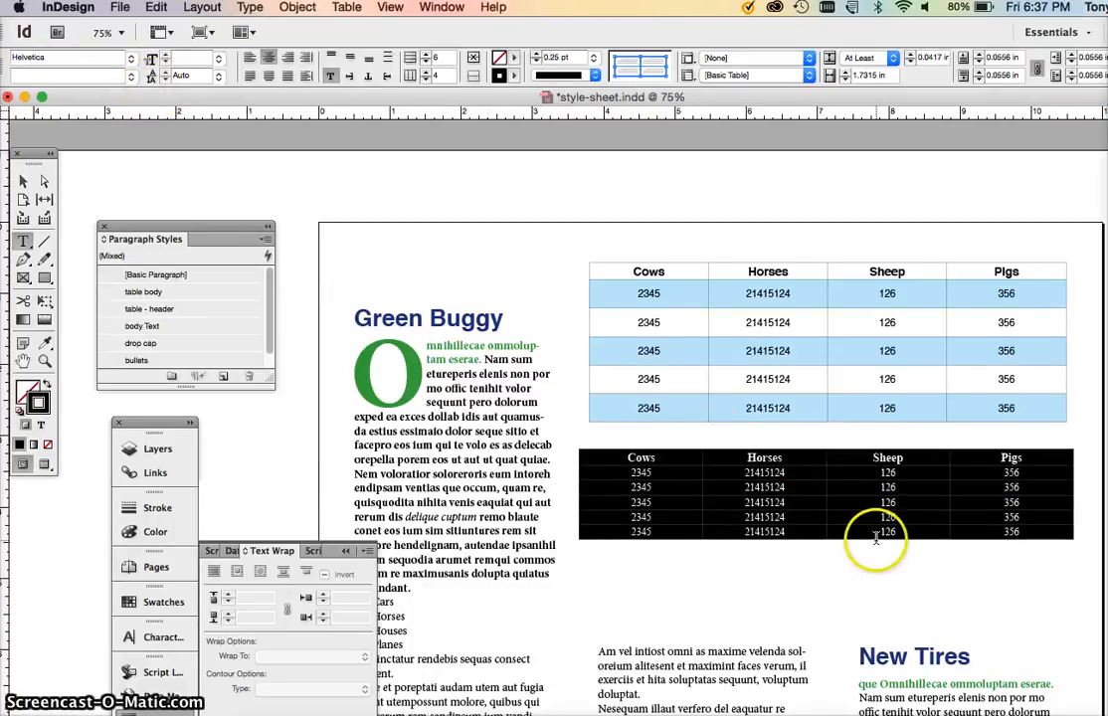
- Apply the 'table - header' paragraph style to the second table's Cows–Pigs header row
{"action": "left_click", "coordinate": [887, 531]}
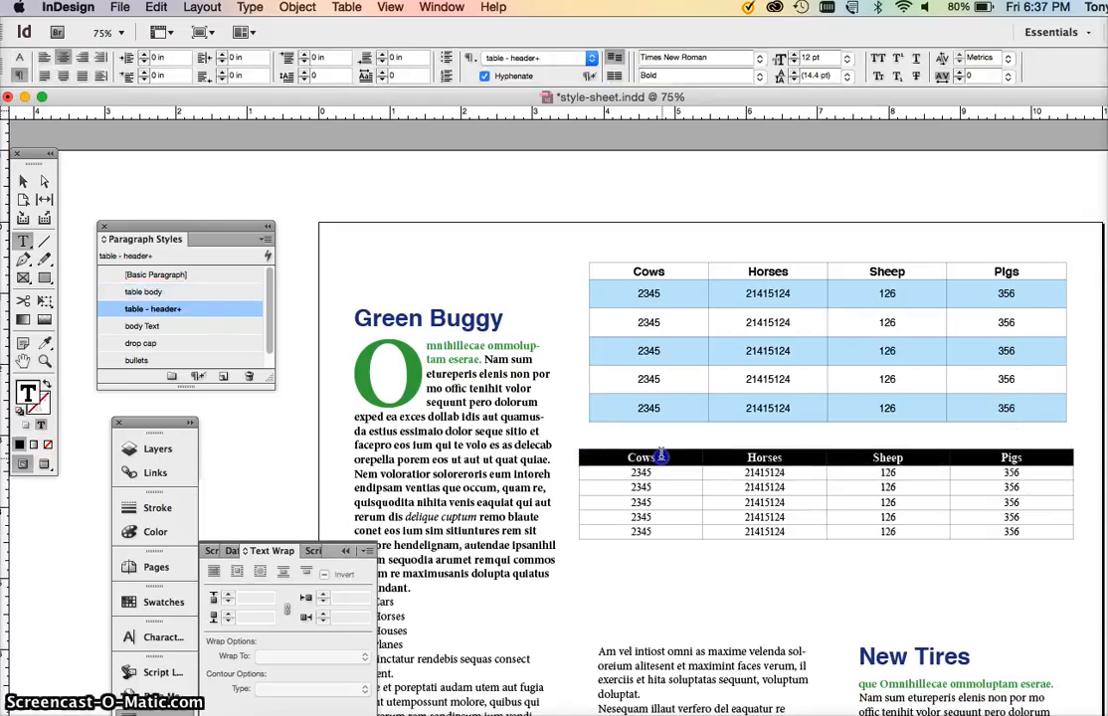
{"action": "left_click", "coordinate": [640, 455]}
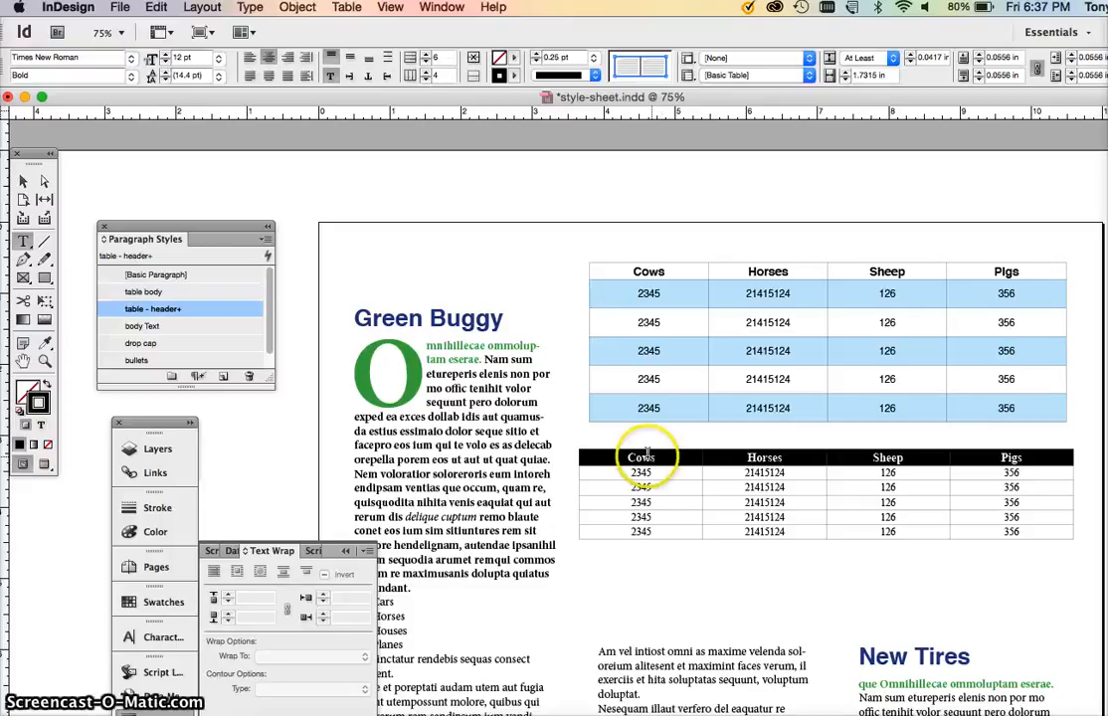
{"action": "left_click", "coordinate": [155, 308]}
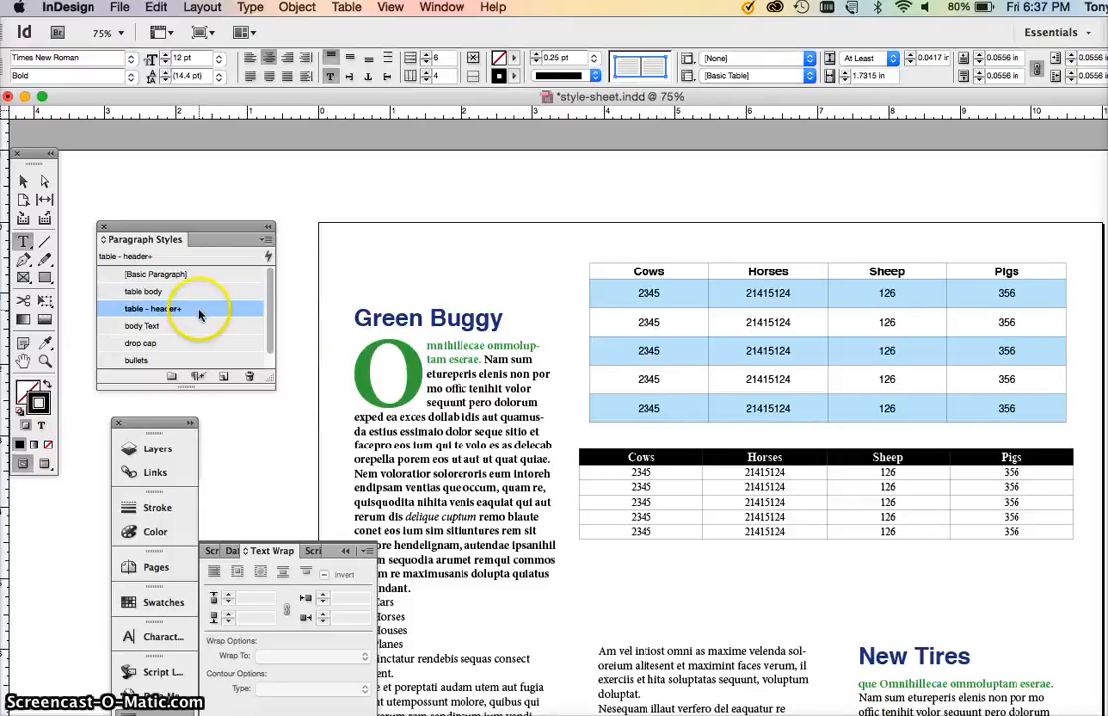
{"action": "left_click", "coordinate": [151, 311]}
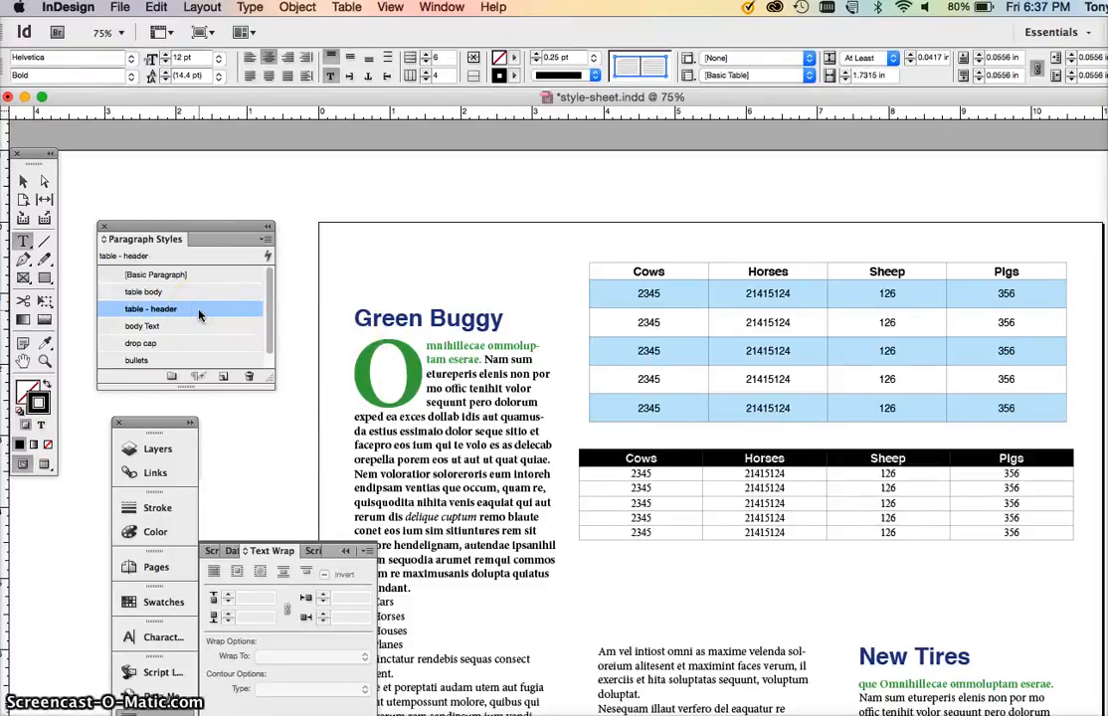
{"action": "left_click", "coordinate": [147, 291]}
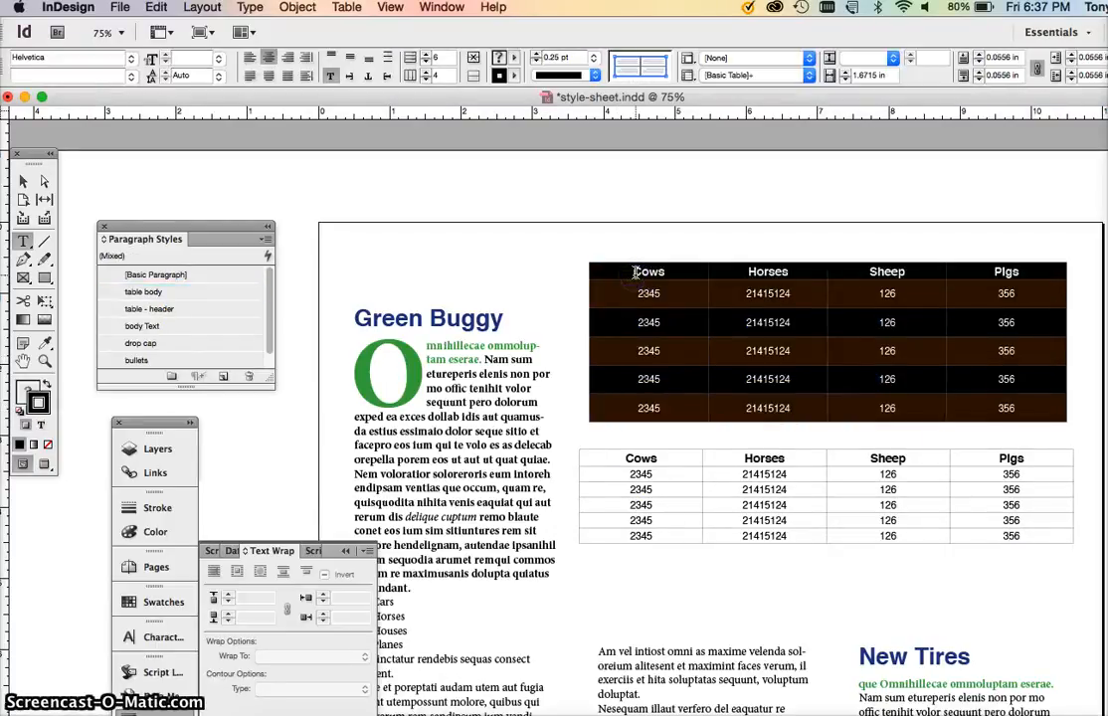
- Bring up the Table Styles panel and start a New Table Style from its menu
{"action": "left_click", "coordinate": [442, 8]}
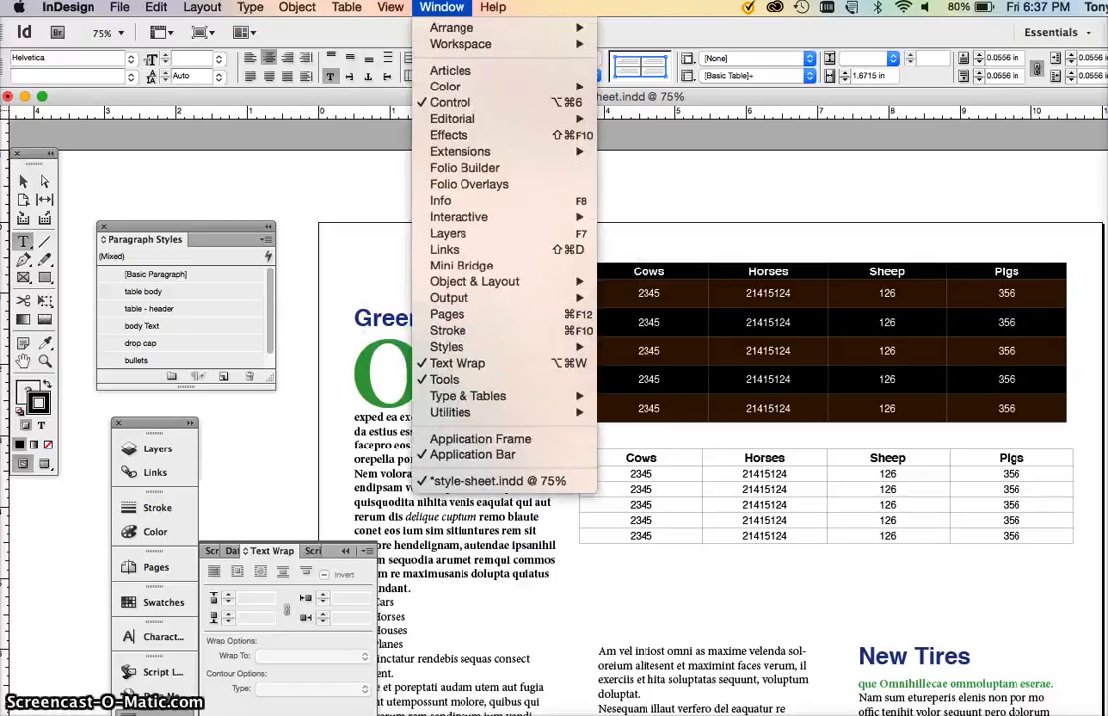
{"action": "mouse_move", "coordinate": [445, 346]}
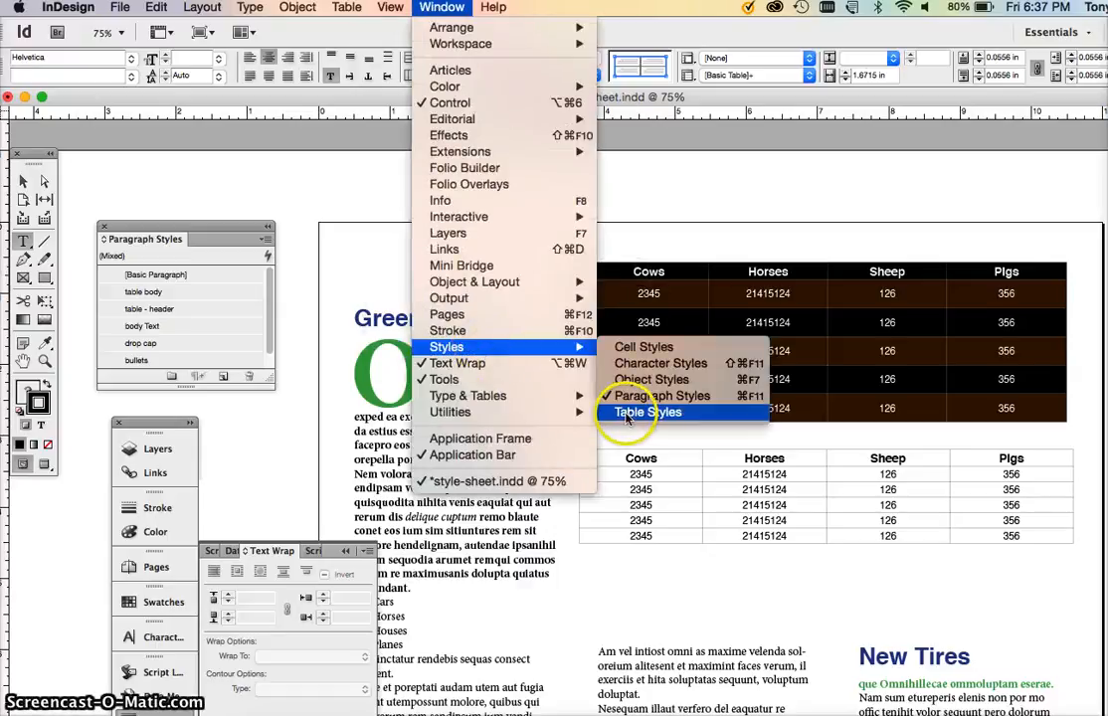
{"action": "left_click", "coordinate": [648, 412]}
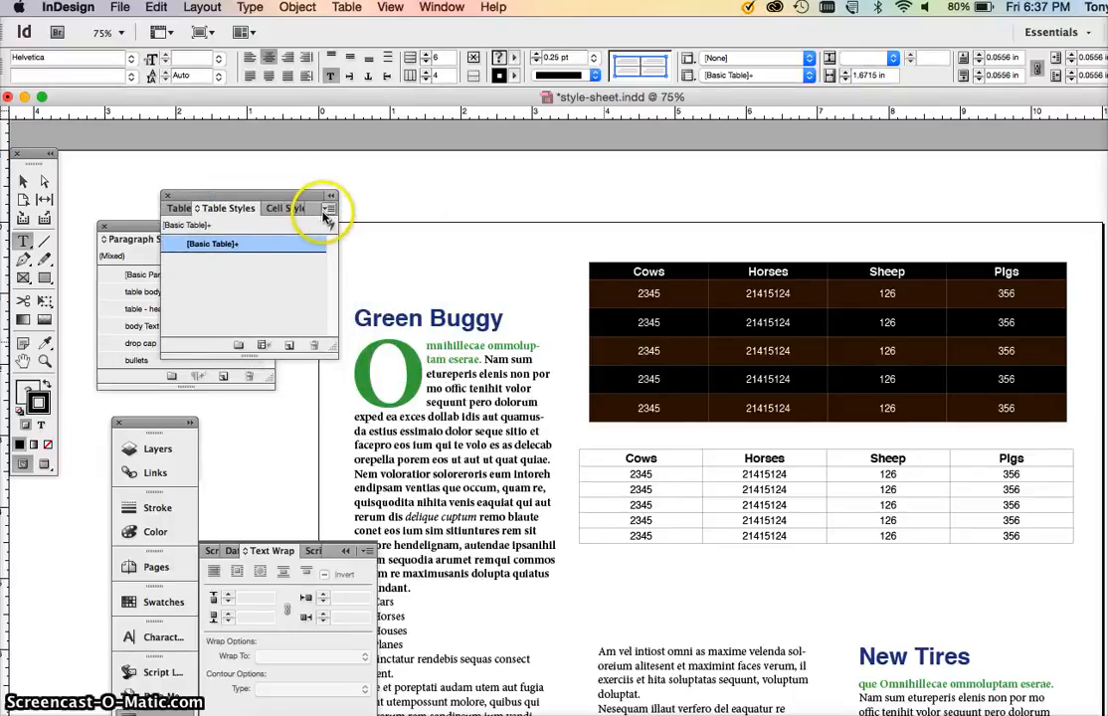
{"action": "left_click", "coordinate": [330, 208]}
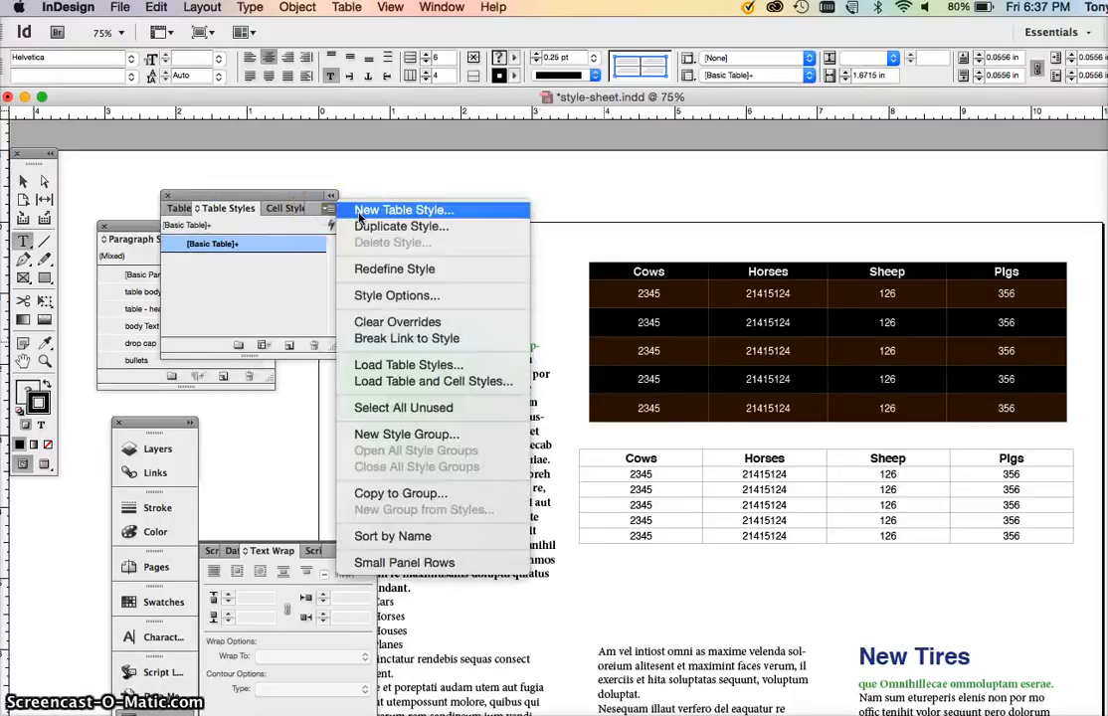
{"action": "left_click", "coordinate": [401, 208]}
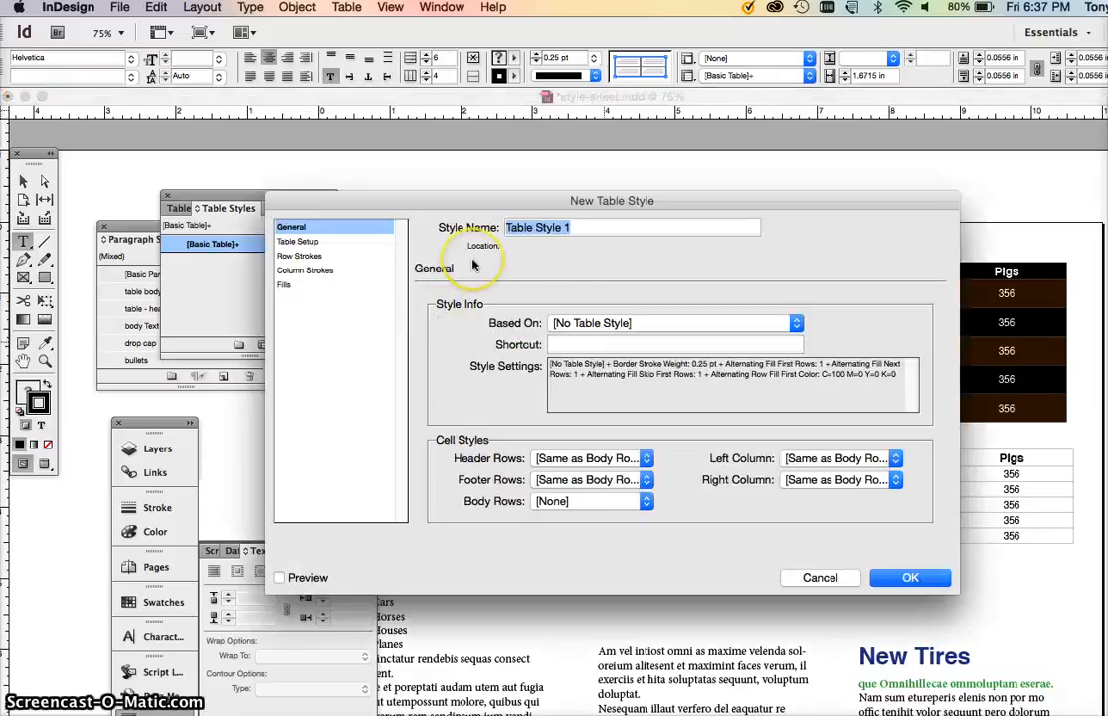
- Name the style 'table' and review its setup, column stroke and fill settings before saving
{"action": "type", "text": "table"}
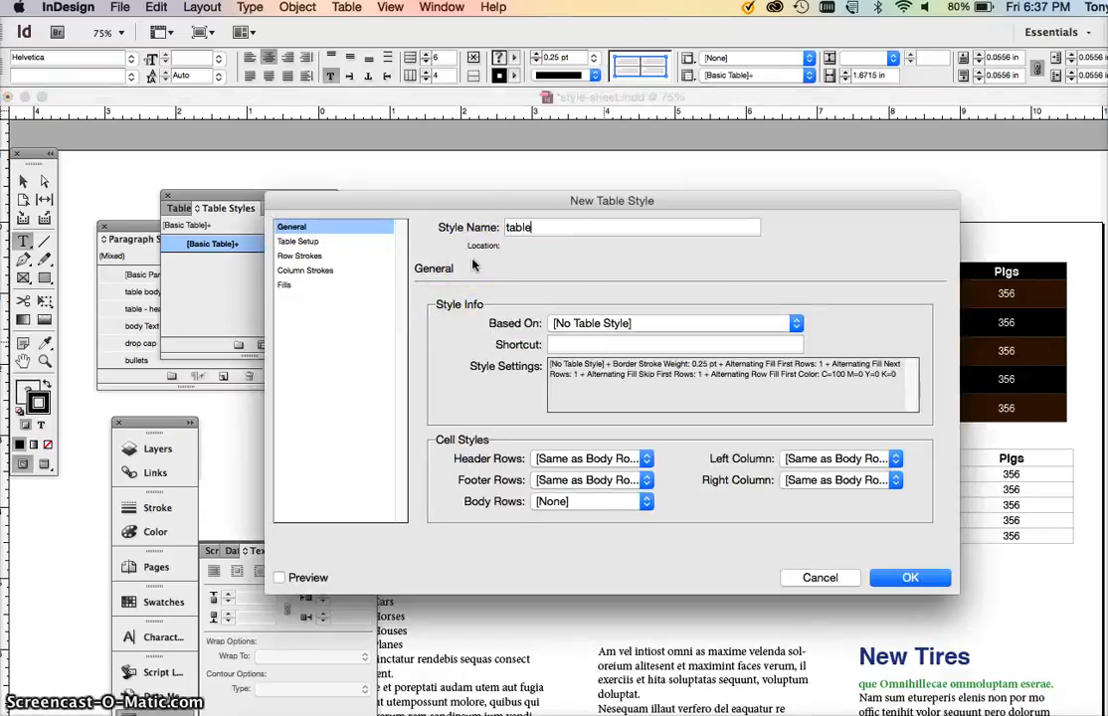
{"action": "left_click", "coordinate": [299, 240]}
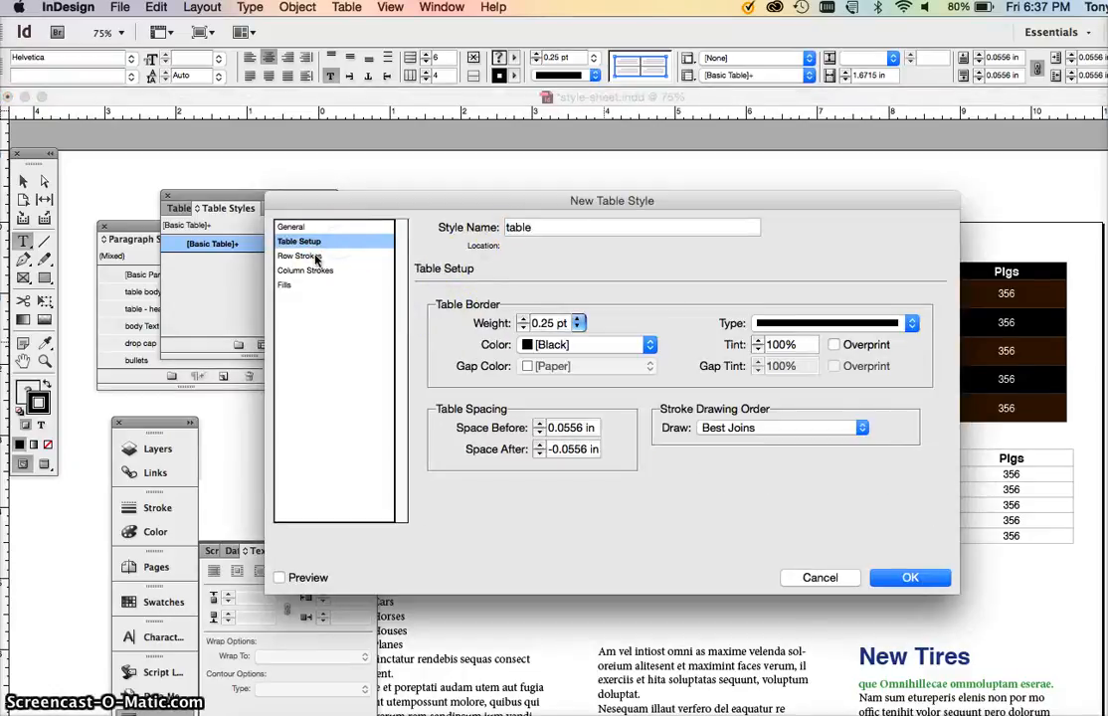
{"action": "left_click", "coordinate": [307, 271]}
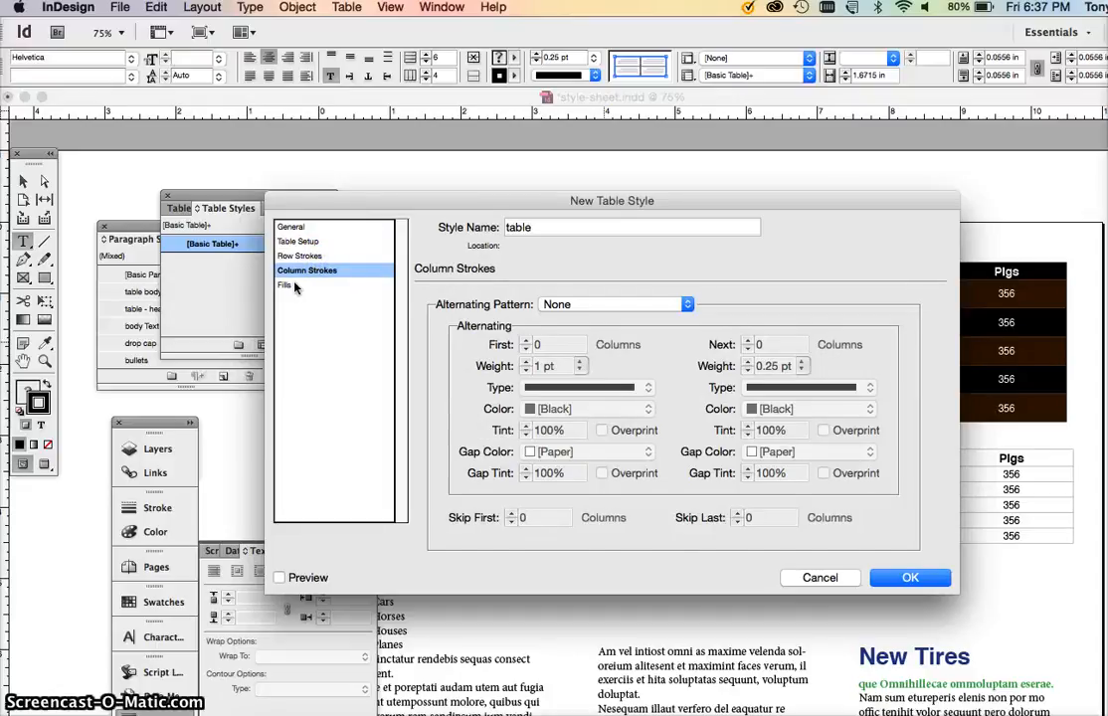
{"action": "left_click", "coordinate": [909, 576]}
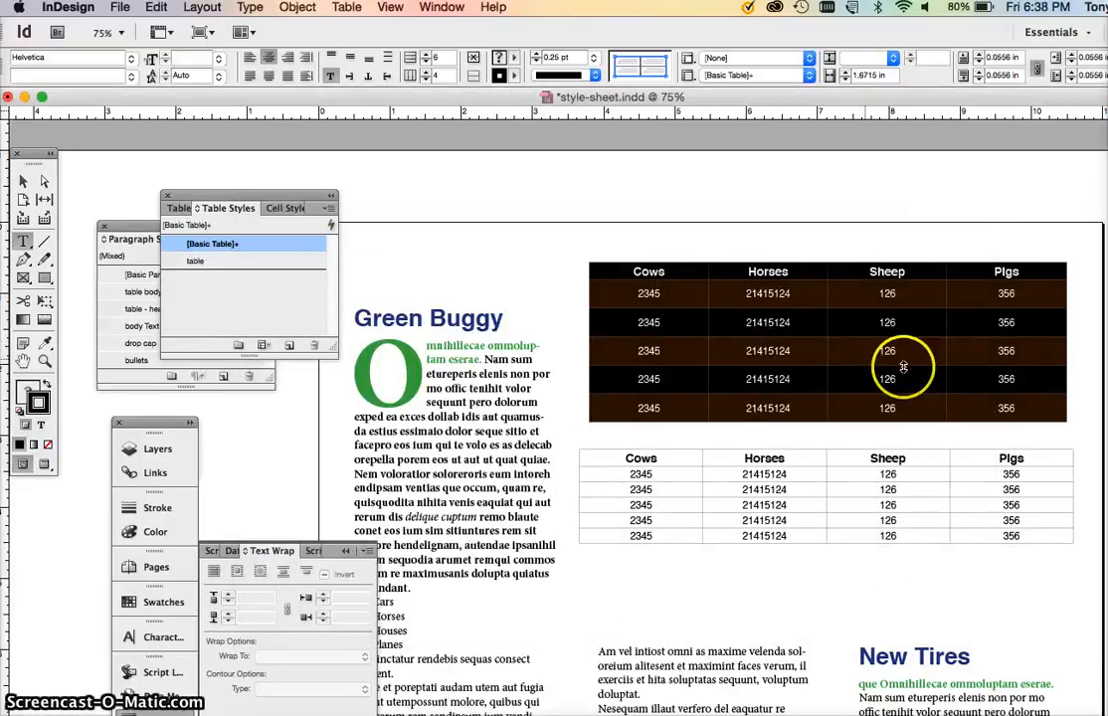
- Apply the saved 'table' style so the lower table takes dark alternating rows
{"action": "left_click", "coordinate": [195, 260]}
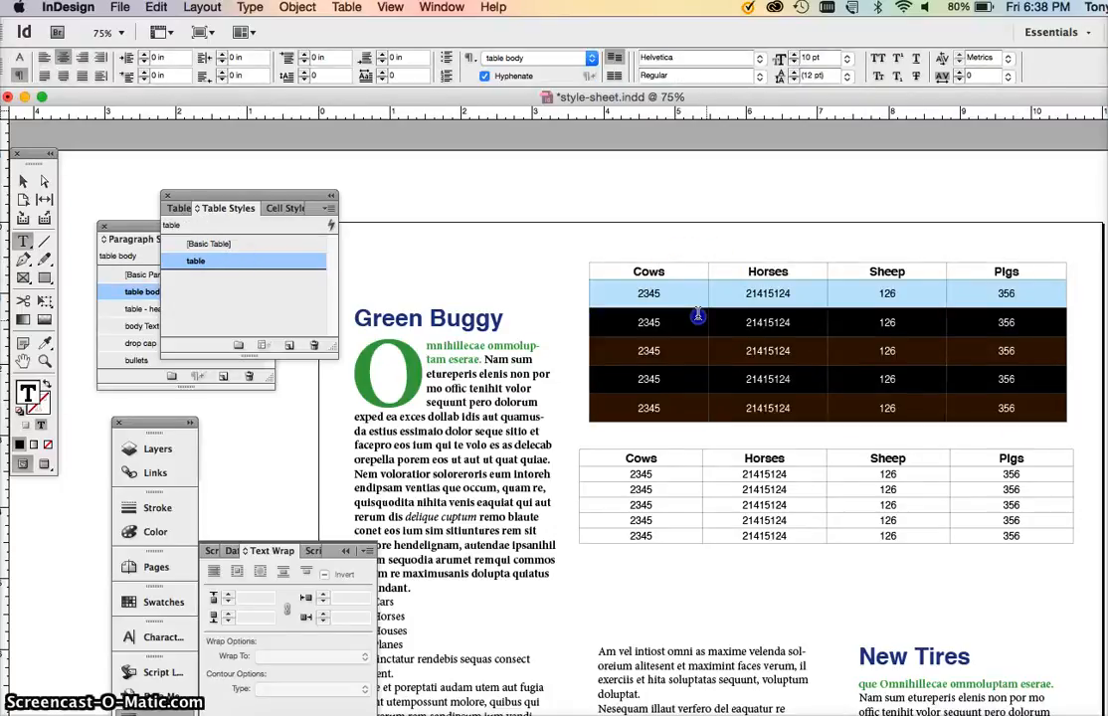
{"action": "left_click", "coordinate": [195, 260]}
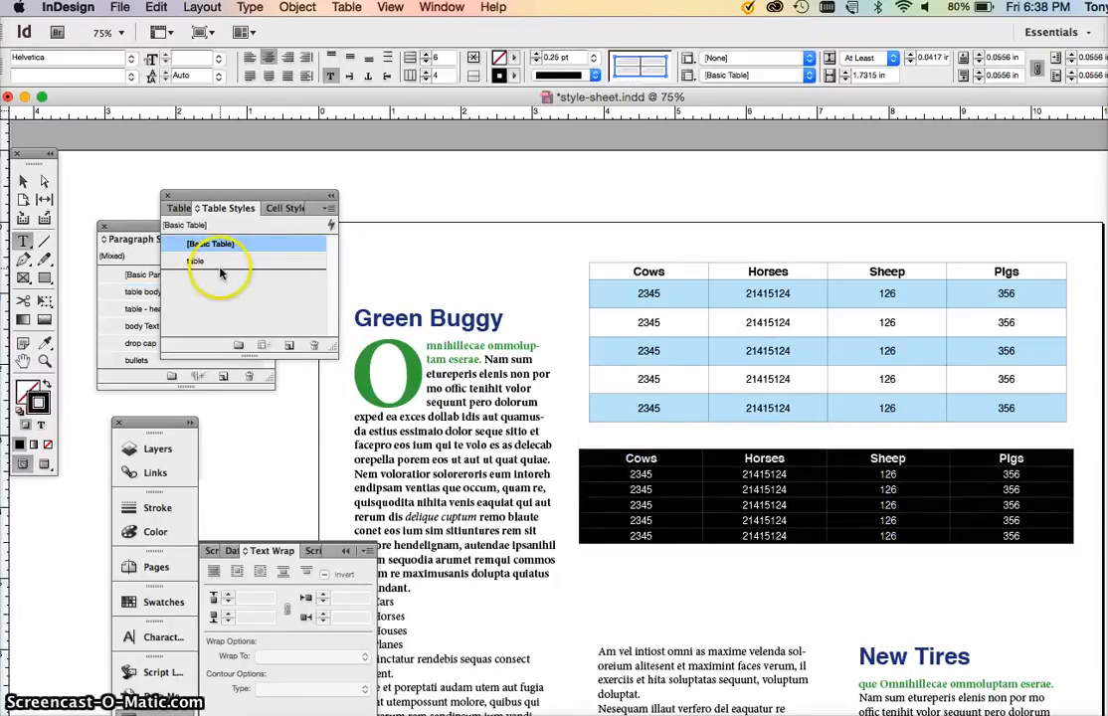
{"action": "left_click", "coordinate": [195, 261]}
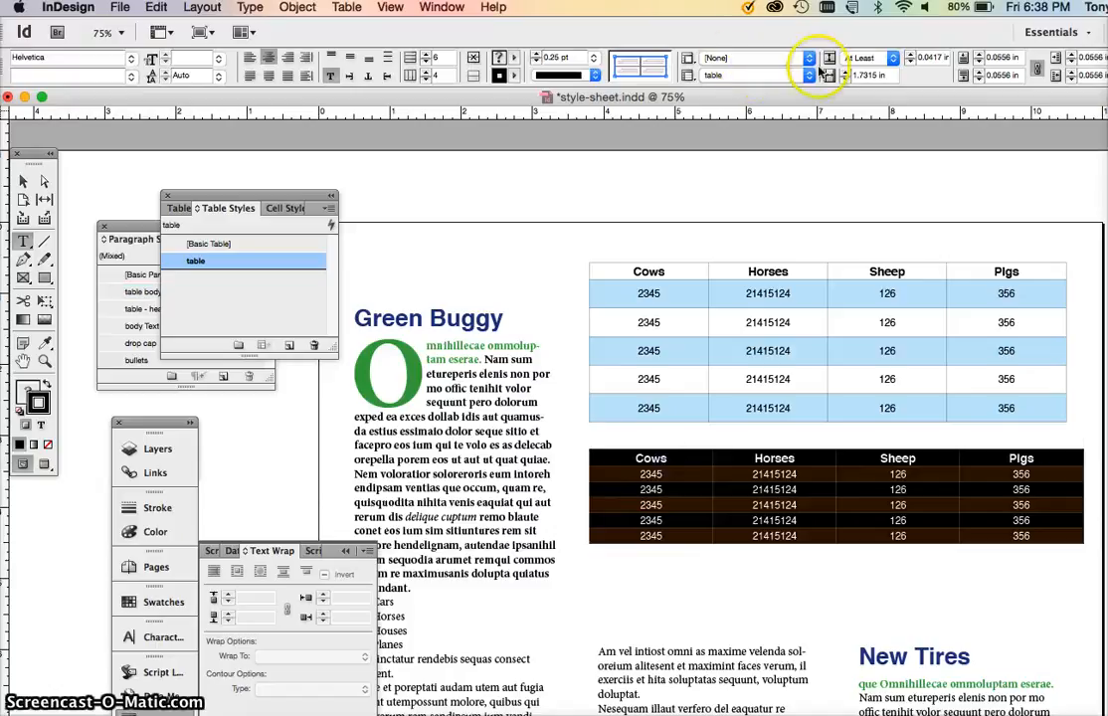
- Apply the 'table' style to the second table and fix its Cows–Pigs header row to match the first
{"action": "left_click", "coordinate": [891, 56]}
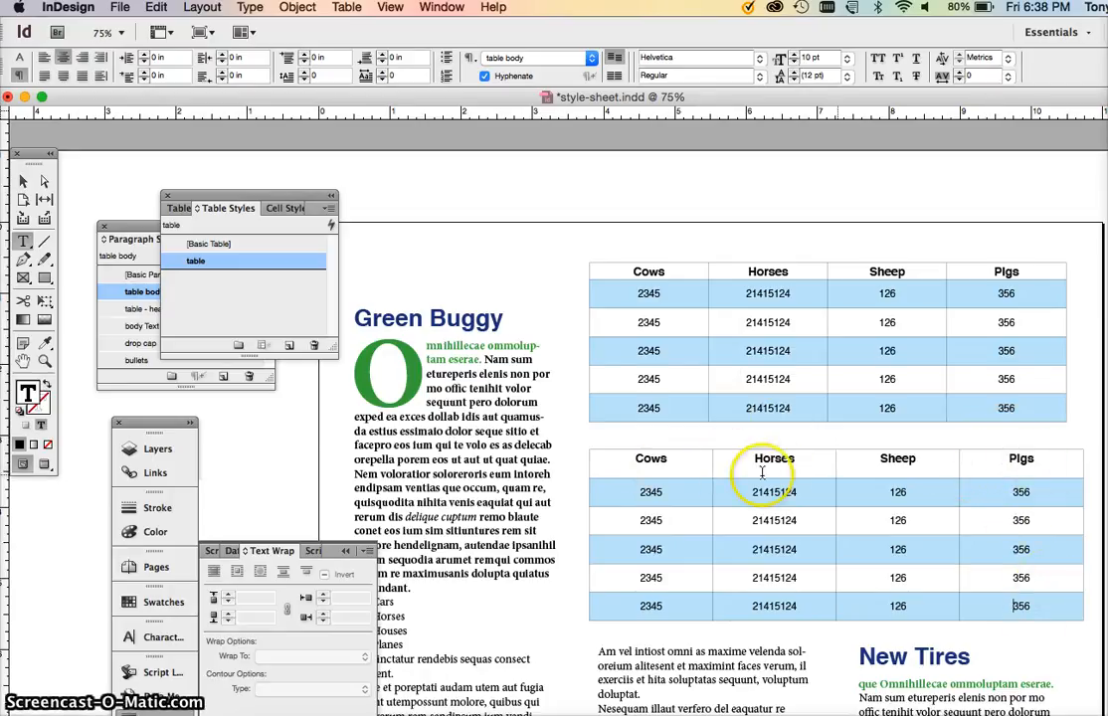
{"action": "mouse_move", "coordinate": [963, 266]}
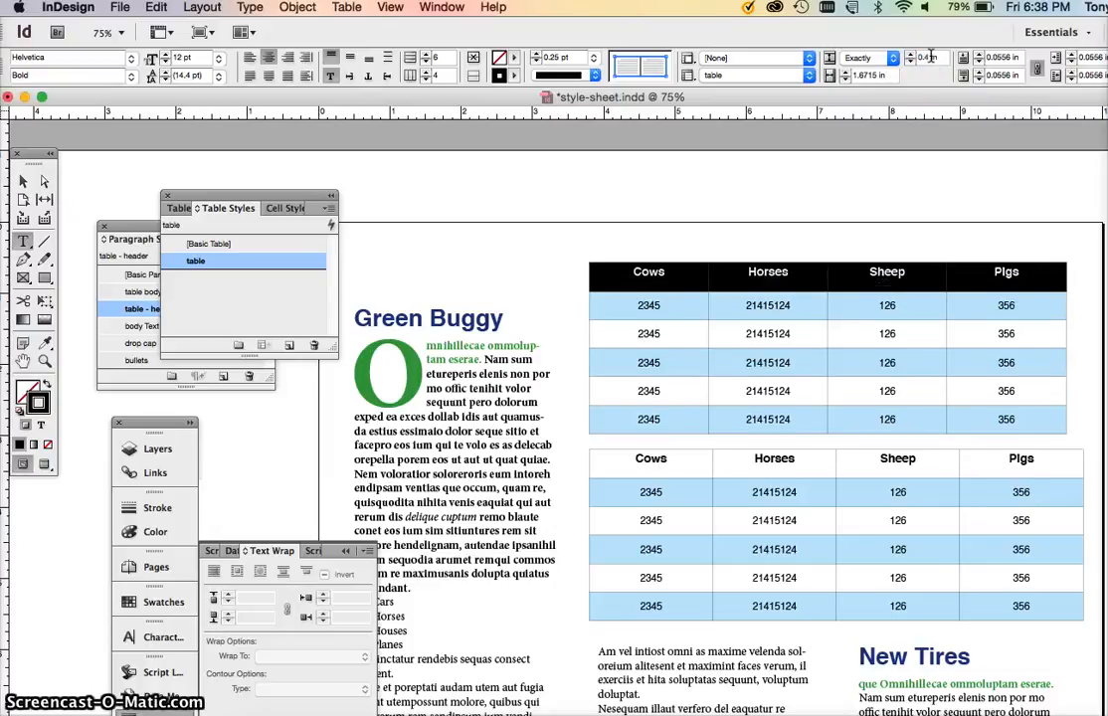
{"action": "left_click", "coordinate": [716, 362]}
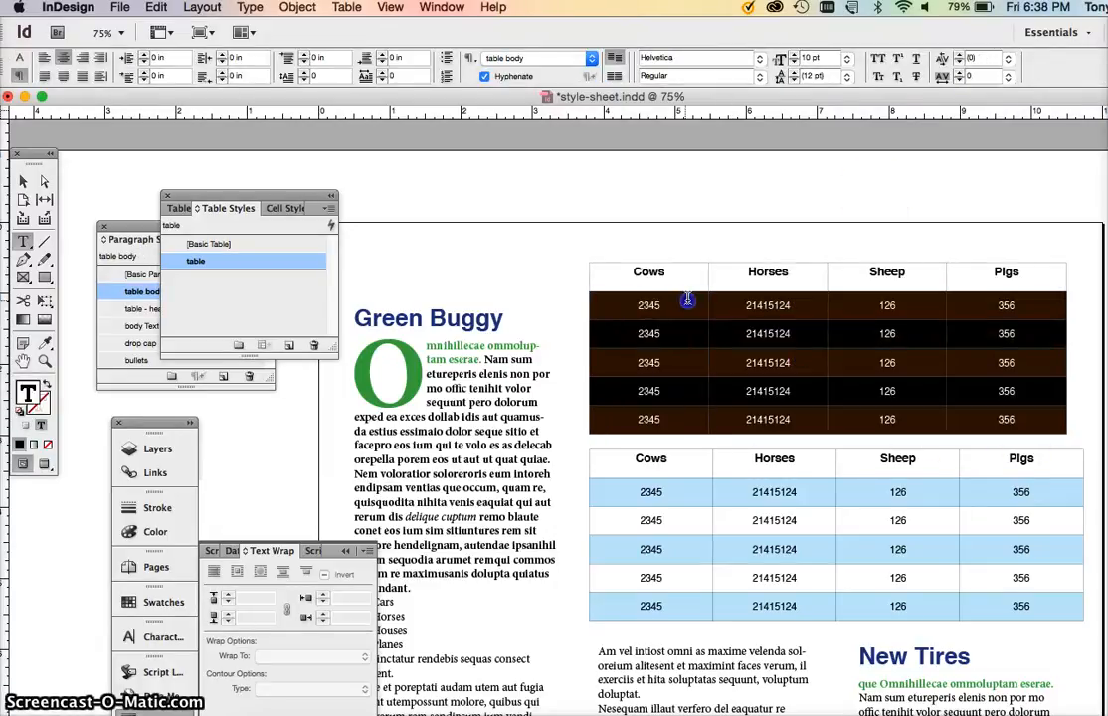
{"action": "left_click", "coordinate": [674, 280]}
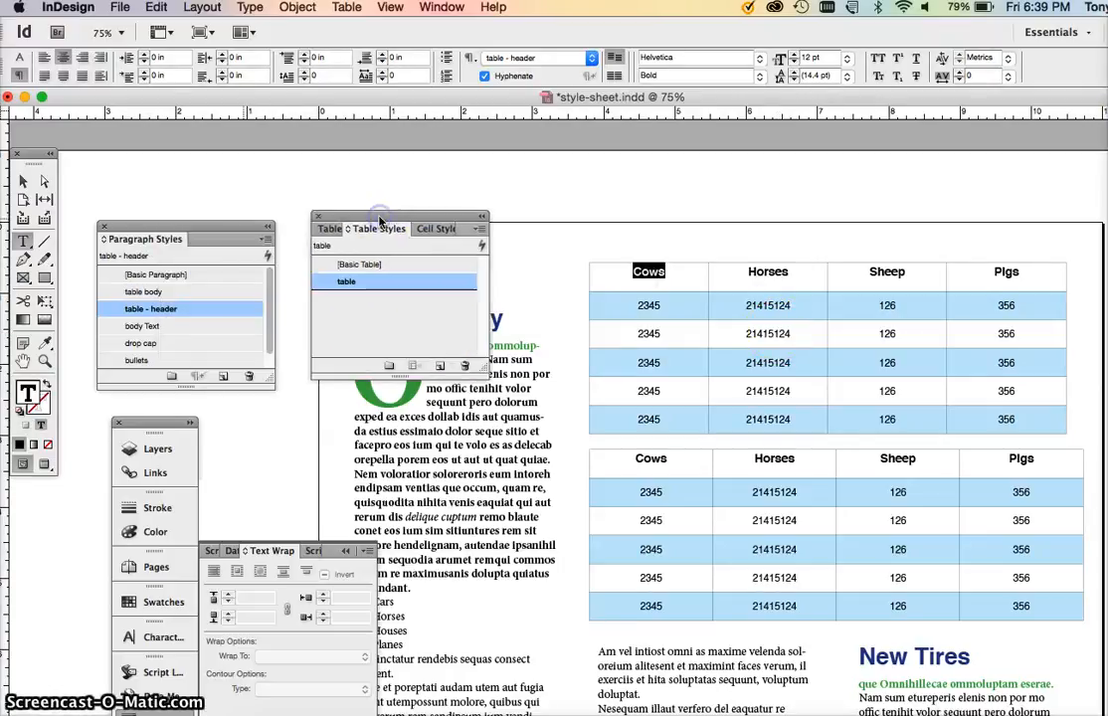
{"action": "mouse_move", "coordinate": [147, 584]}
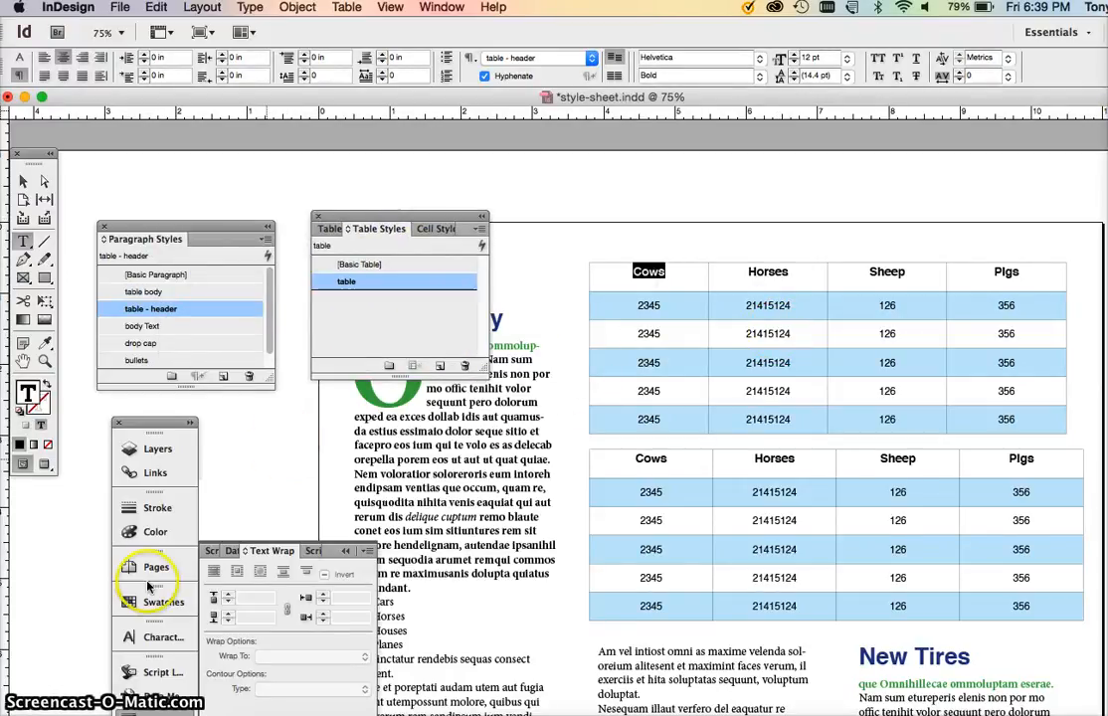